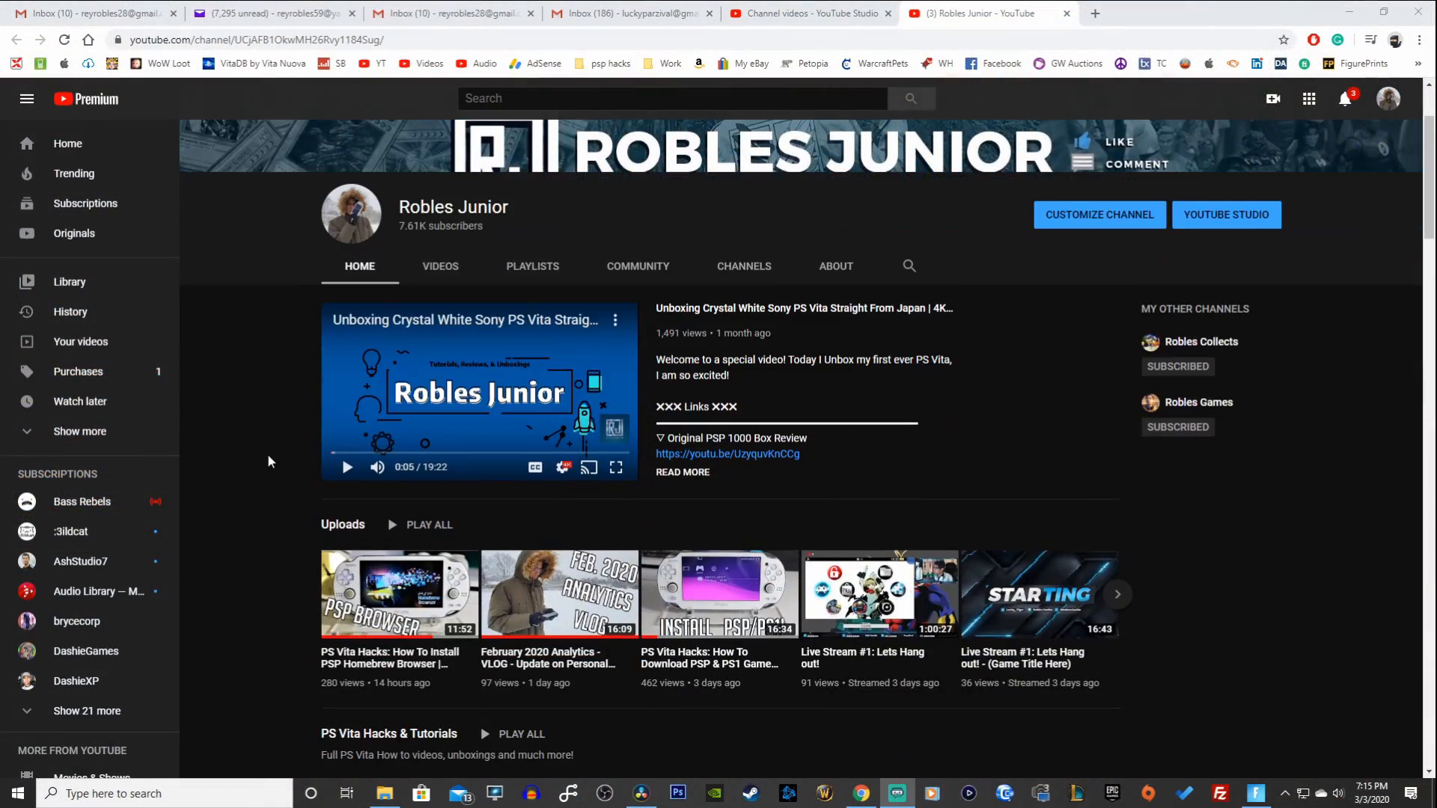
Step: Scroll the channel page and reveal more videos in the PS Vita Hacks & Tutorials shelf
{"action": "scroll", "scroll_direction": "down", "scroll_amount": 3}
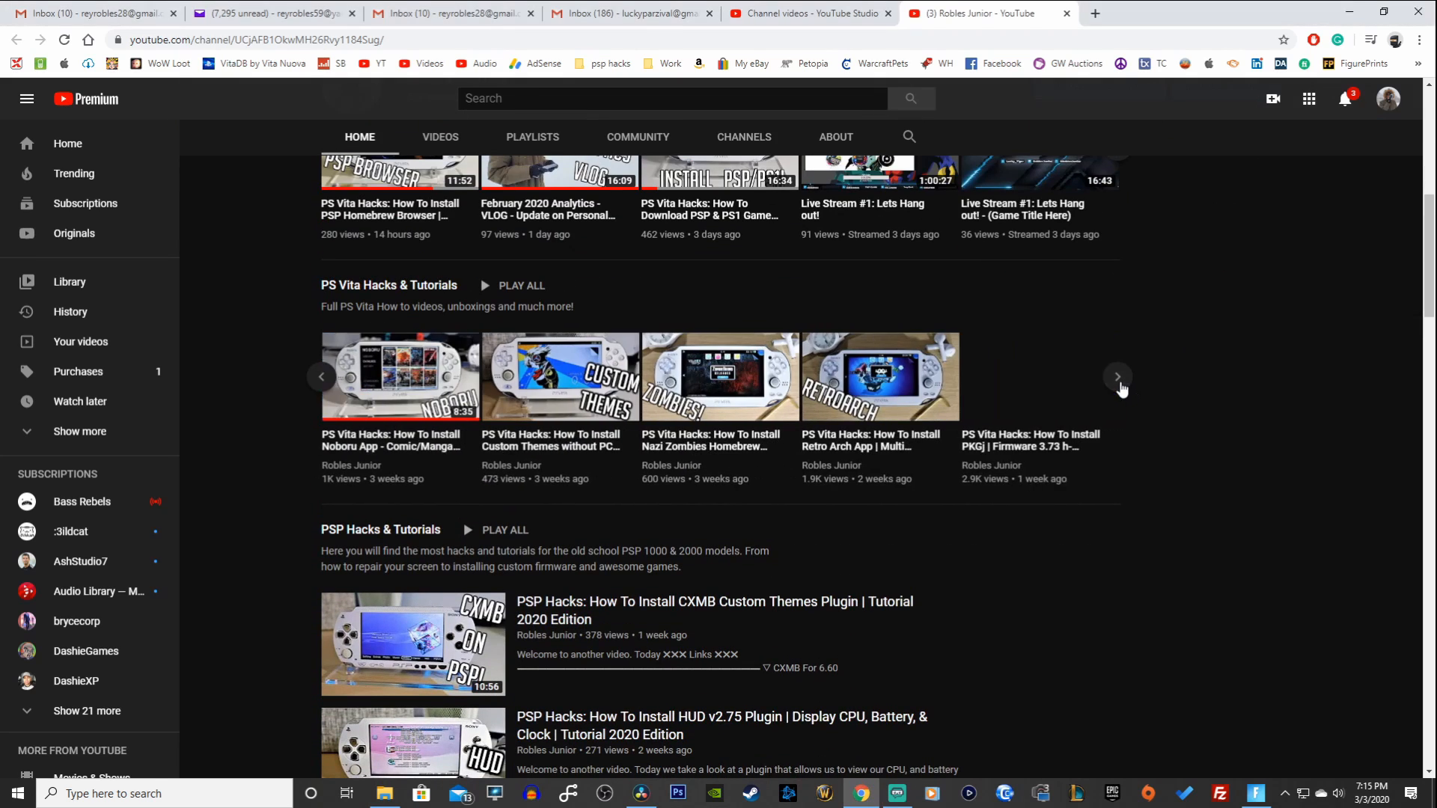
{"action": "left_click", "coordinate": [1117, 377]}
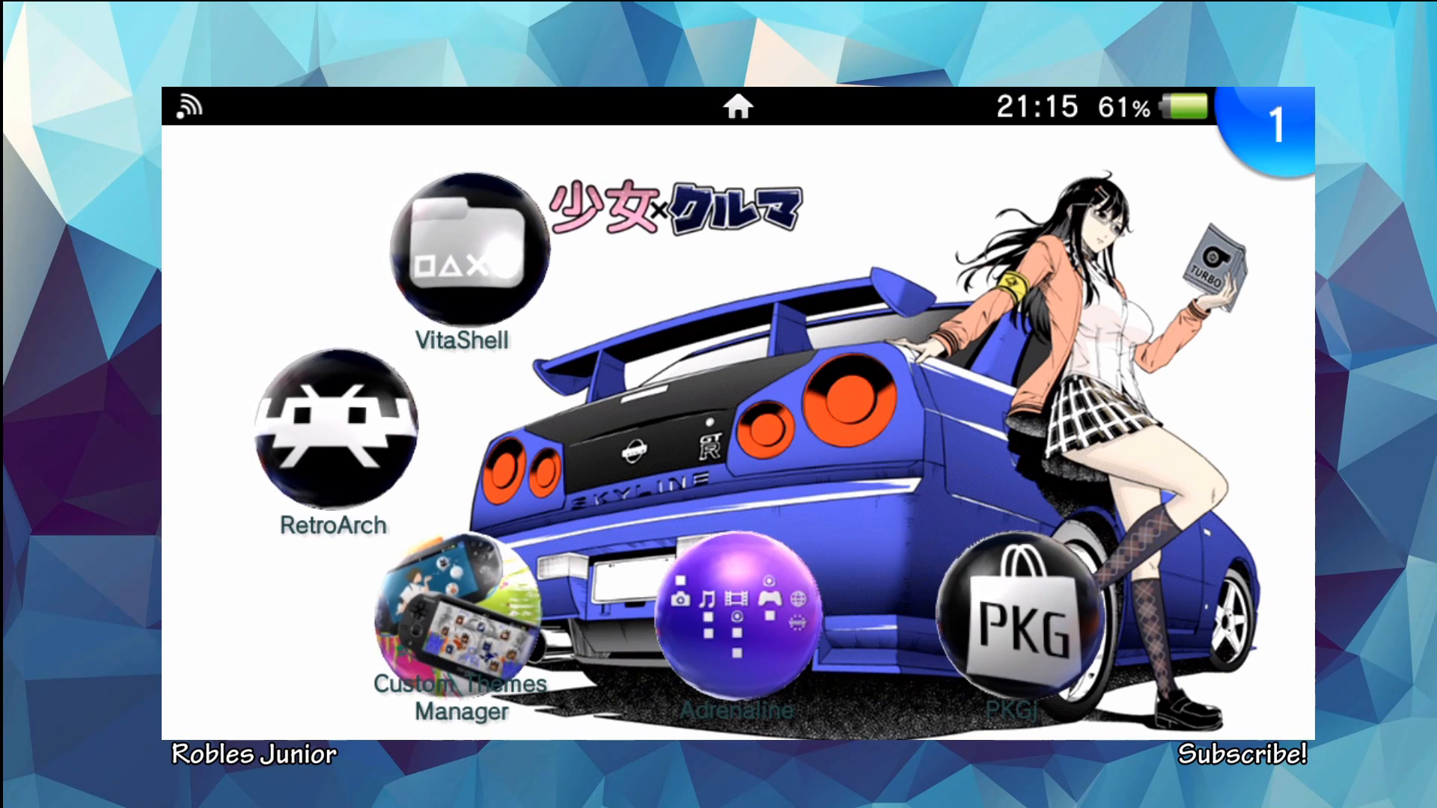
Step: Bring up RetroArch's LiveArea page from the PS Vita home screen bubble
{"action": "left_click", "coordinate": [332, 431]}
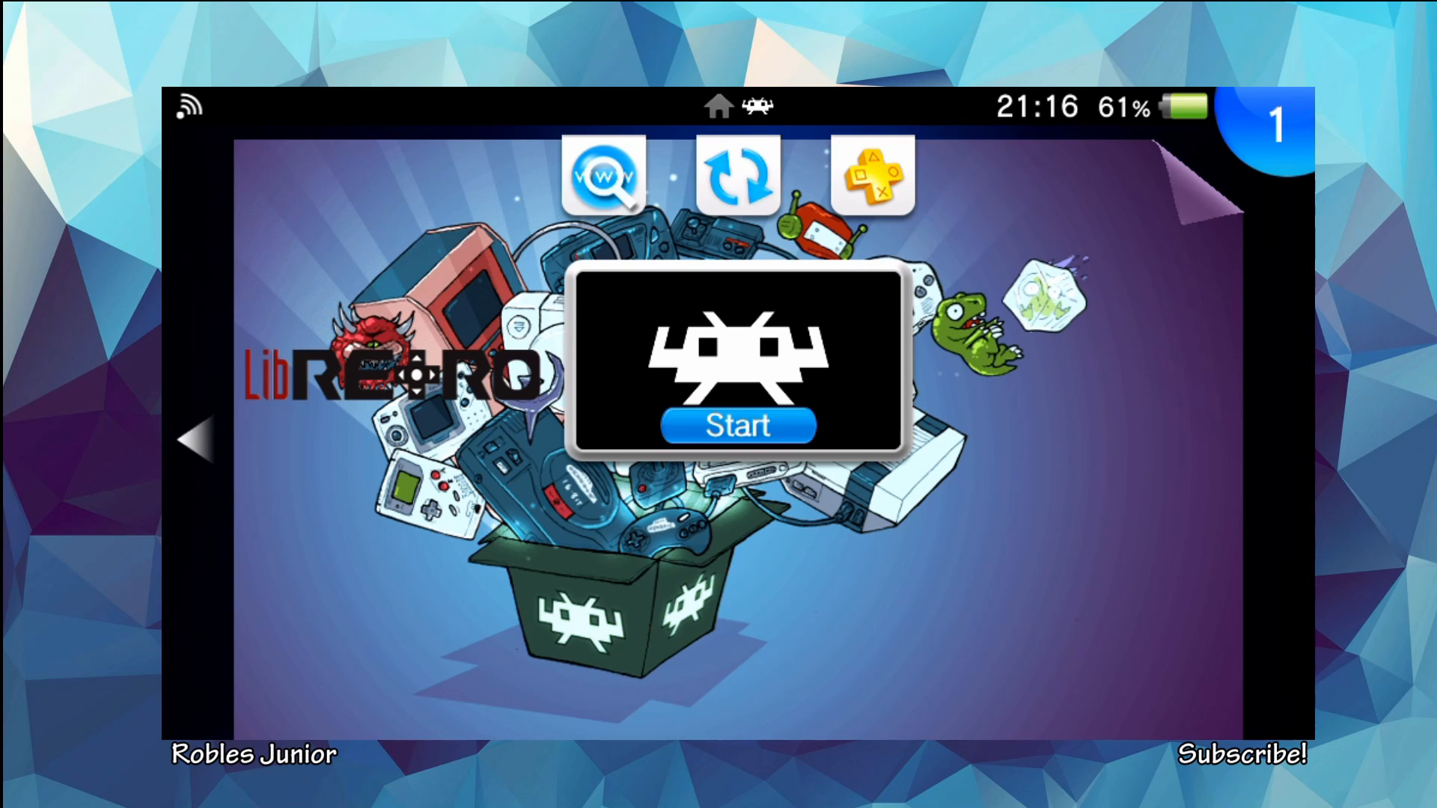
Step: Launch RetroArch from its LiveArea Start option
{"action": "left_click", "coordinate": [737, 426]}
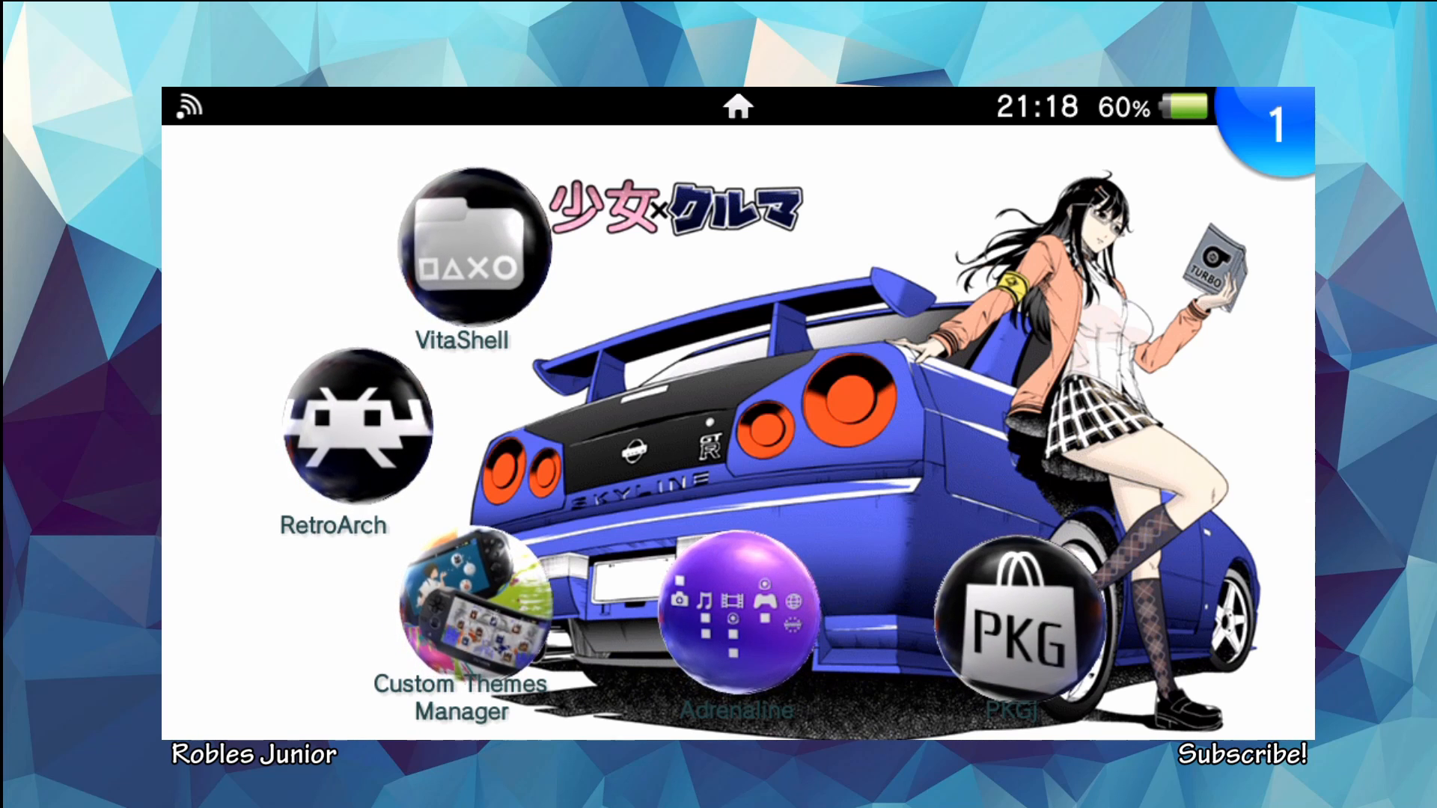
Step: Launch VitaShell, enter its settings and start the FTP server on the Vita
{"action": "left_click", "coordinate": [461, 265]}
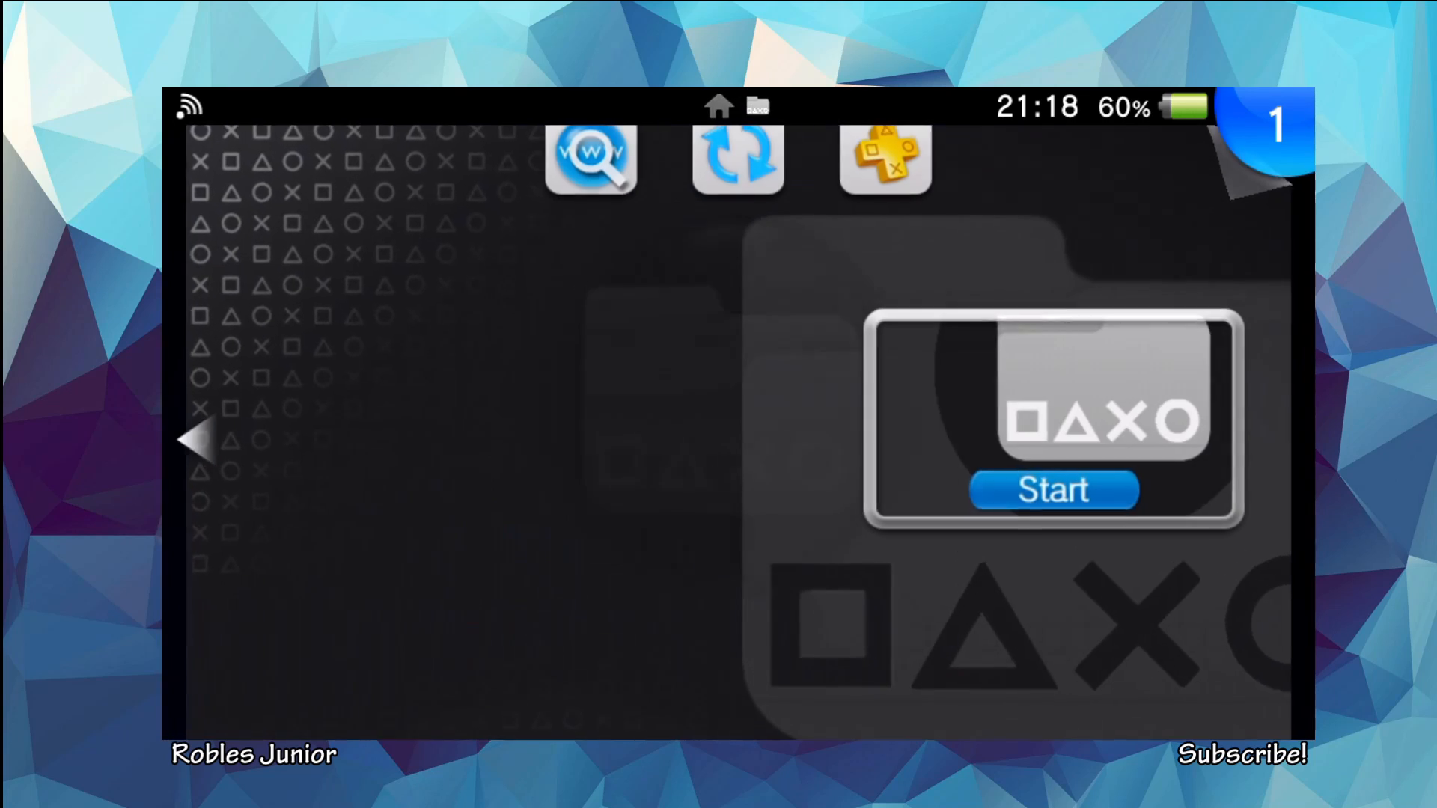
{"action": "left_click", "coordinate": [1052, 491]}
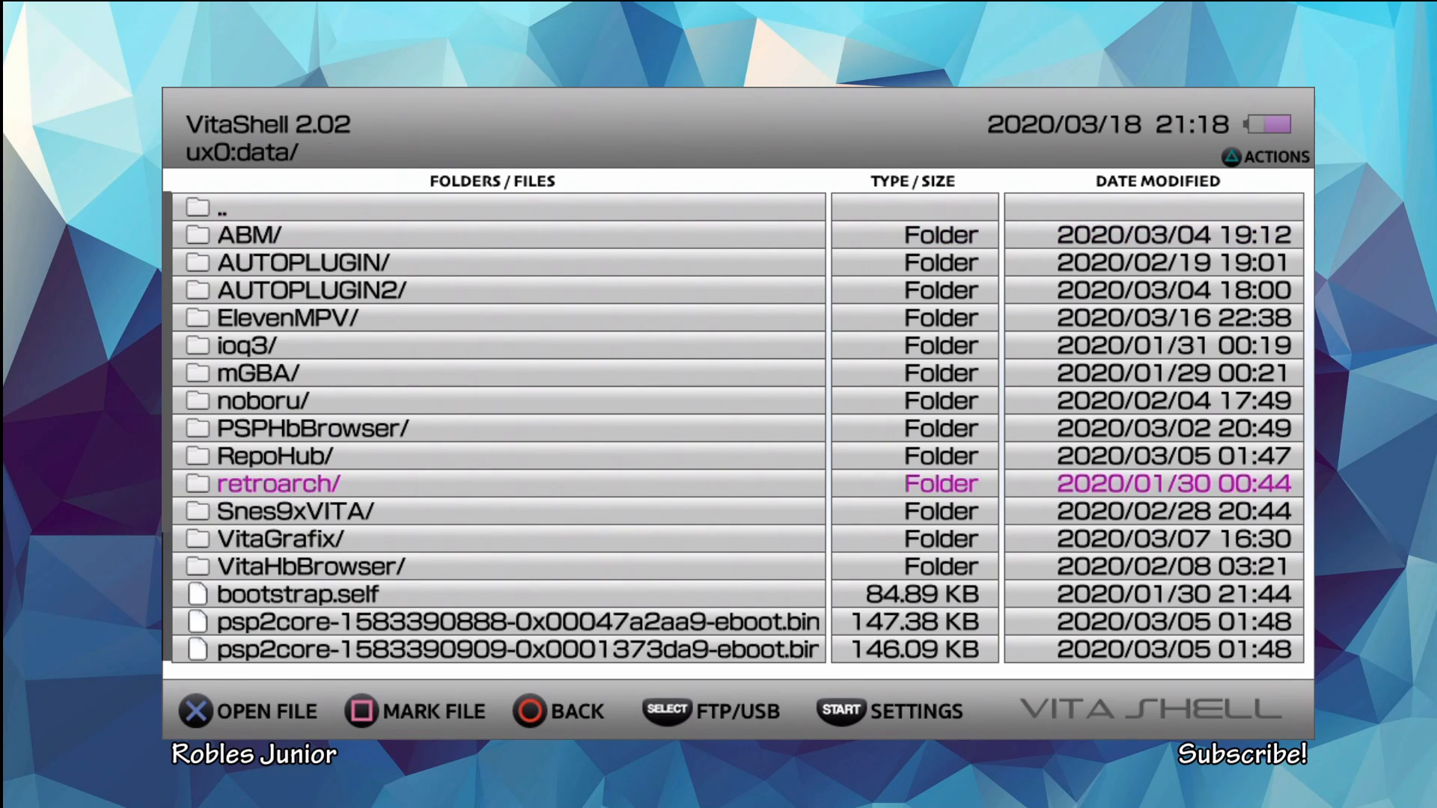
{"action": "key", "text": "start"}
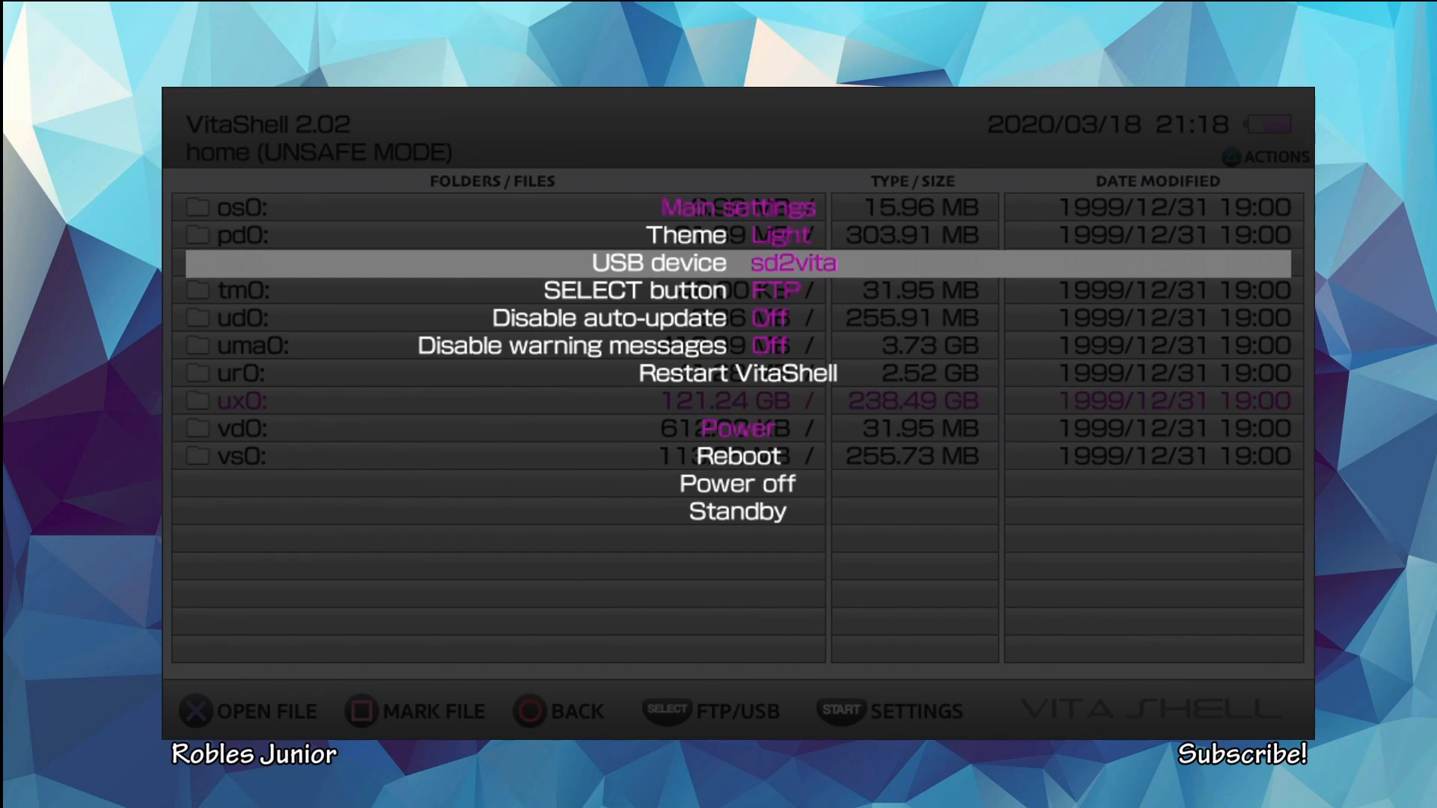
{"action": "key", "text": "down"}
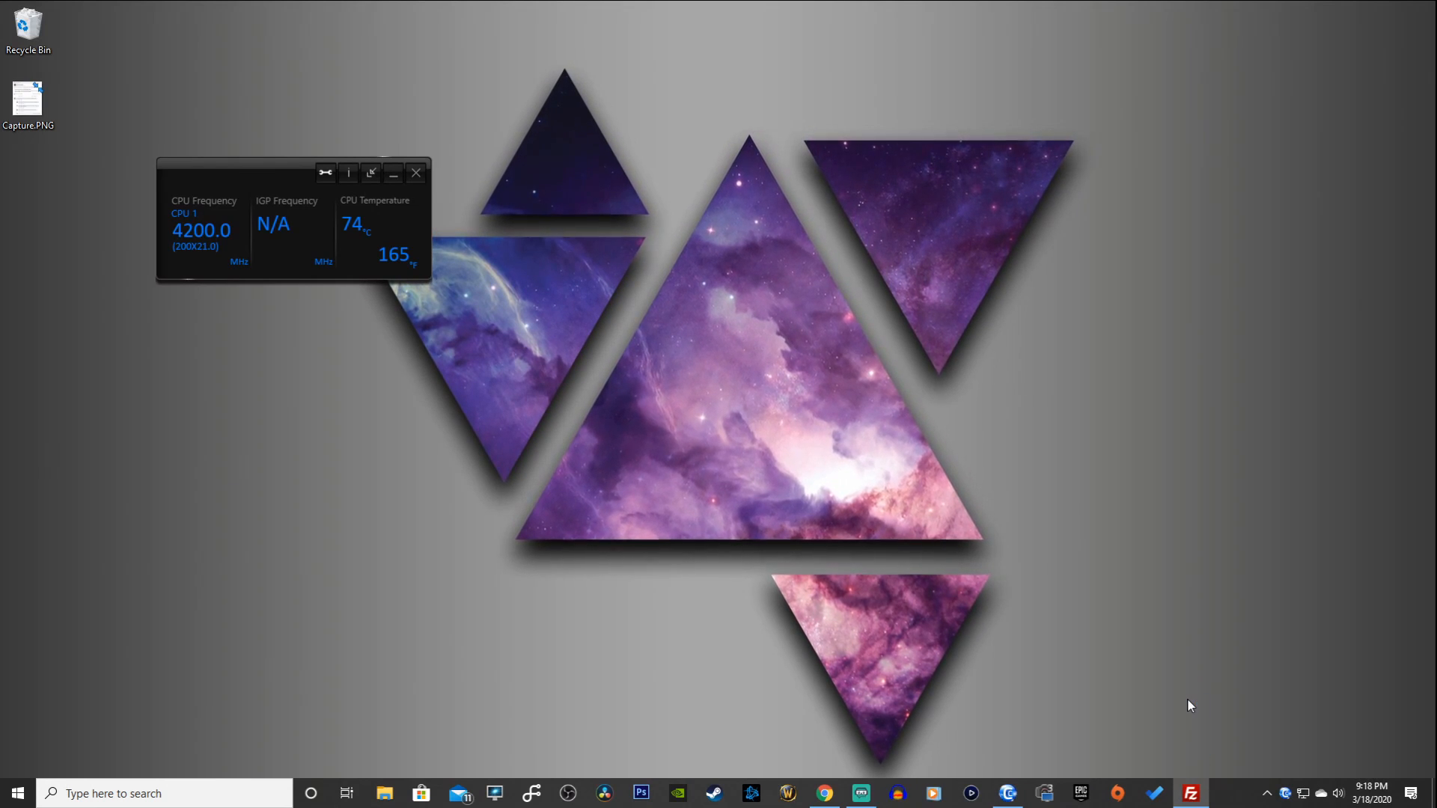
Step: Connect FileZilla to the Vita via the recent server ftp://10.0.0.166:1337
{"action": "left_click", "coordinate": [1189, 793]}
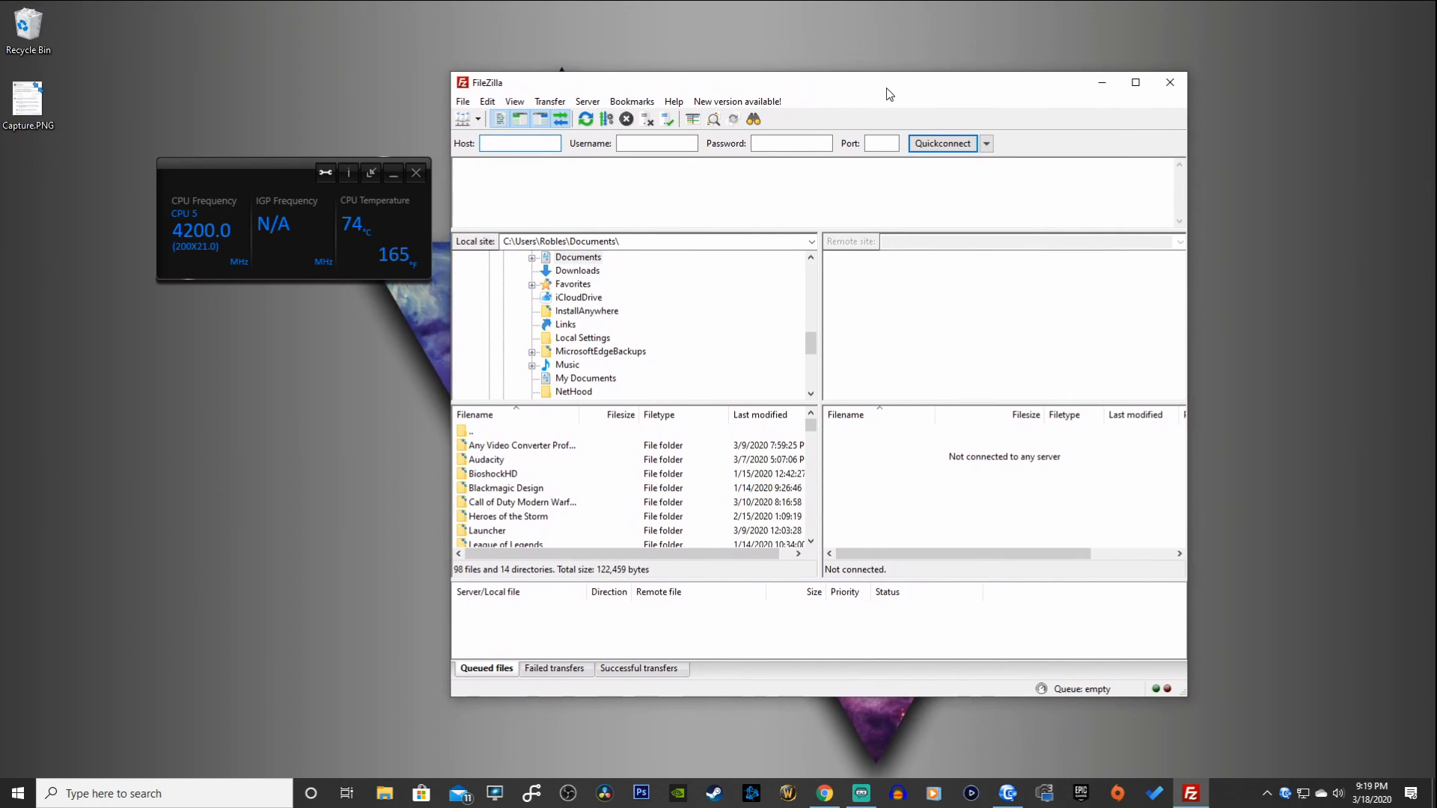
{"action": "left_click", "coordinate": [985, 144]}
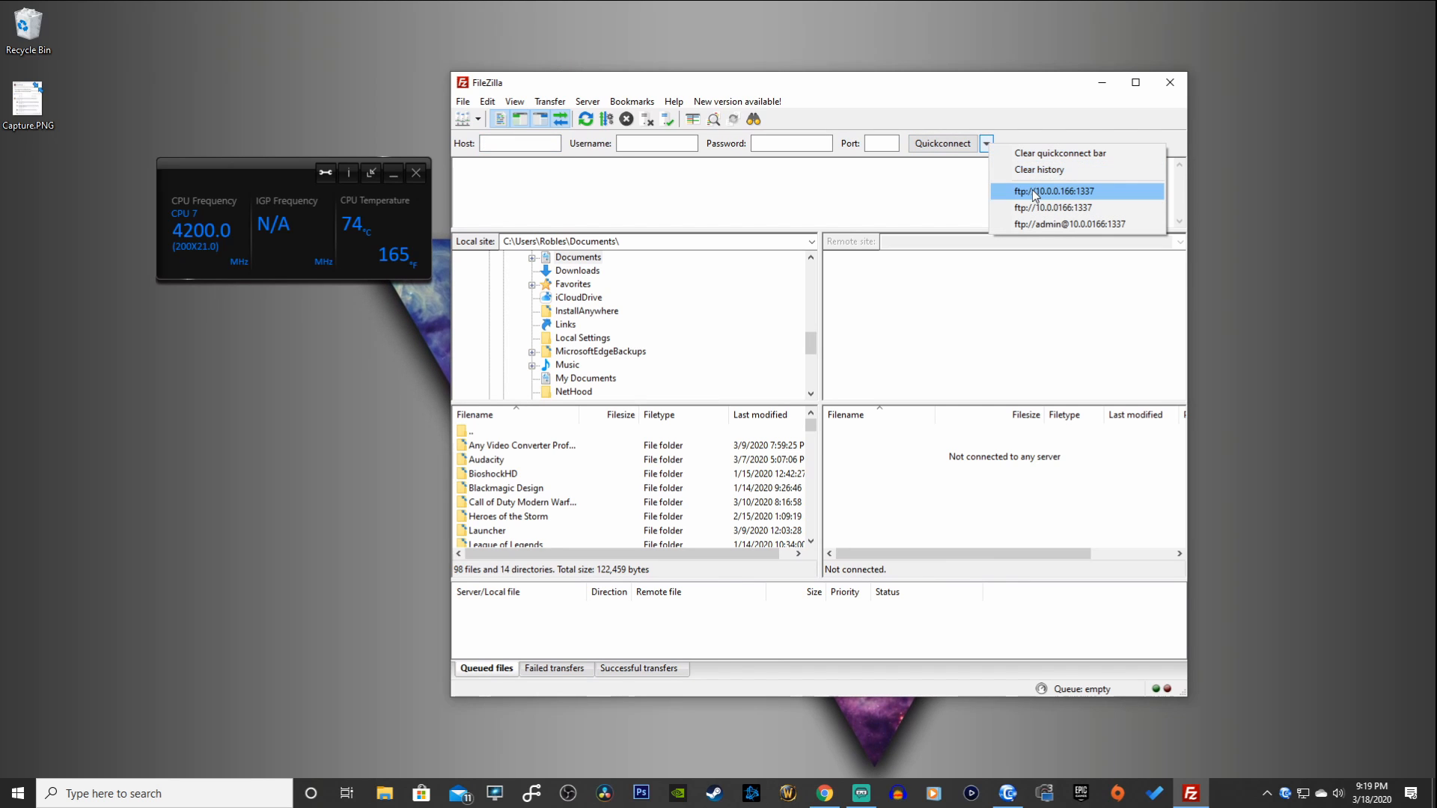
{"action": "left_click", "coordinate": [1052, 190]}
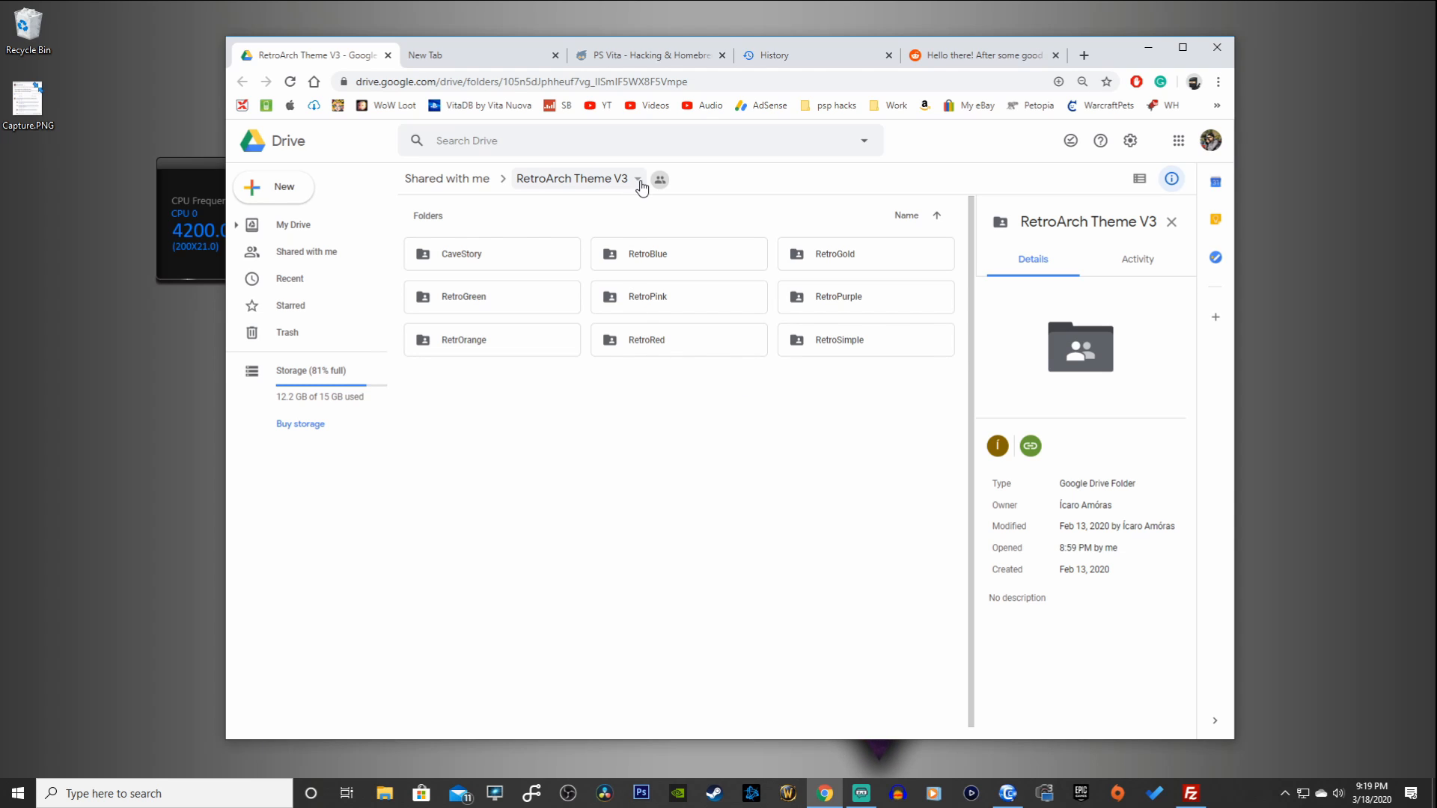
{"action": "mouse_move", "coordinate": [572, 178]}
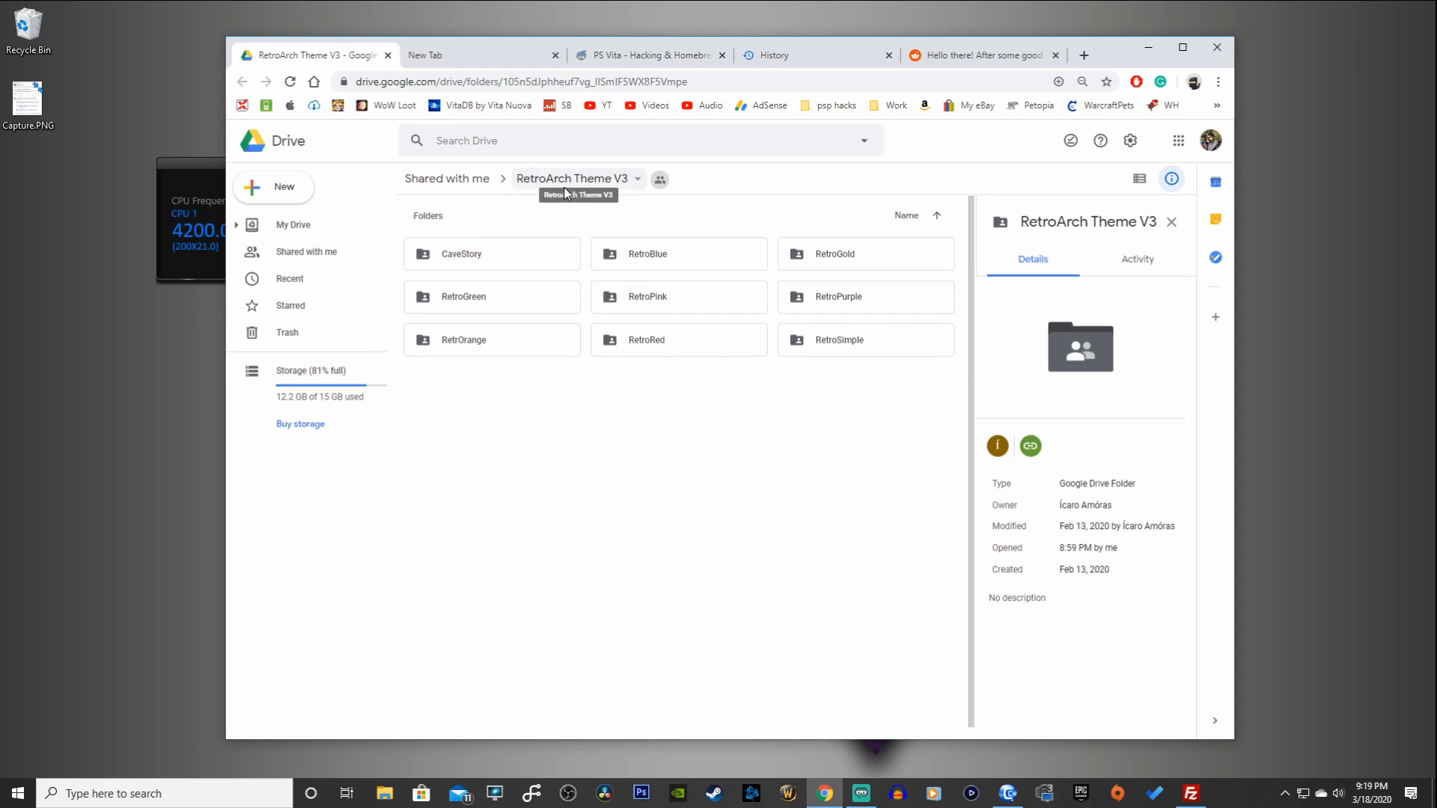
Step: Download the RetroArch Theme V3 folder from Google Drive as a zip
{"action": "left_click", "coordinate": [637, 178]}
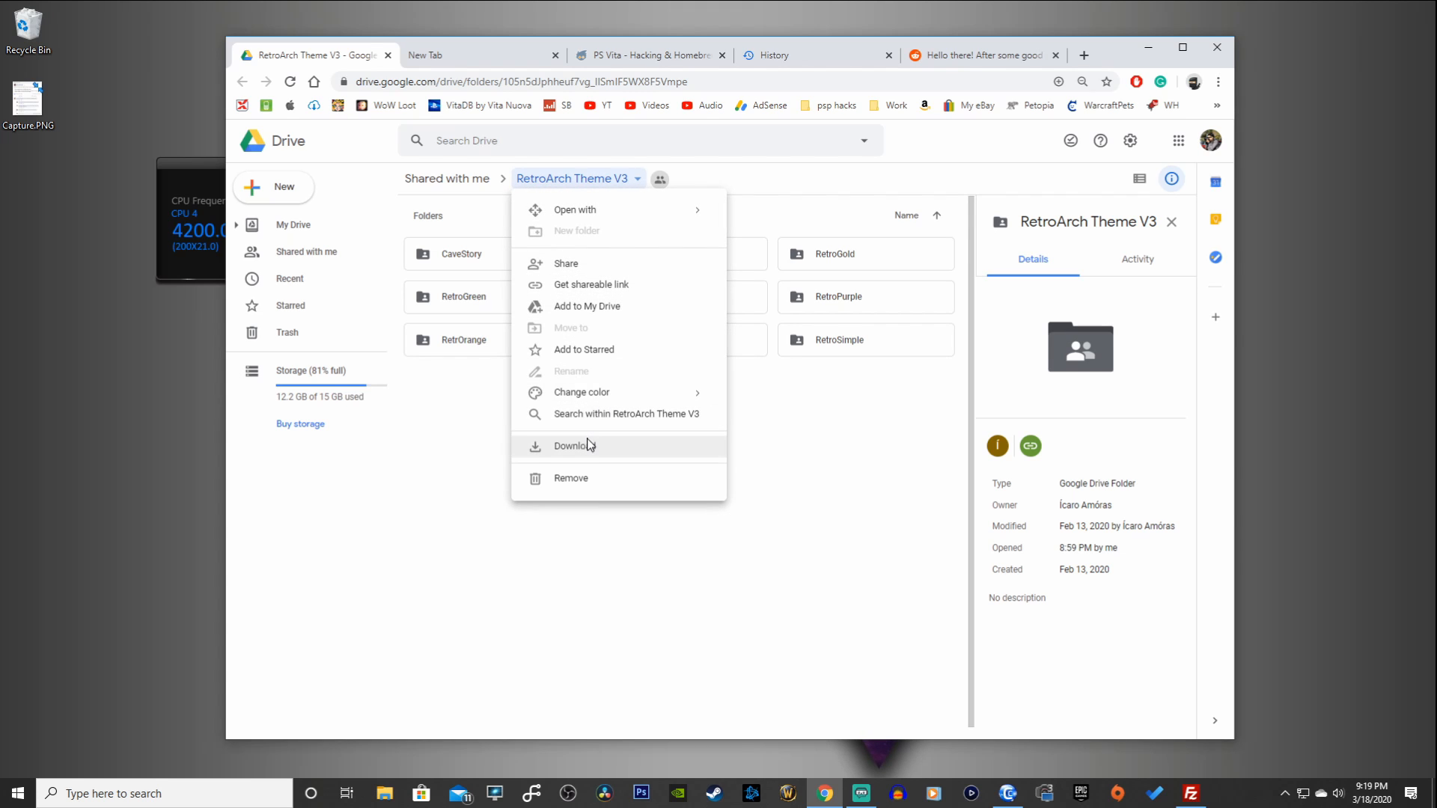
{"action": "left_click", "coordinate": [573, 446]}
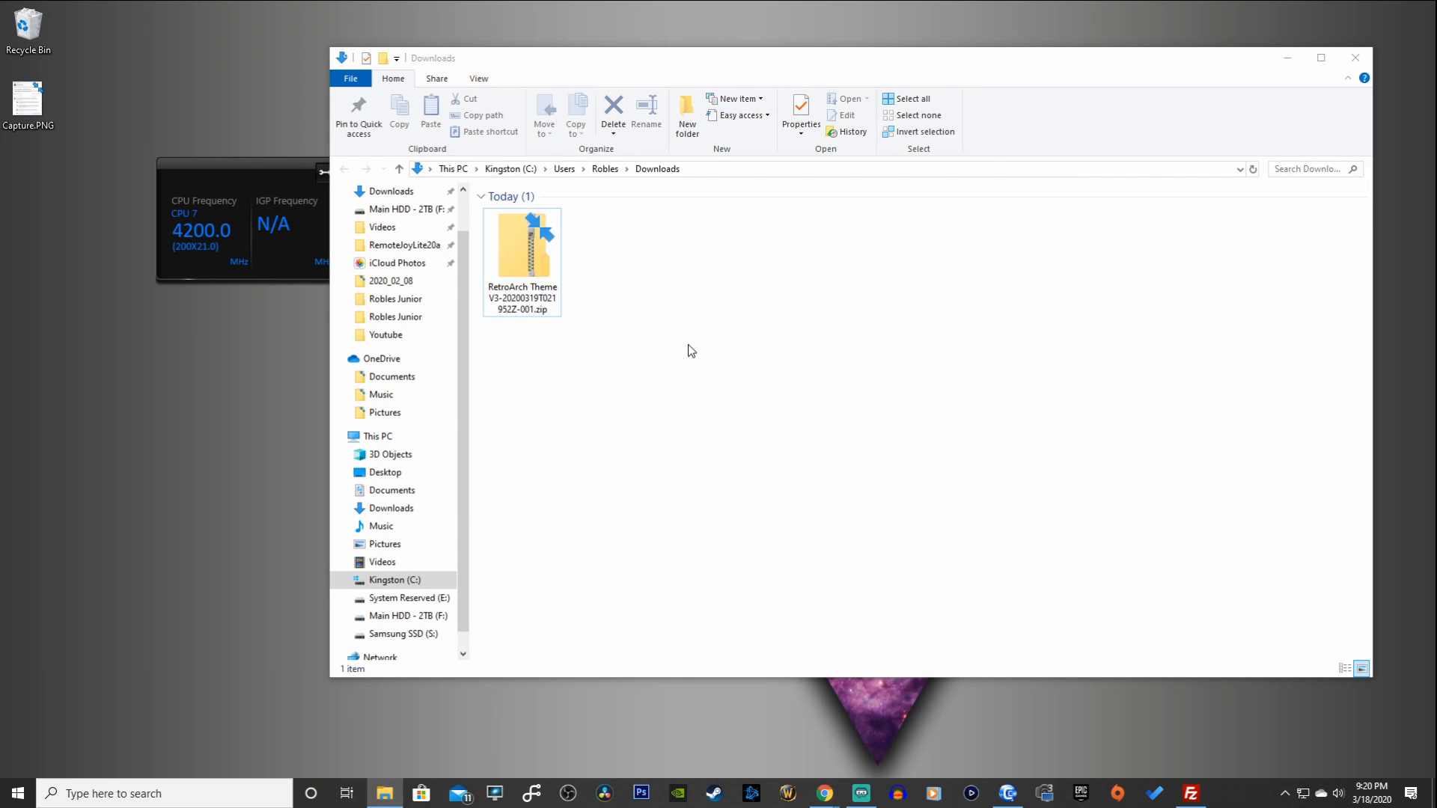
Step: Extract the theme zip with 7-Zip and view the RetroArch Theme V3 folder's contents
{"action": "right_click", "coordinate": [520, 247]}
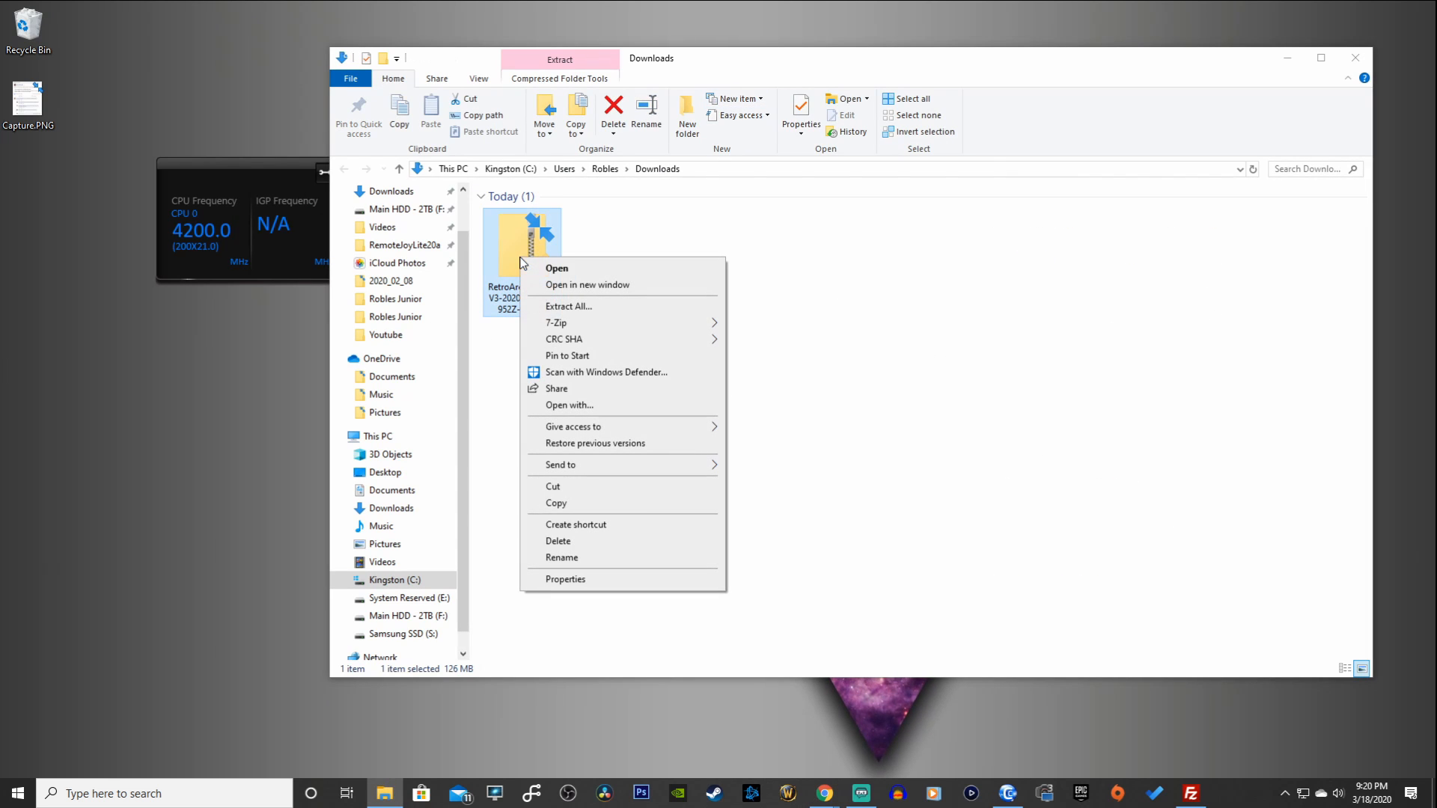
{"action": "mouse_move", "coordinate": [557, 324]}
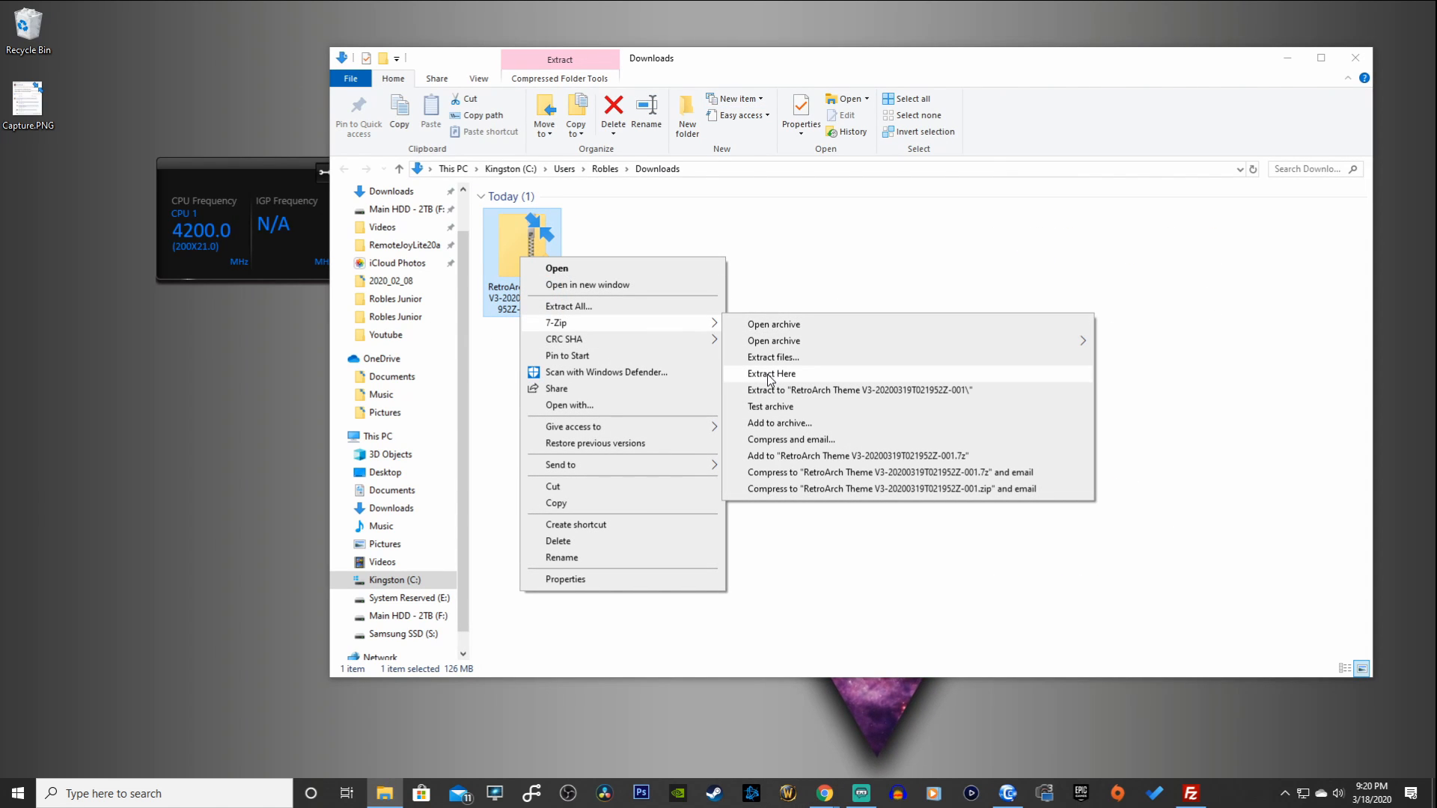
{"action": "left_click", "coordinate": [772, 372]}
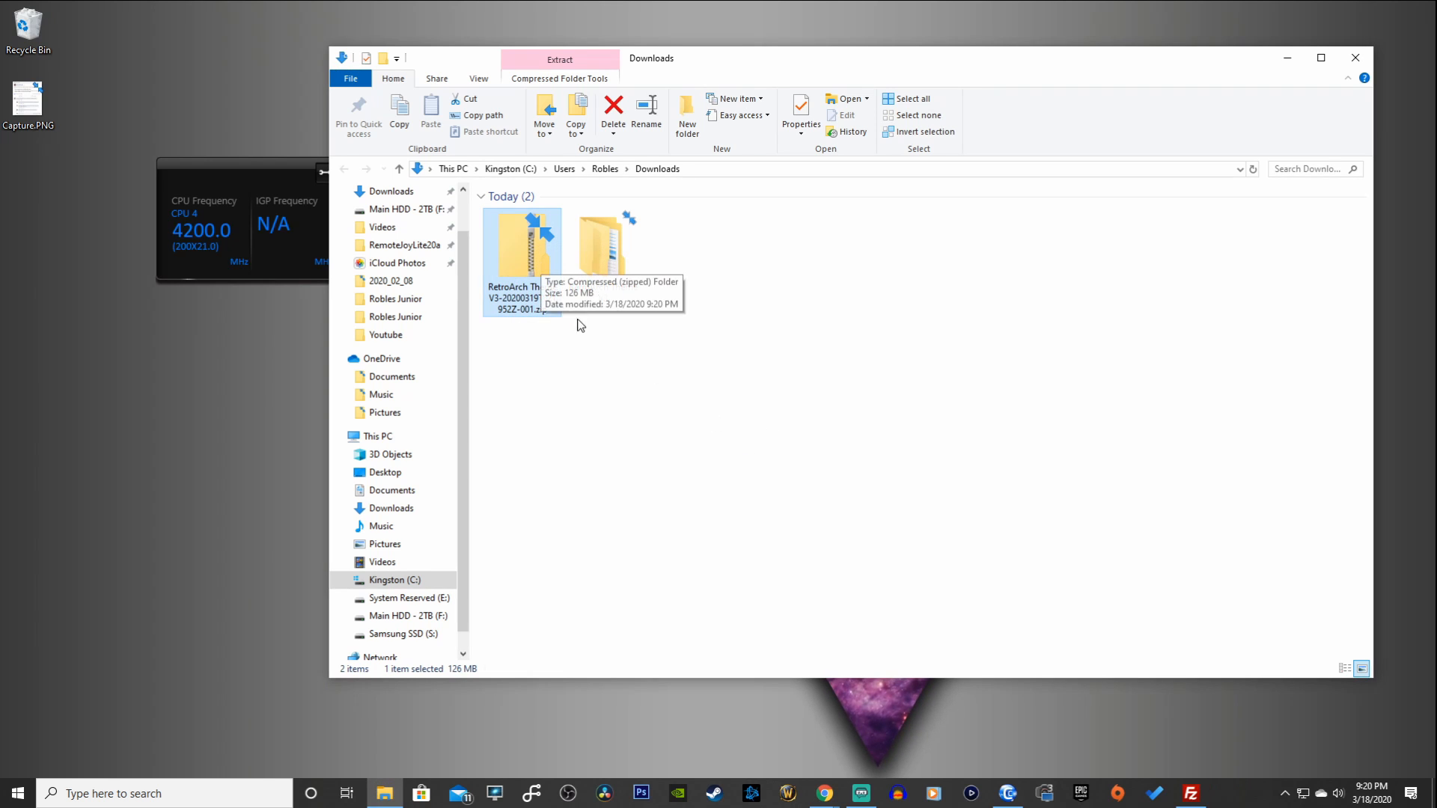
{"action": "double_click", "coordinate": [522, 256]}
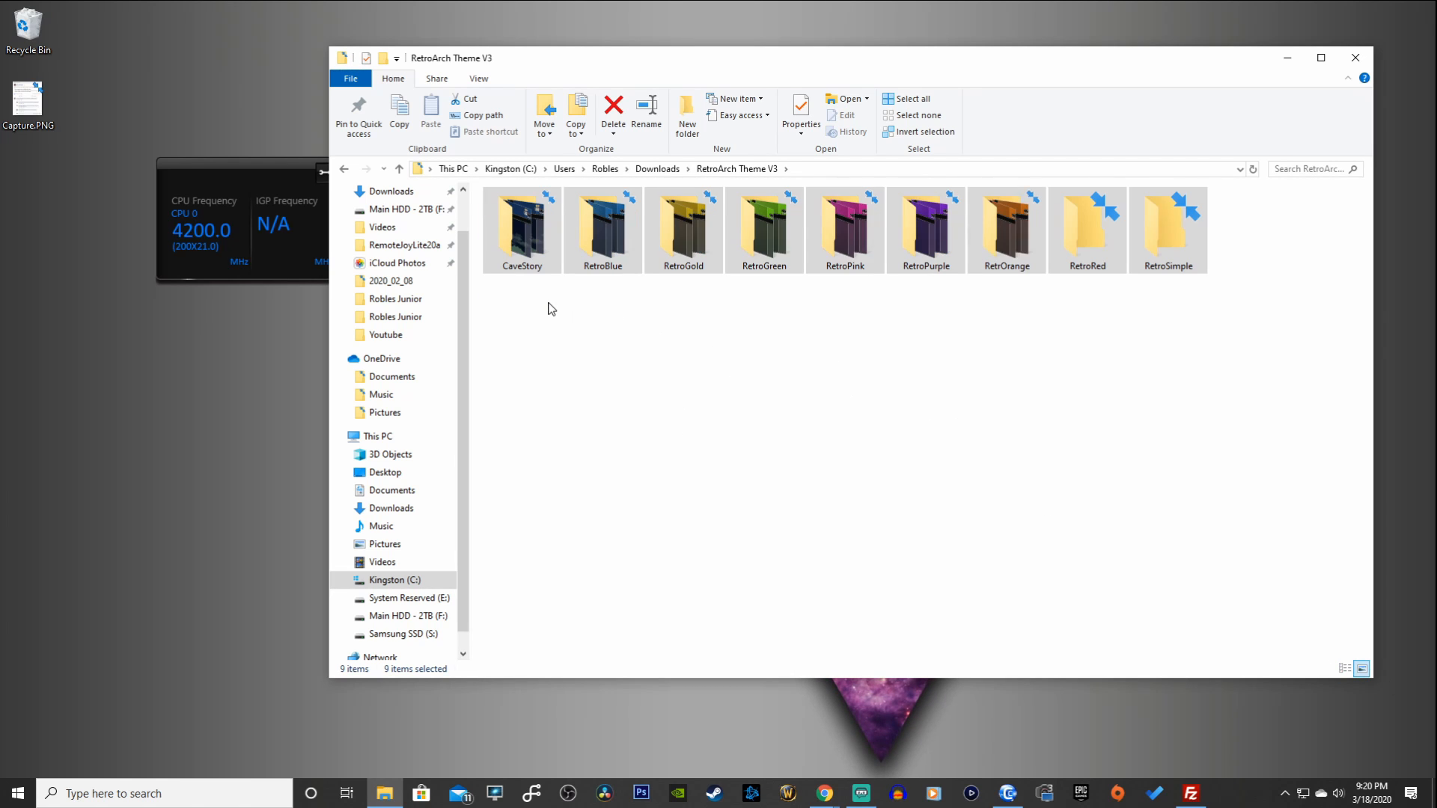
{"action": "left_click", "coordinate": [549, 309]}
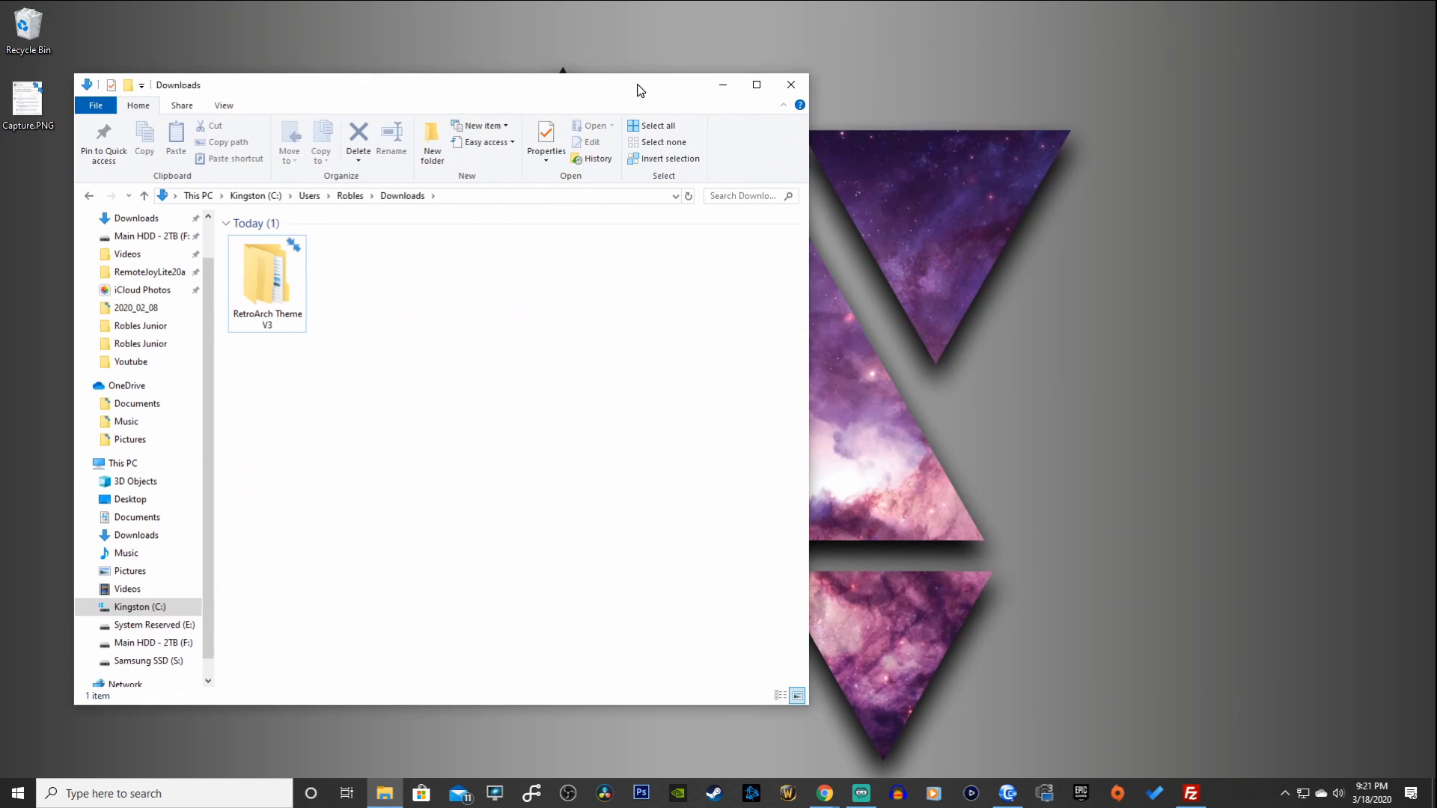
Step: Bring FileZilla's Vita root listing up beside the Downloads window
{"action": "left_click", "coordinate": [1188, 794]}
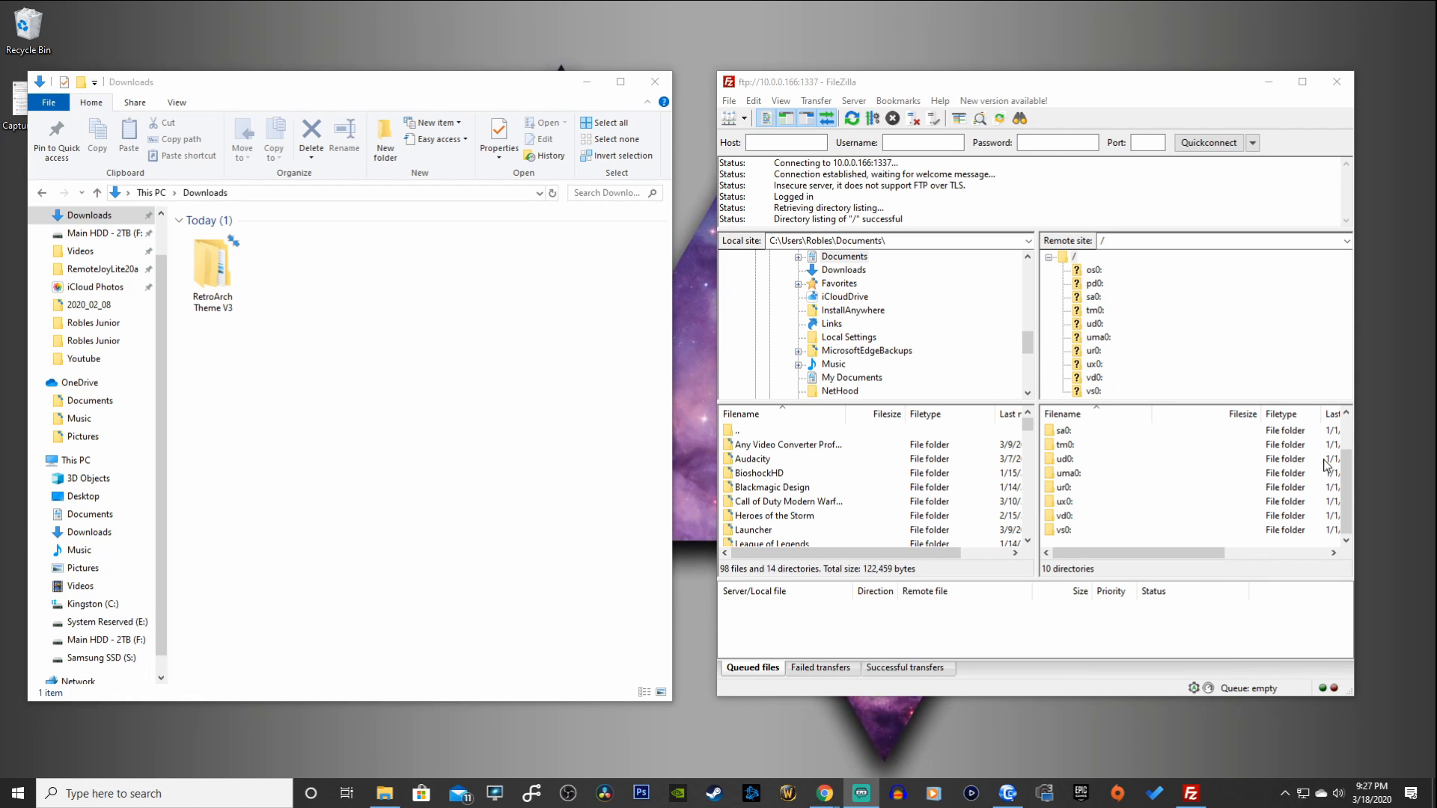
Step: Upload RetroArch Theme V3 into the Vita's ux0:data/retroarch/assets/Themes folder
{"action": "double_click", "coordinate": [1093, 364]}
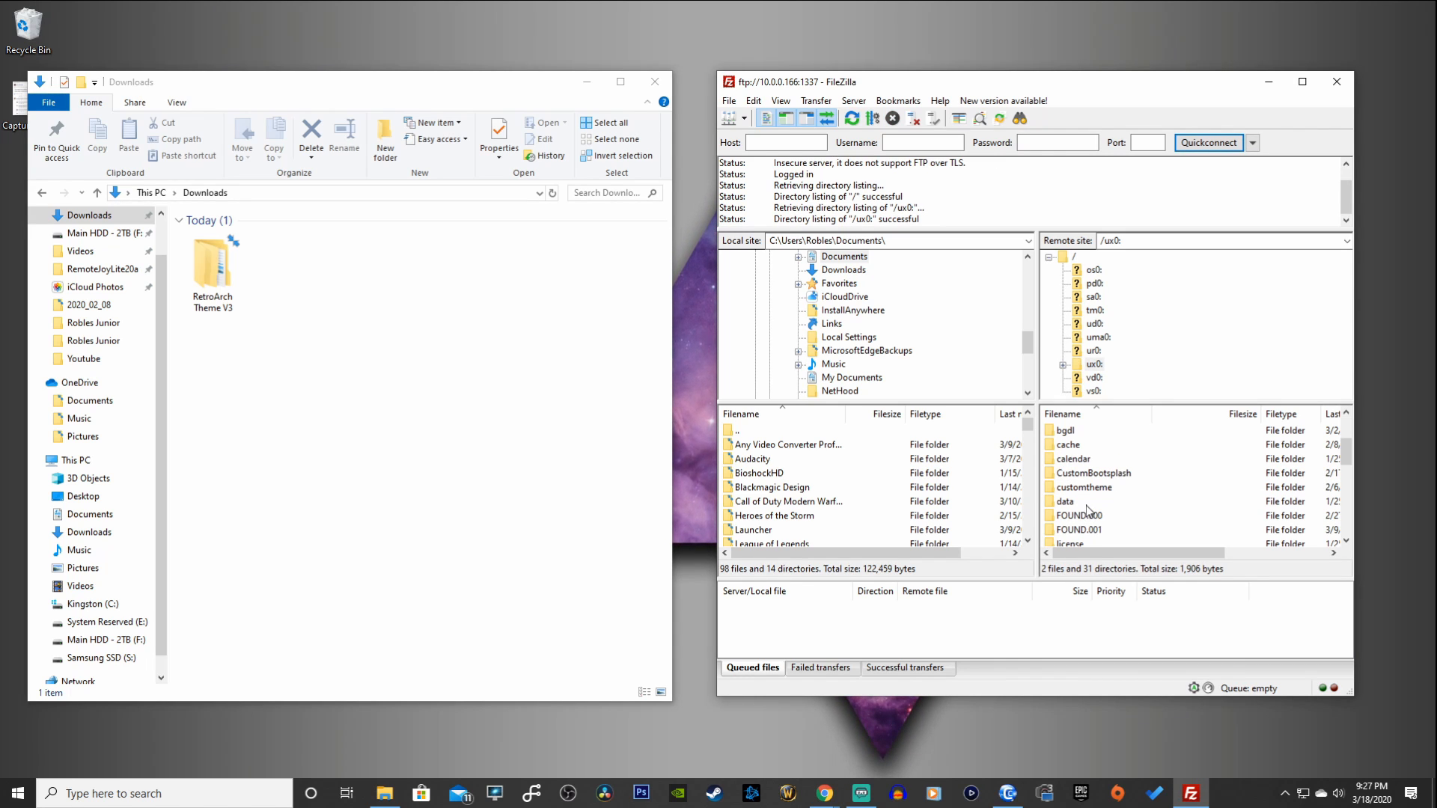
{"action": "double_click", "coordinate": [1064, 501]}
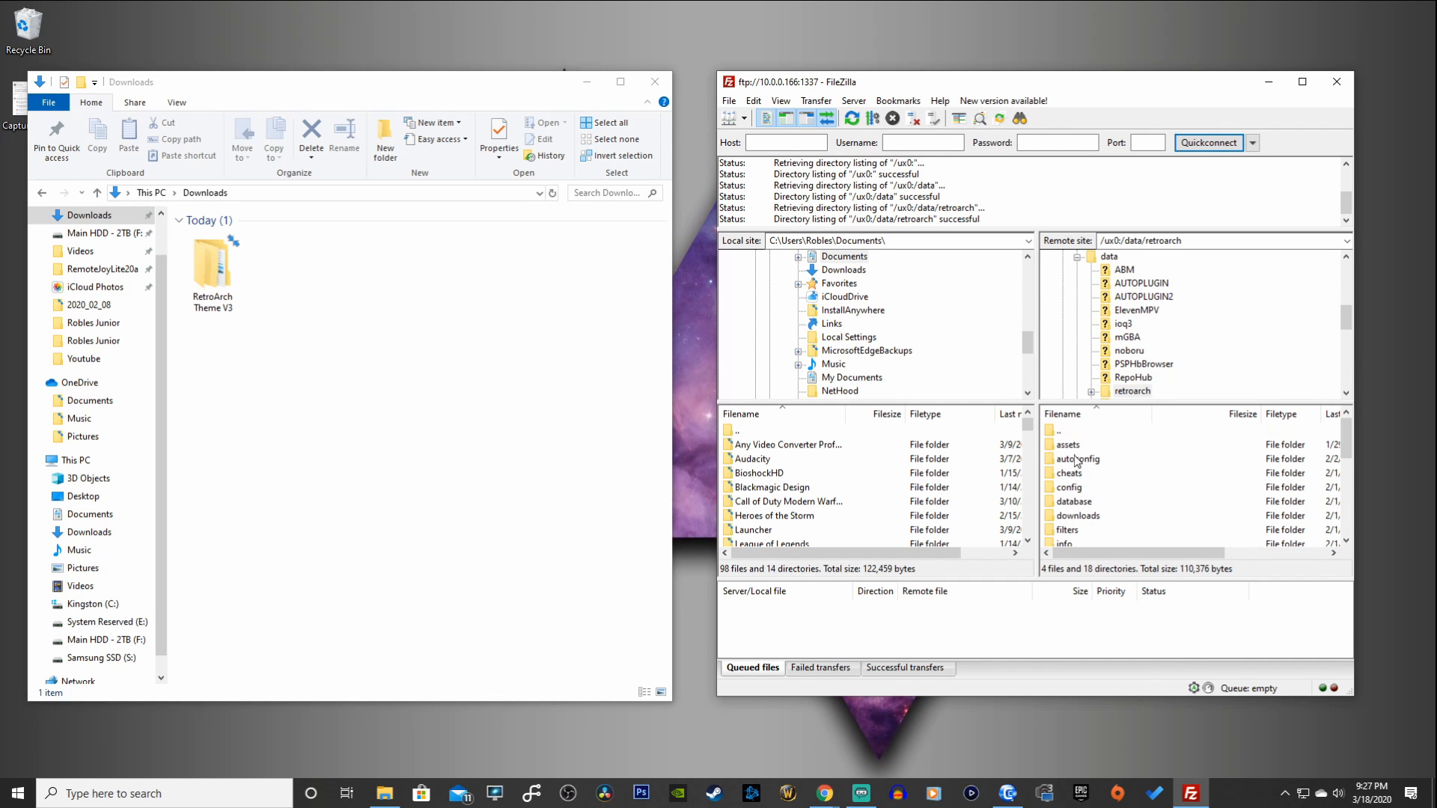
{"action": "double_click", "coordinate": [1067, 444]}
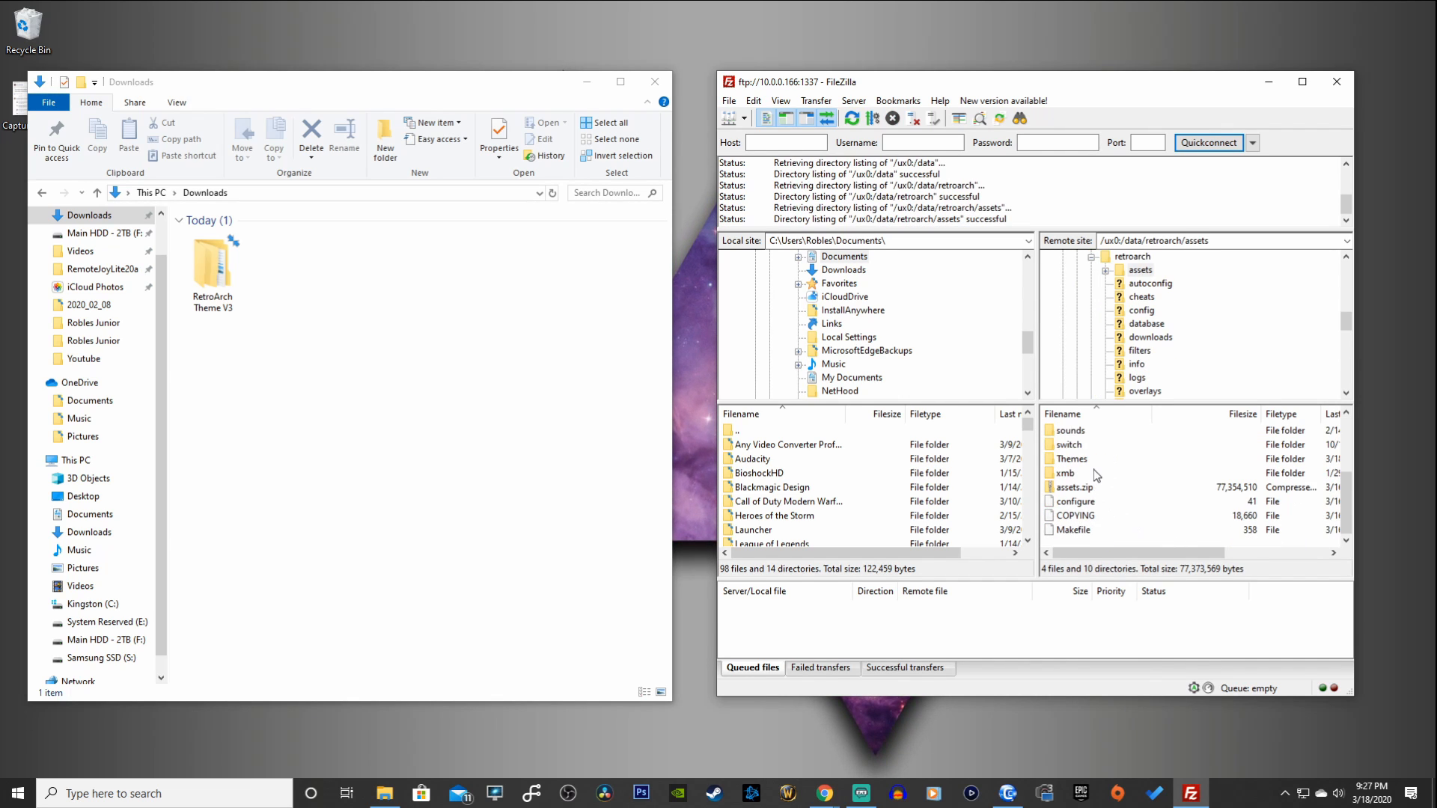
{"action": "left_click", "coordinate": [1072, 458]}
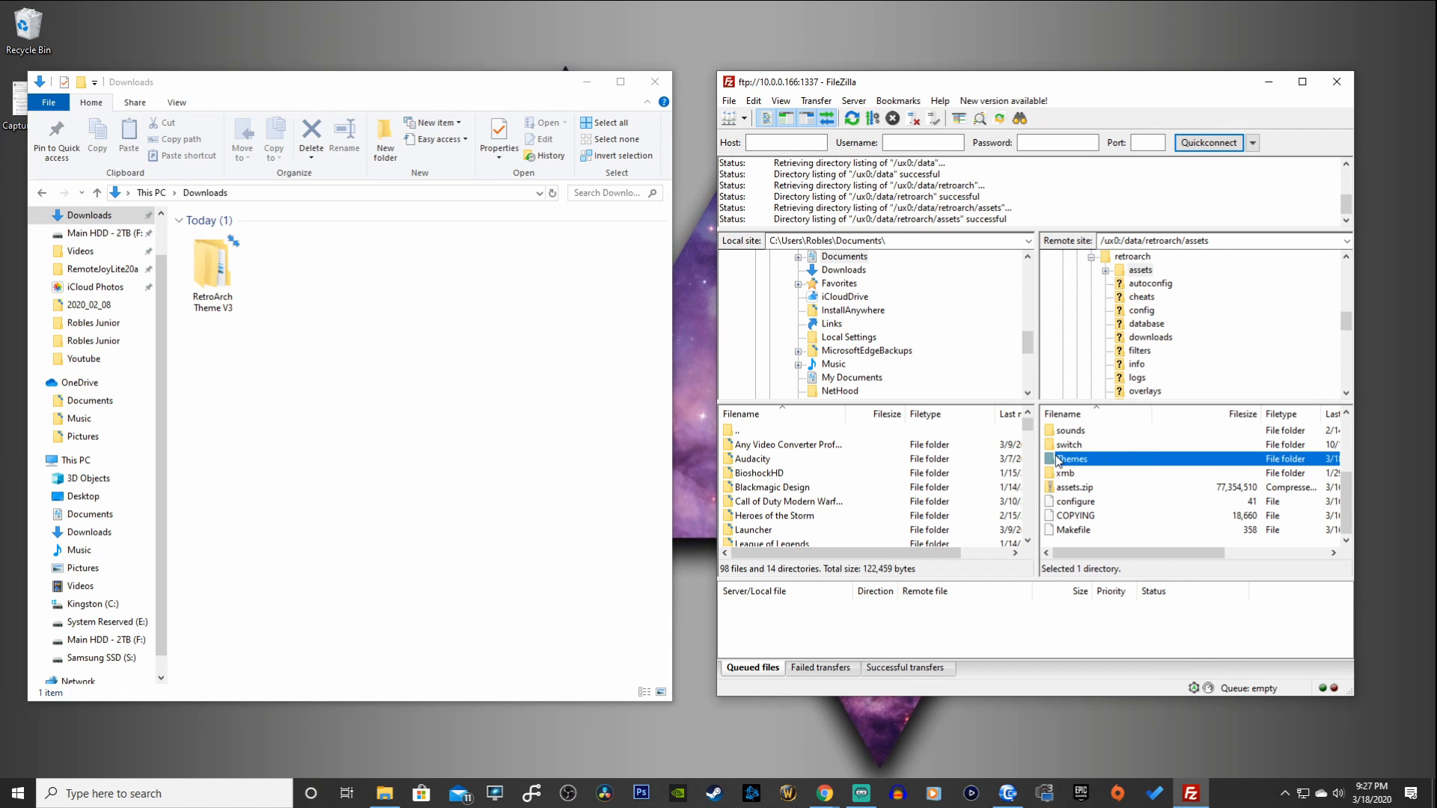
{"action": "double_click", "coordinate": [1071, 458]}
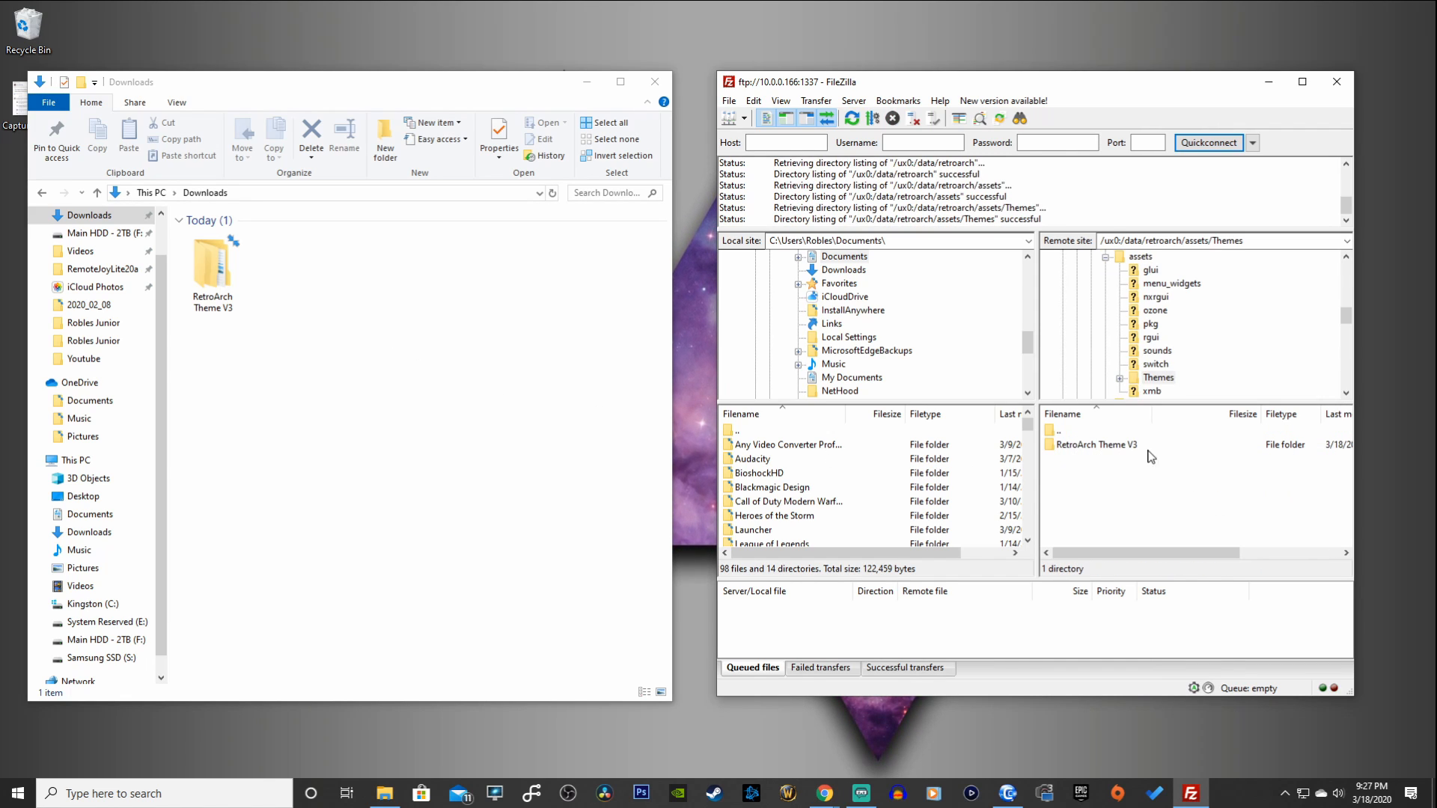
{"action": "left_click_drag", "start_coordinate": [213, 272], "coordinate": [1125, 455]}
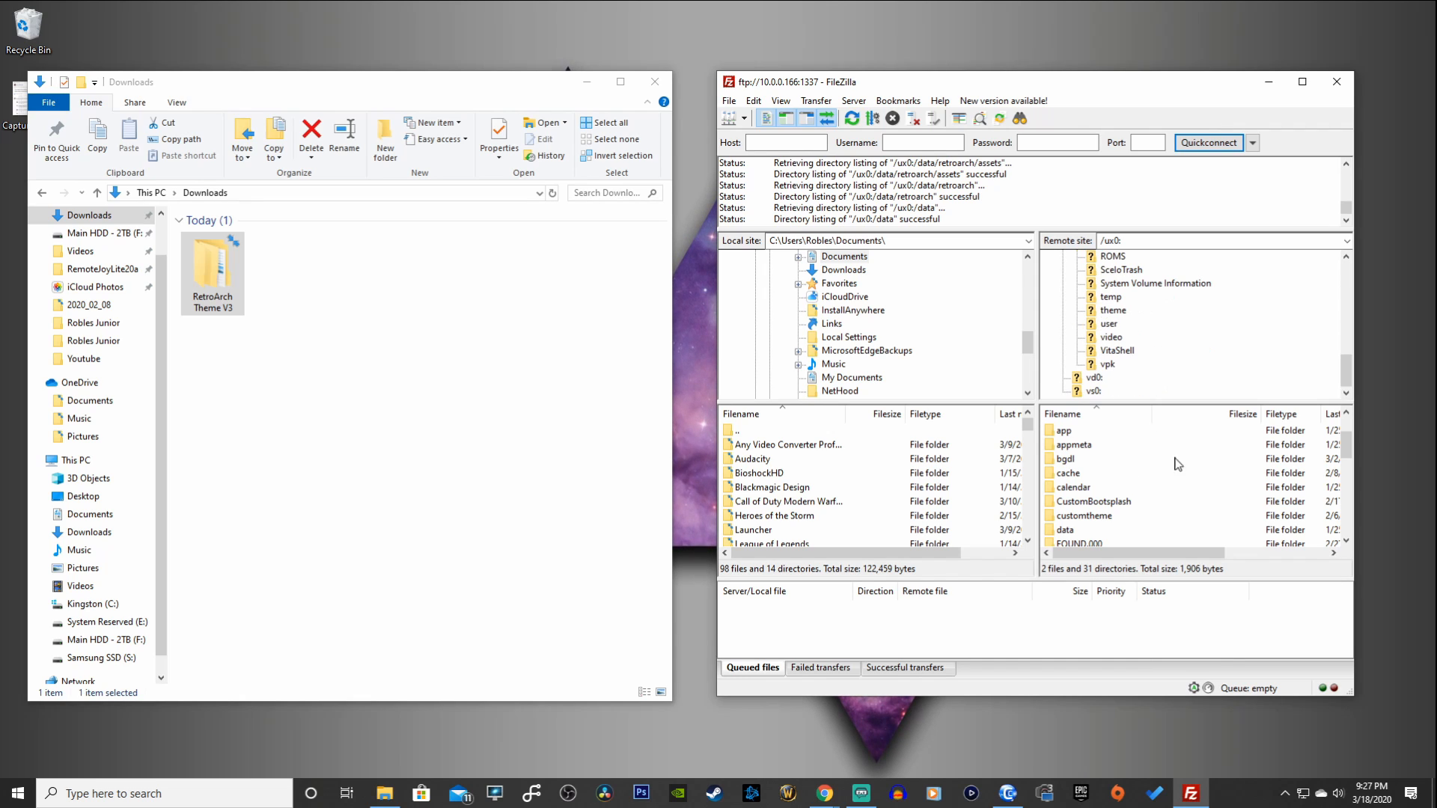
Step: Download retroarch.cfg from ux0:/data/retroarch and view it in Notepad
{"action": "scroll", "scroll_direction": "down", "scroll_amount": 3}
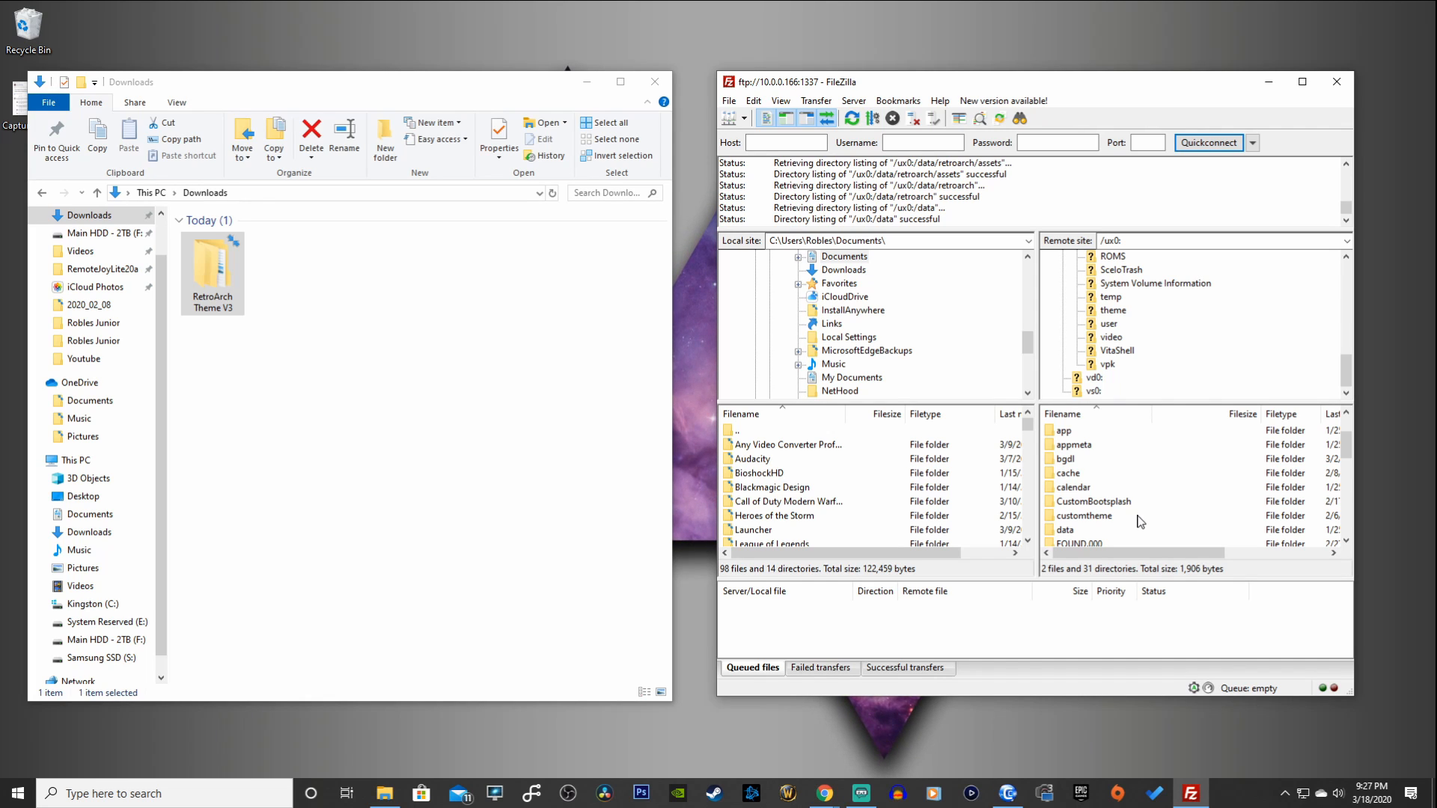
{"action": "scroll", "scroll_direction": "down", "scroll_amount": 3}
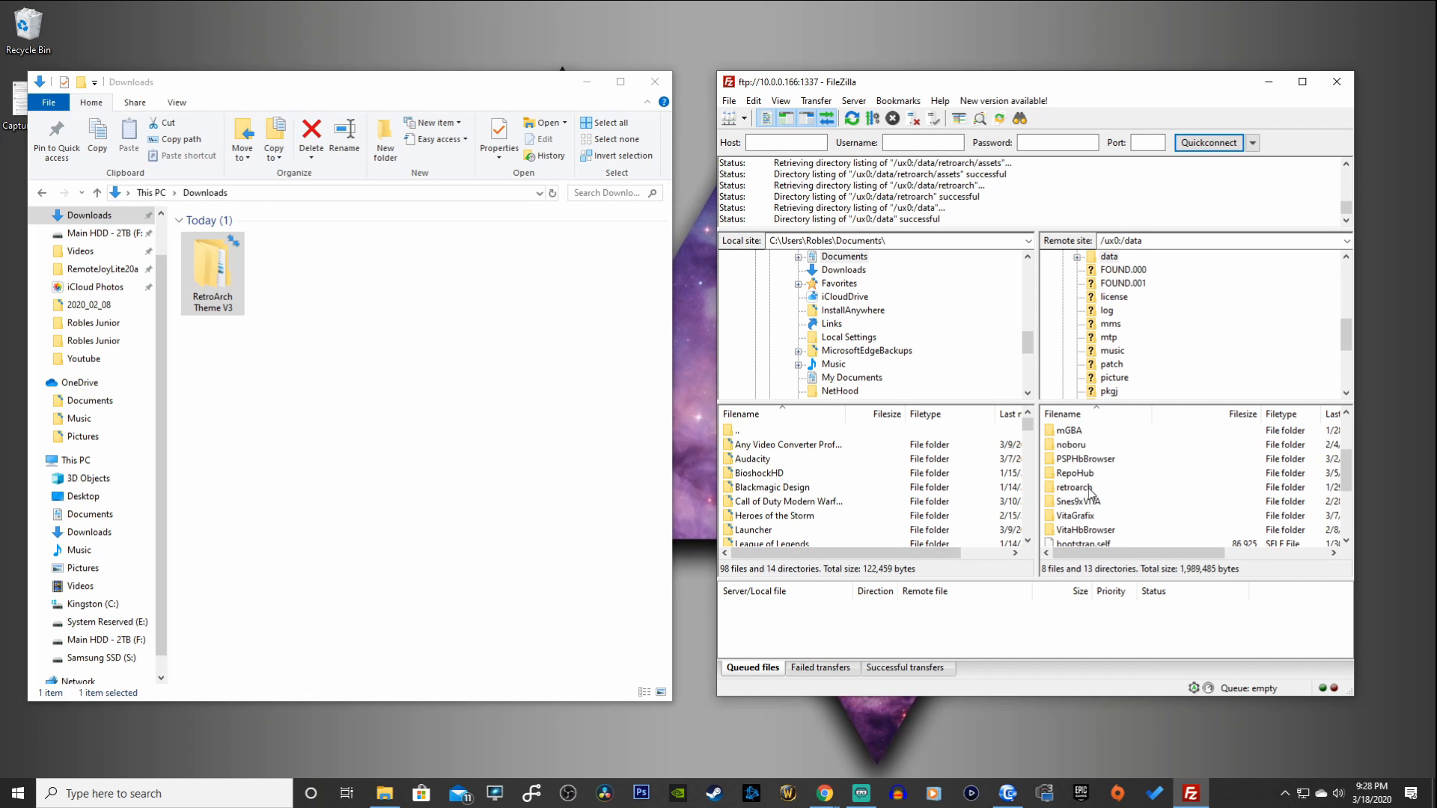
{"action": "double_click", "coordinate": [1076, 486]}
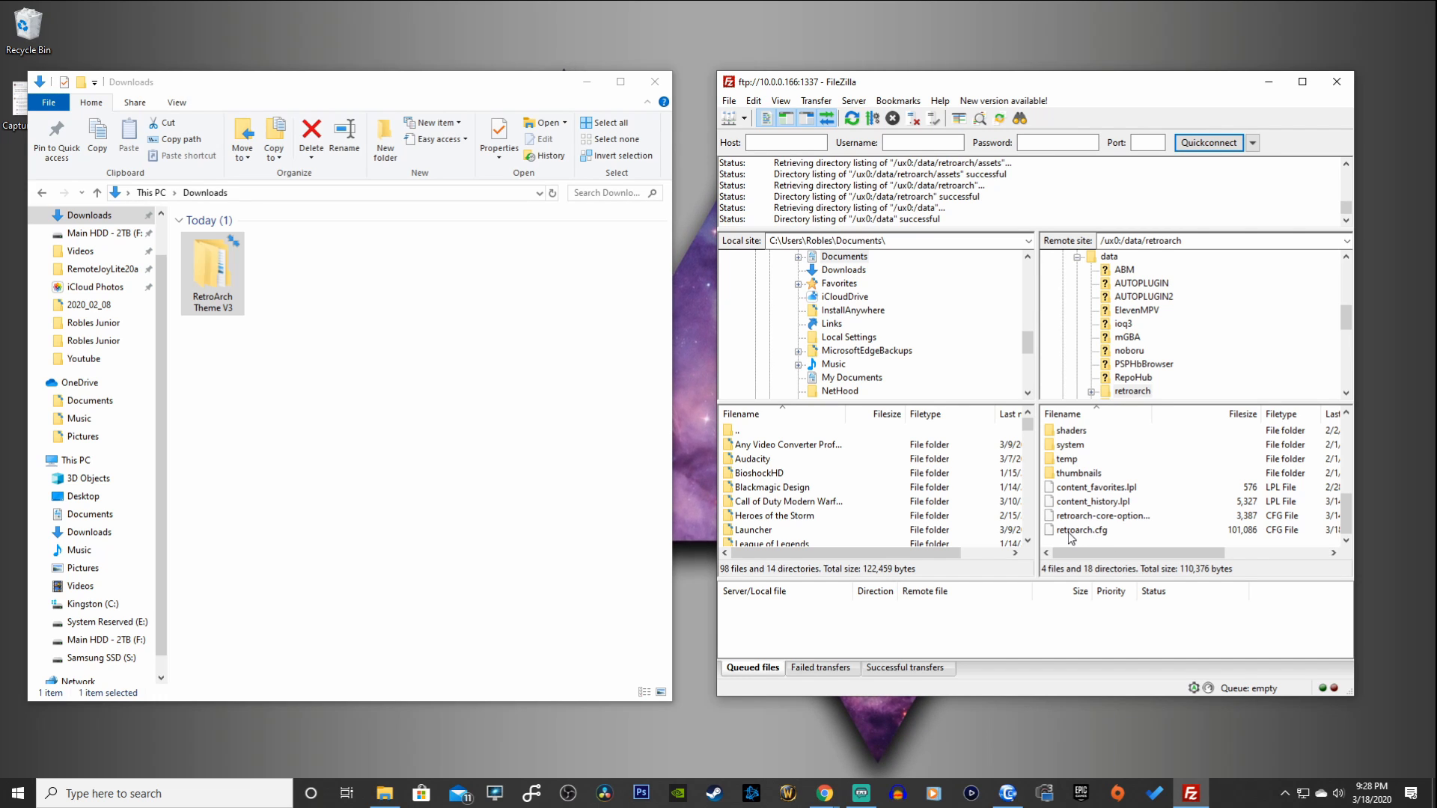
{"action": "left_click", "coordinate": [1082, 529]}
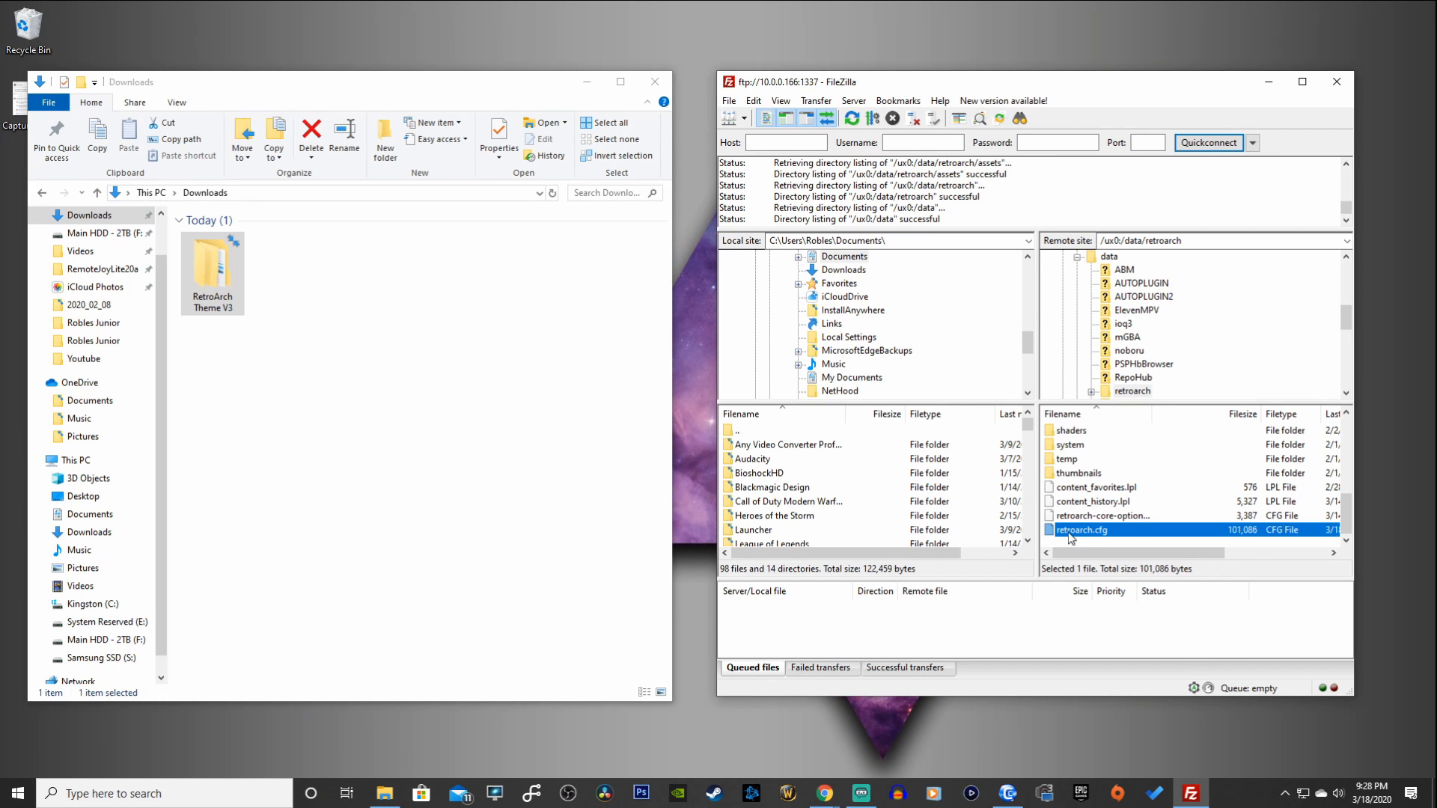
{"action": "double_click", "coordinate": [1083, 529]}
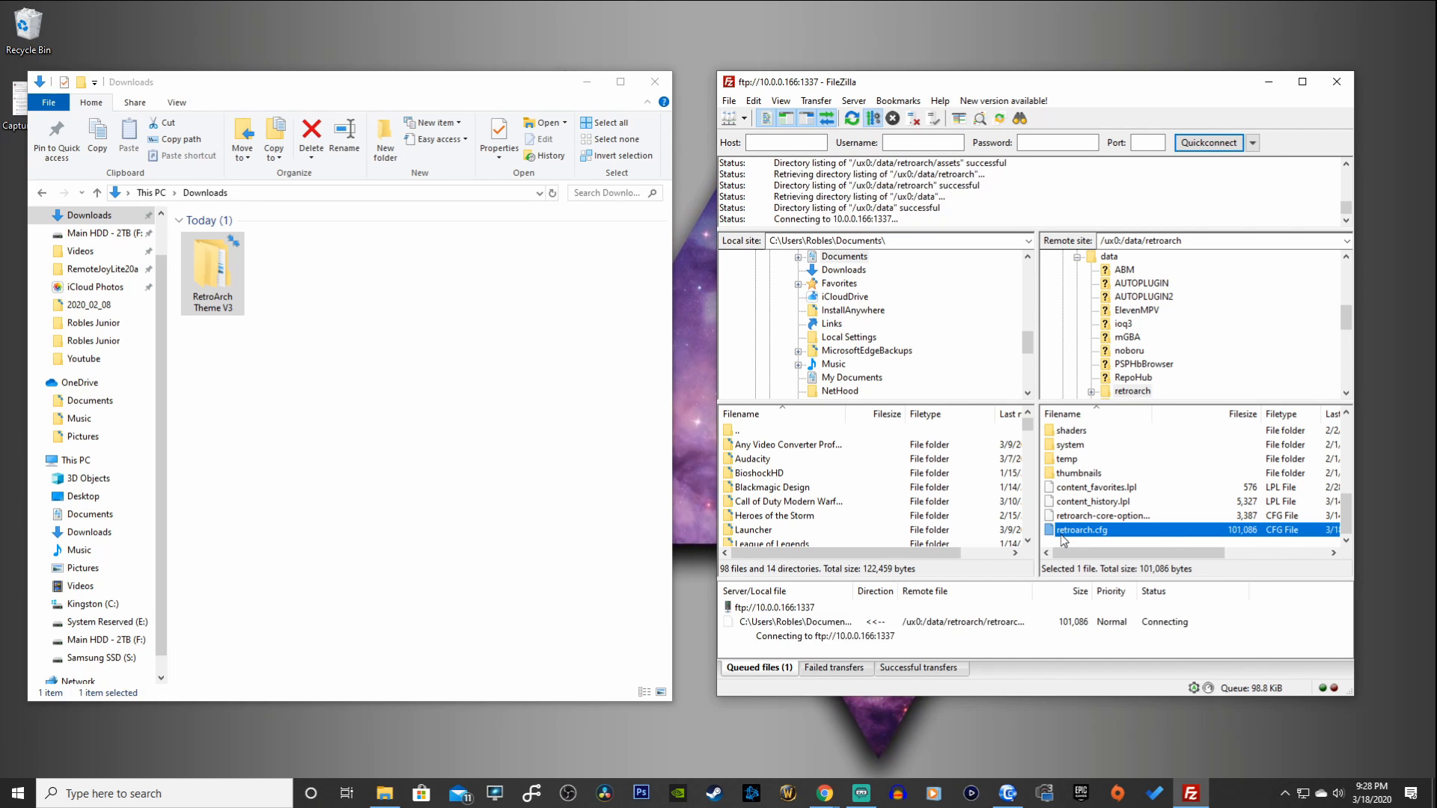
{"action": "double_click", "coordinate": [1081, 530]}
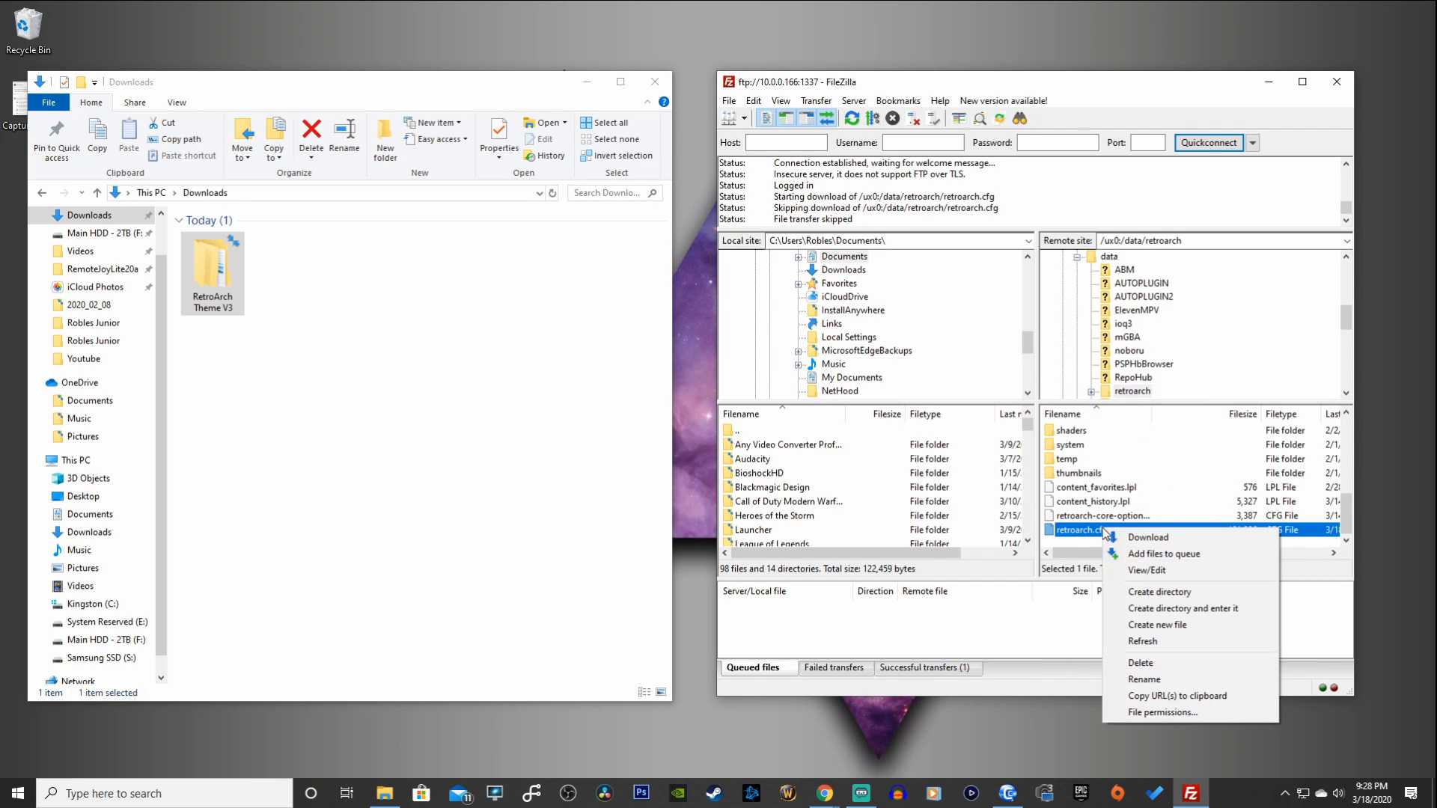
{"action": "mouse_move", "coordinate": [1146, 570]}
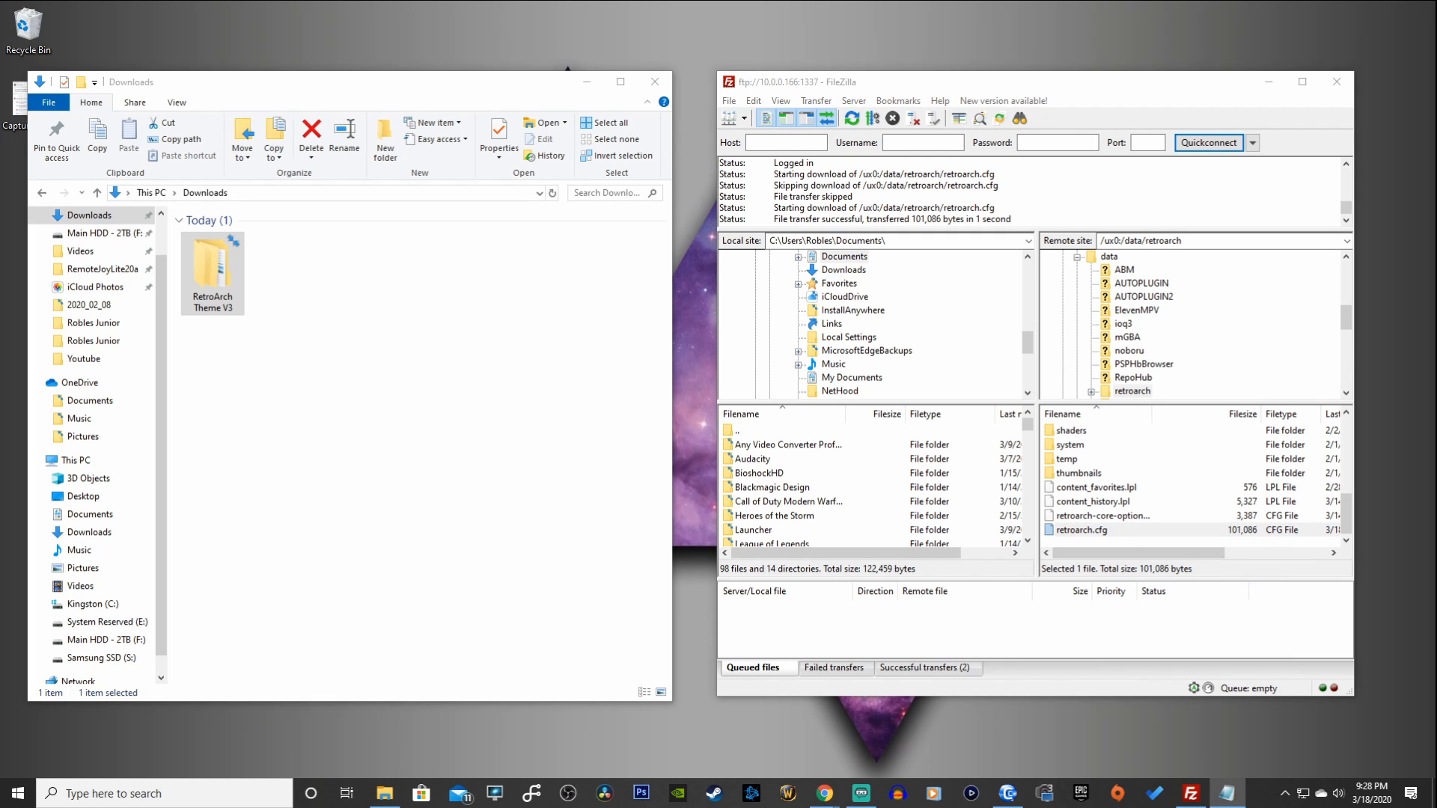
{"action": "double_click", "coordinate": [1081, 529]}
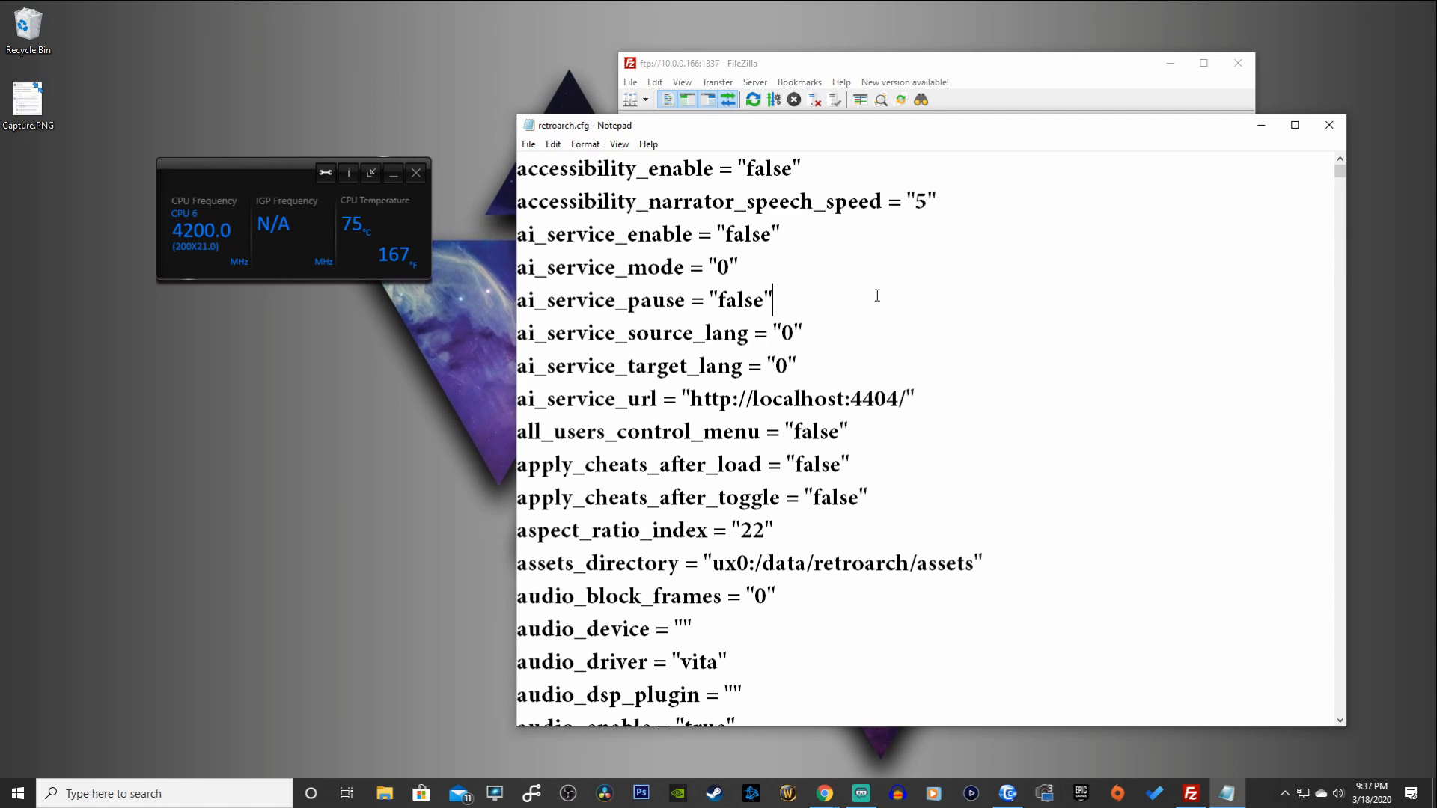
Step: Start a Find search in retroarch.cfg for the menu_wallpaper setting
{"action": "key", "text": "ctrl+f"}
{"action": "type", "text": "menu_wallpaper"}
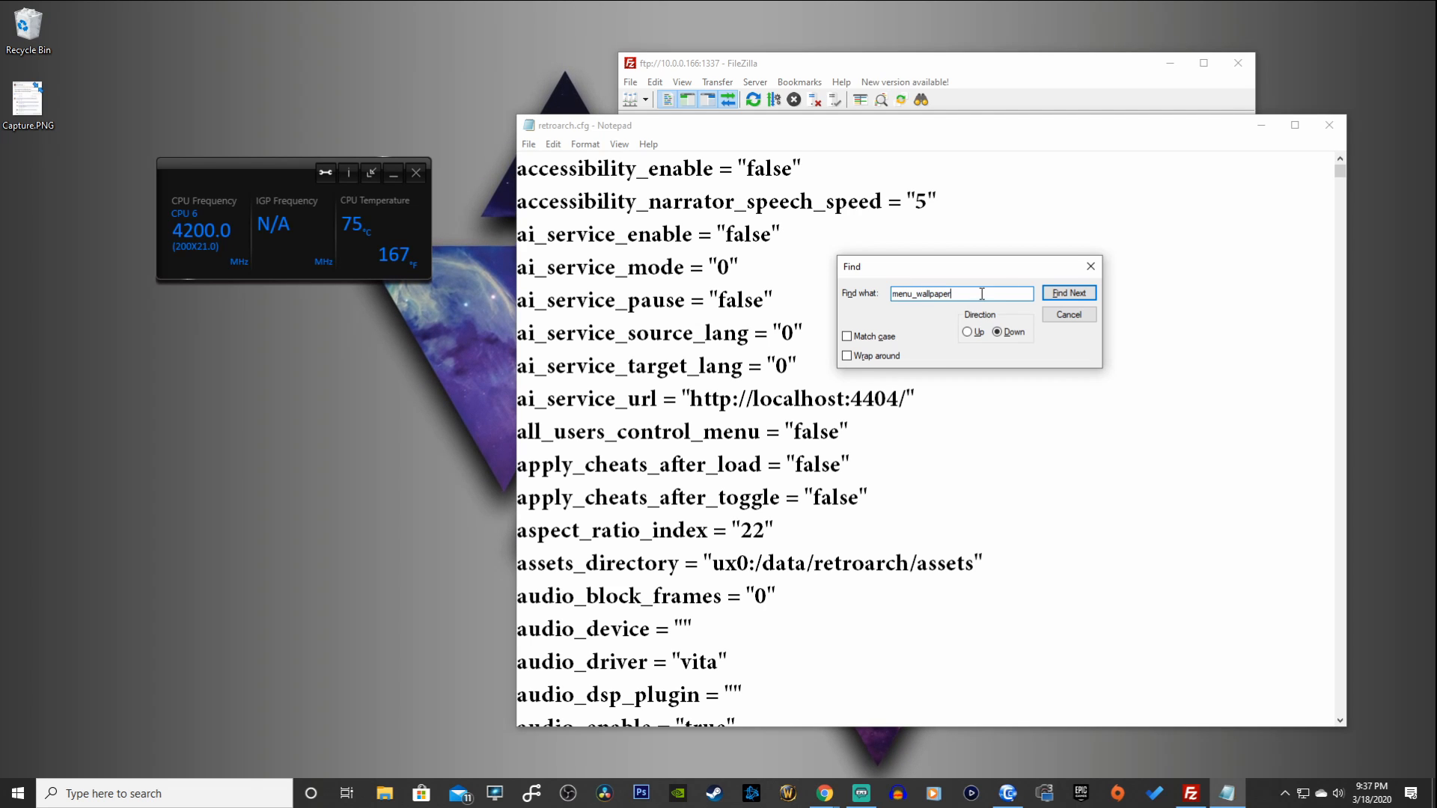
Step: Jump to the menu_wallpaper line and begin editing its path toward RetroArch Theme V3/MENU.png
{"action": "left_click", "coordinate": [1067, 291]}
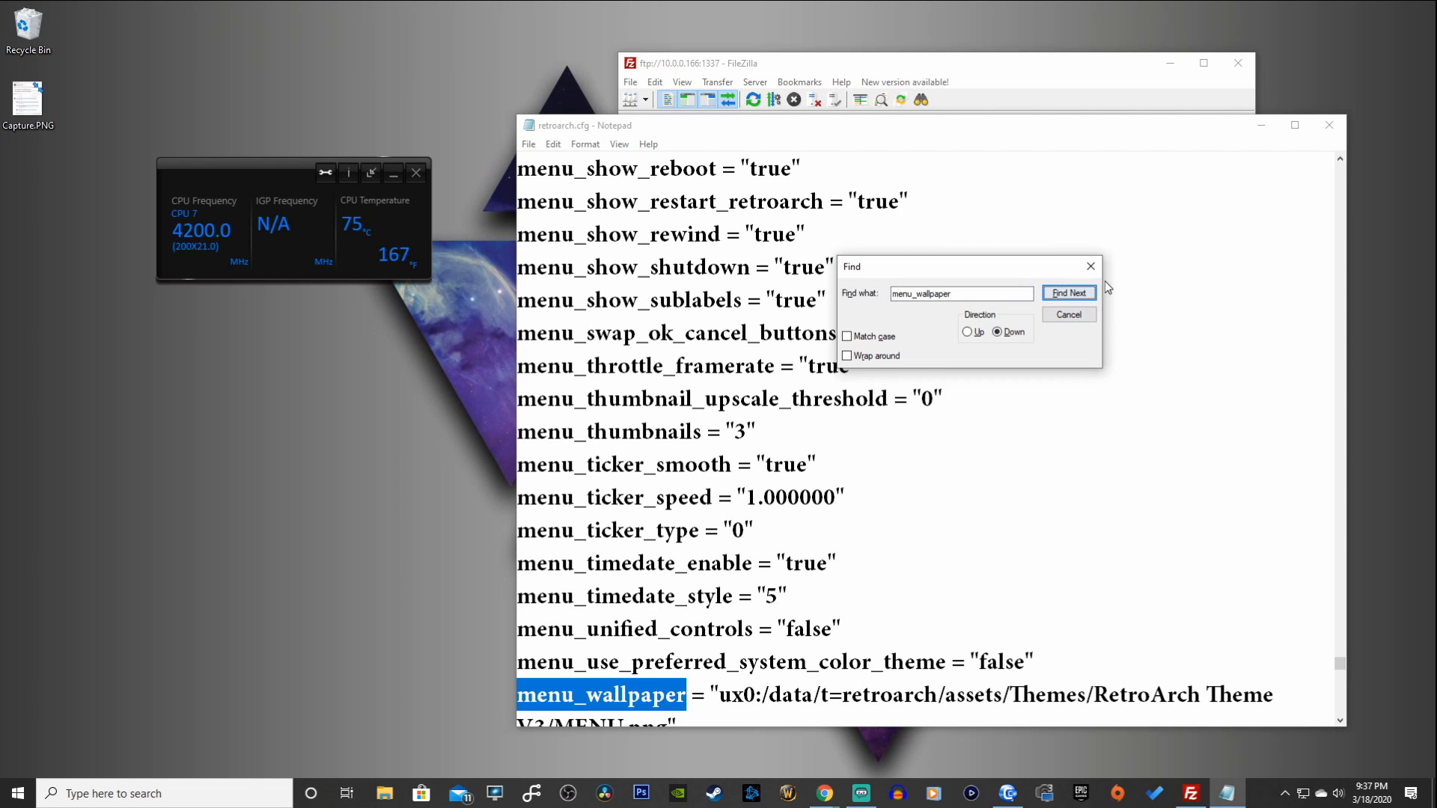
{"action": "left_click", "coordinate": [1067, 292]}
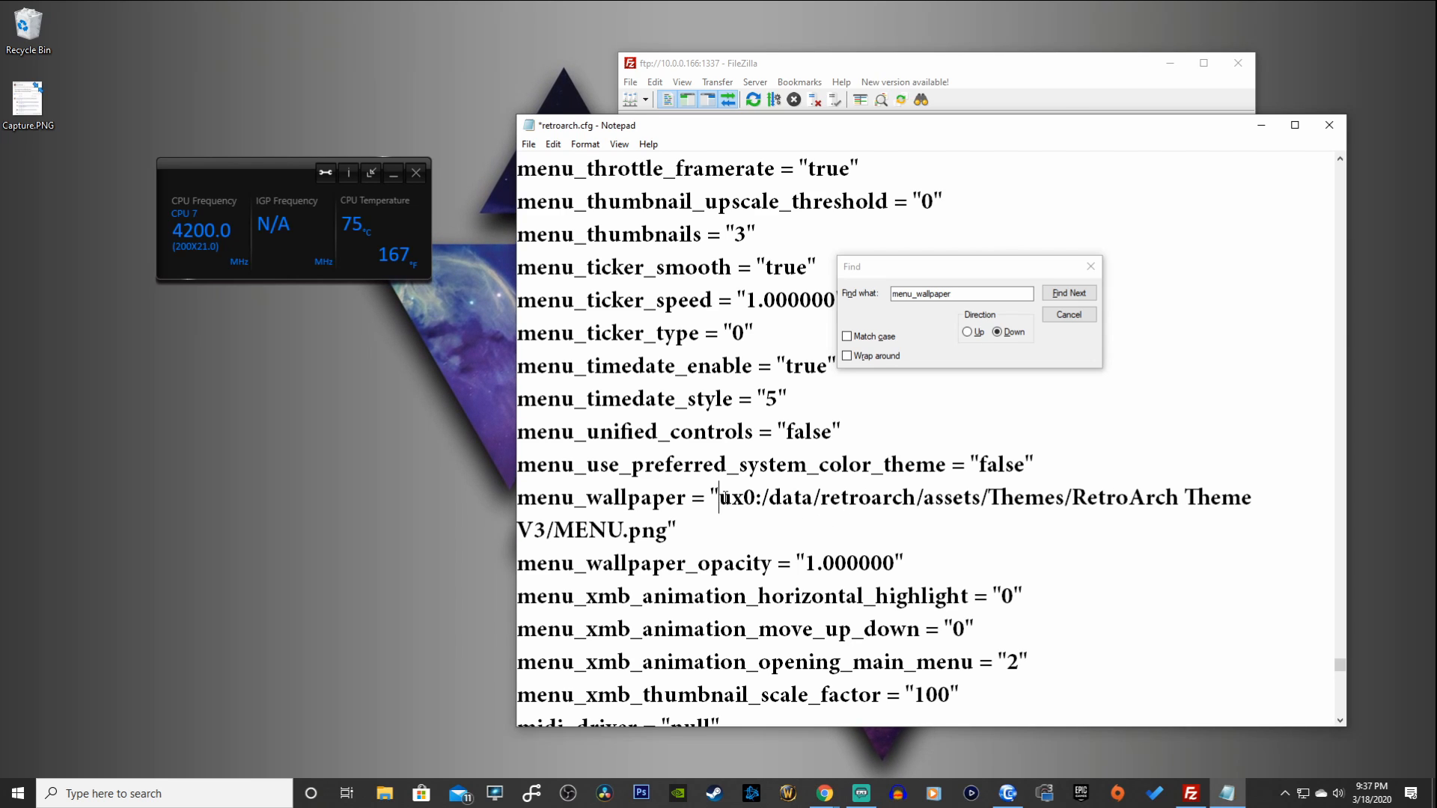
{"action": "left_click", "coordinate": [1067, 291]}
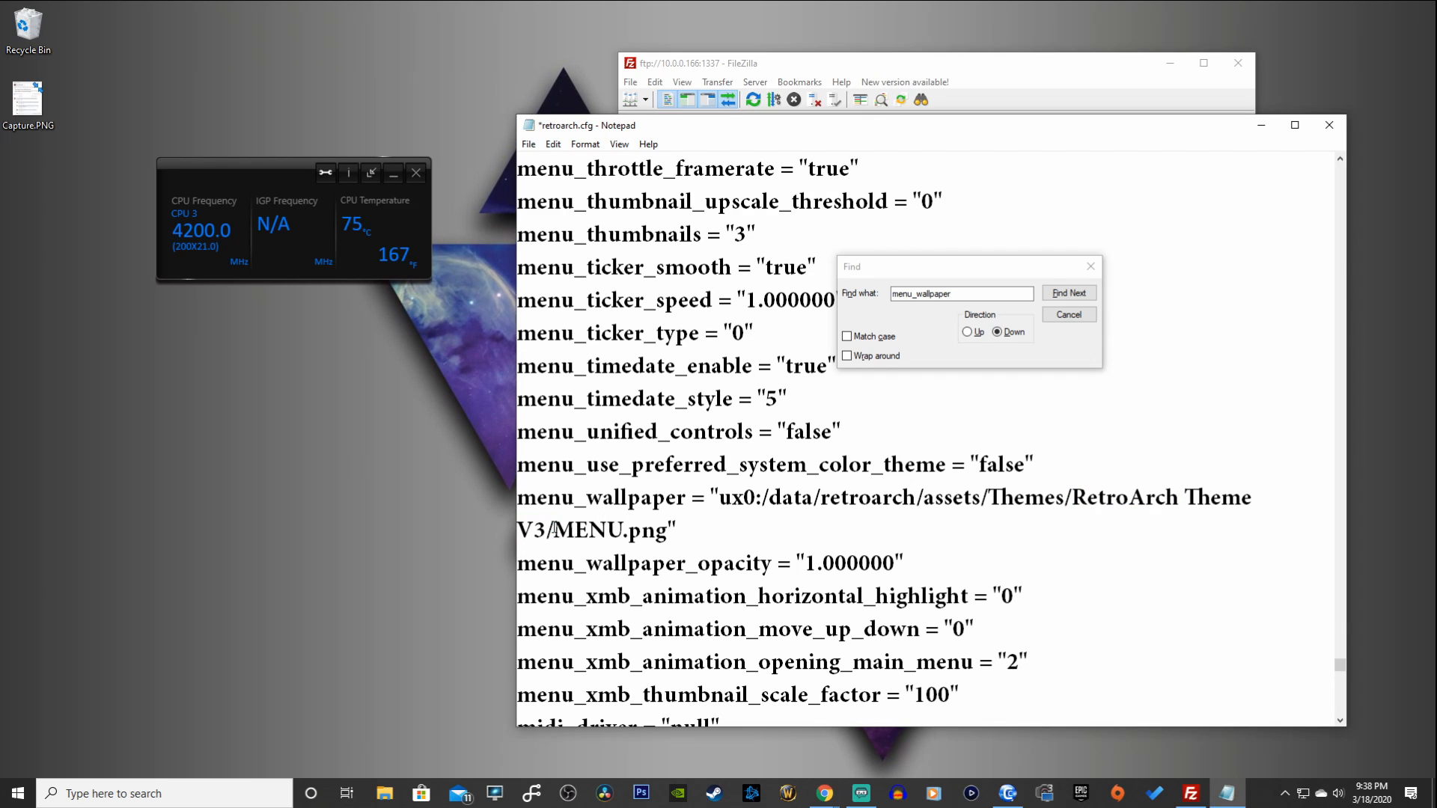
Step: Check the MENU.png file name in the path, clear the selection and close the Find search before saving
{"action": "left_click", "coordinate": [1067, 291]}
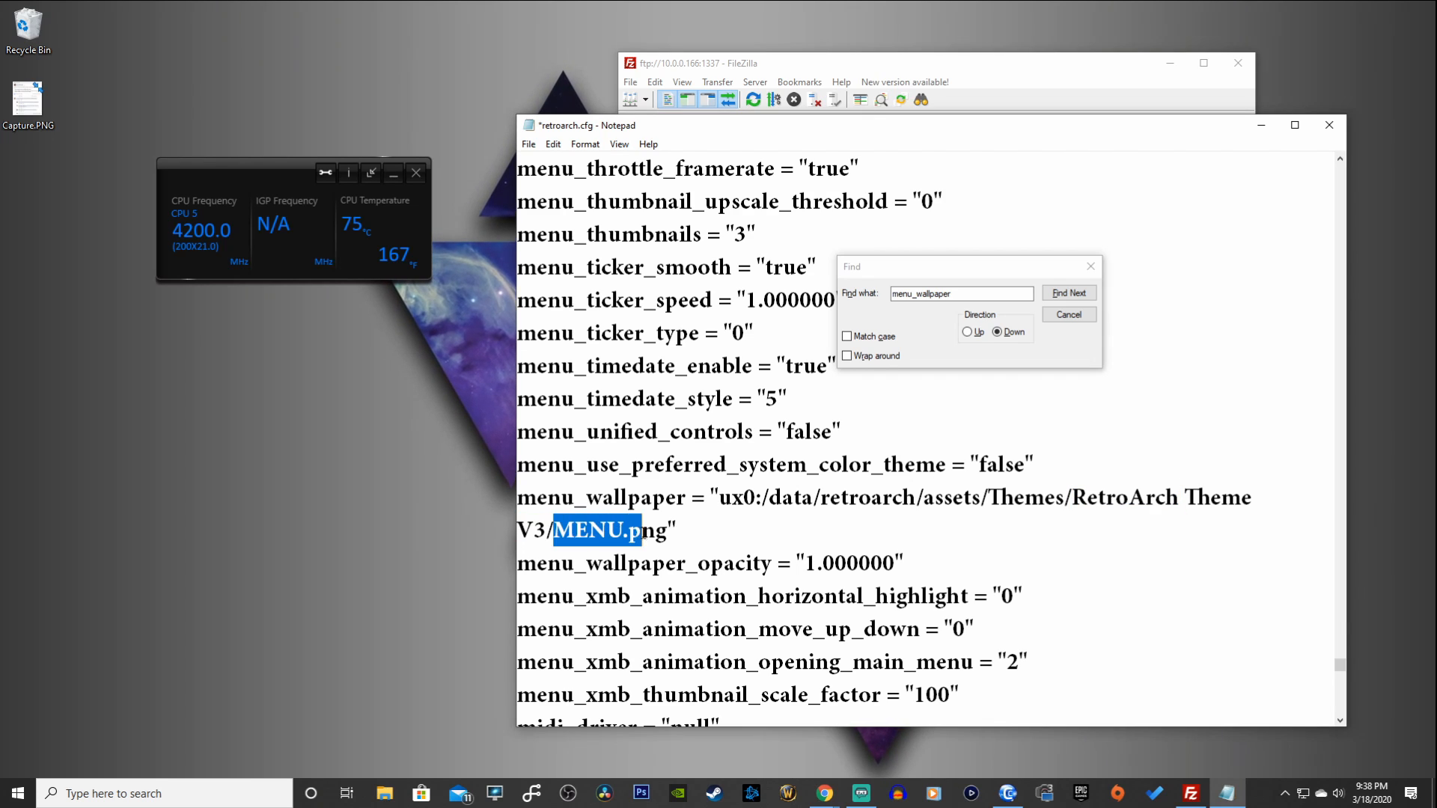
{"action": "left_click", "coordinate": [1067, 292]}
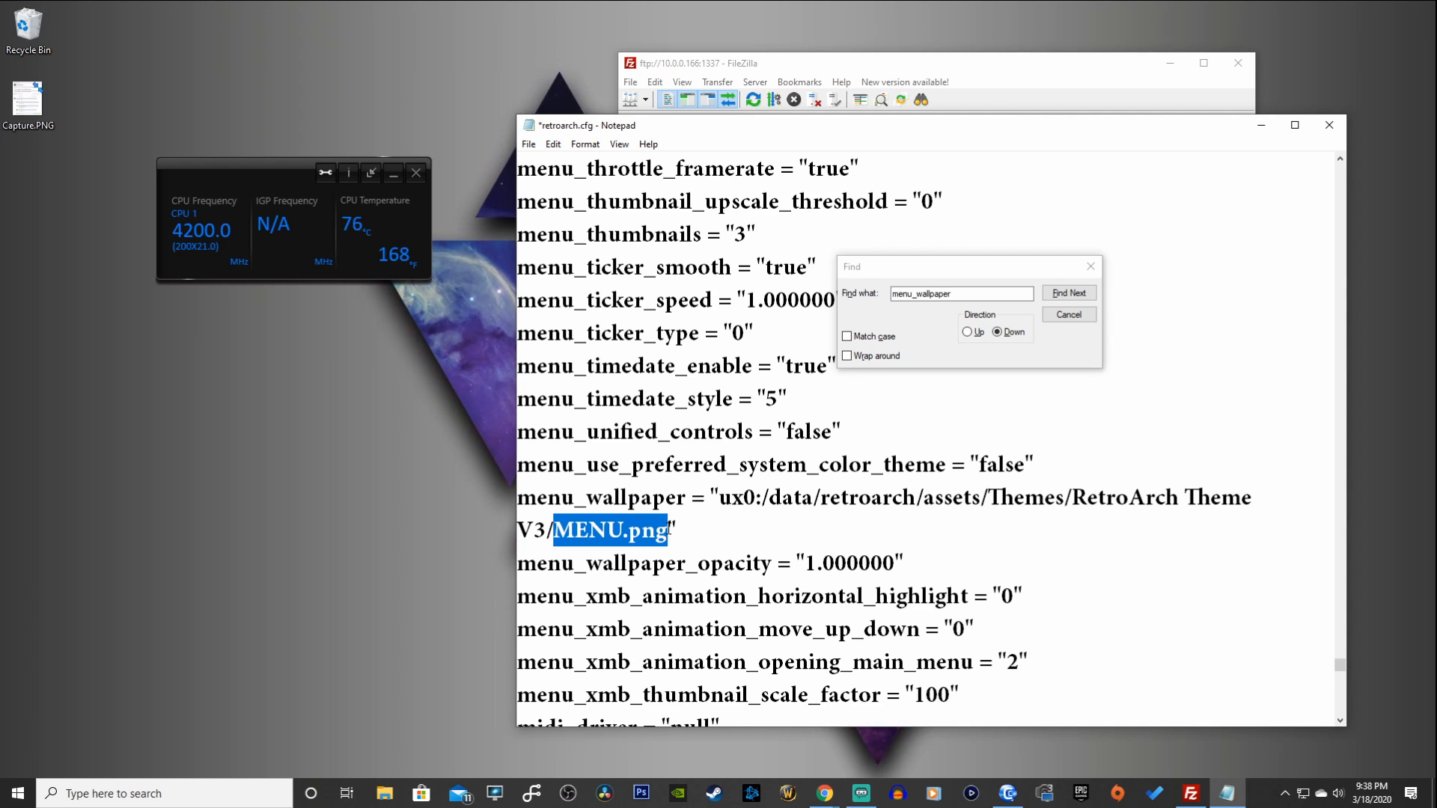
{"action": "left_click", "coordinate": [709, 530]}
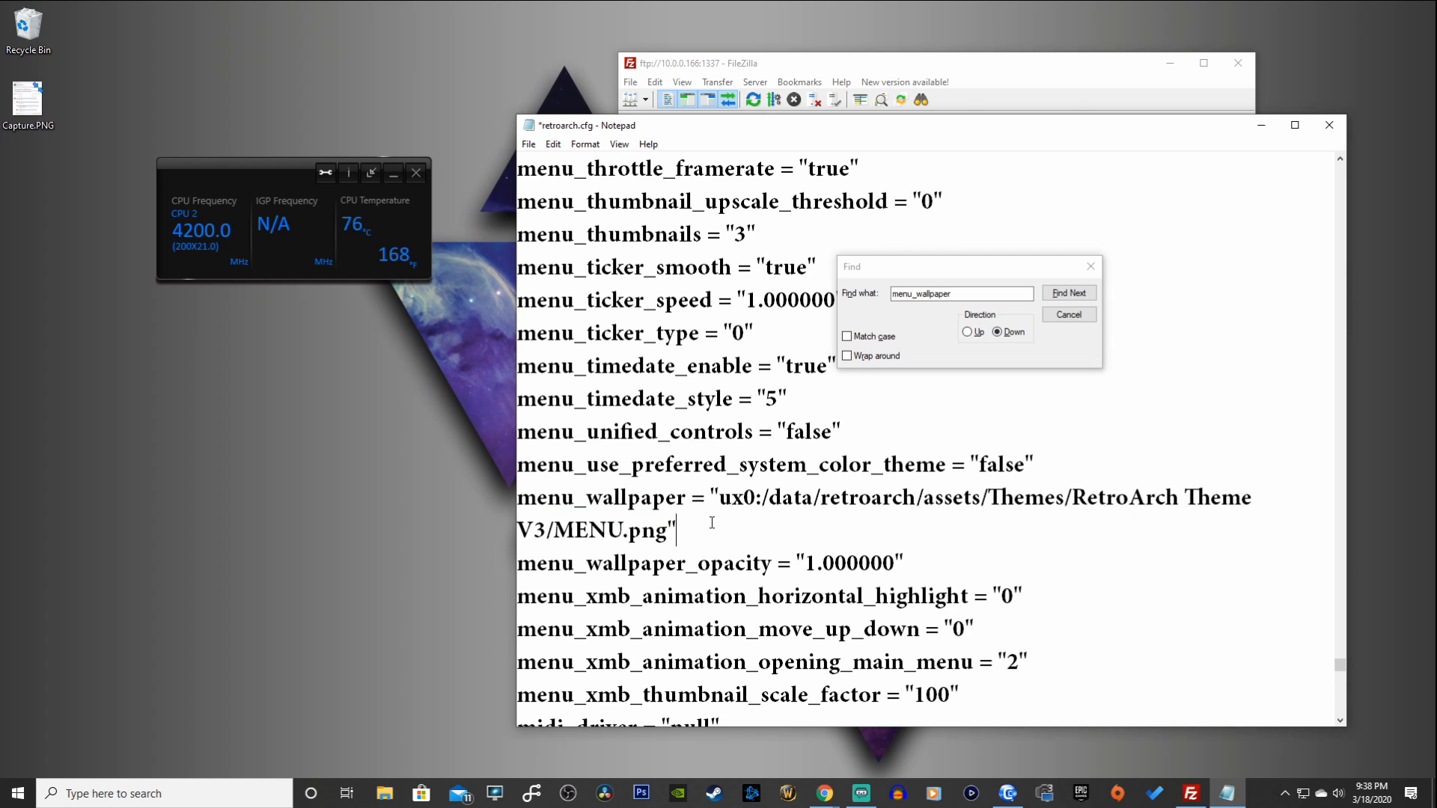
{"action": "left_click", "coordinate": [1067, 314]}
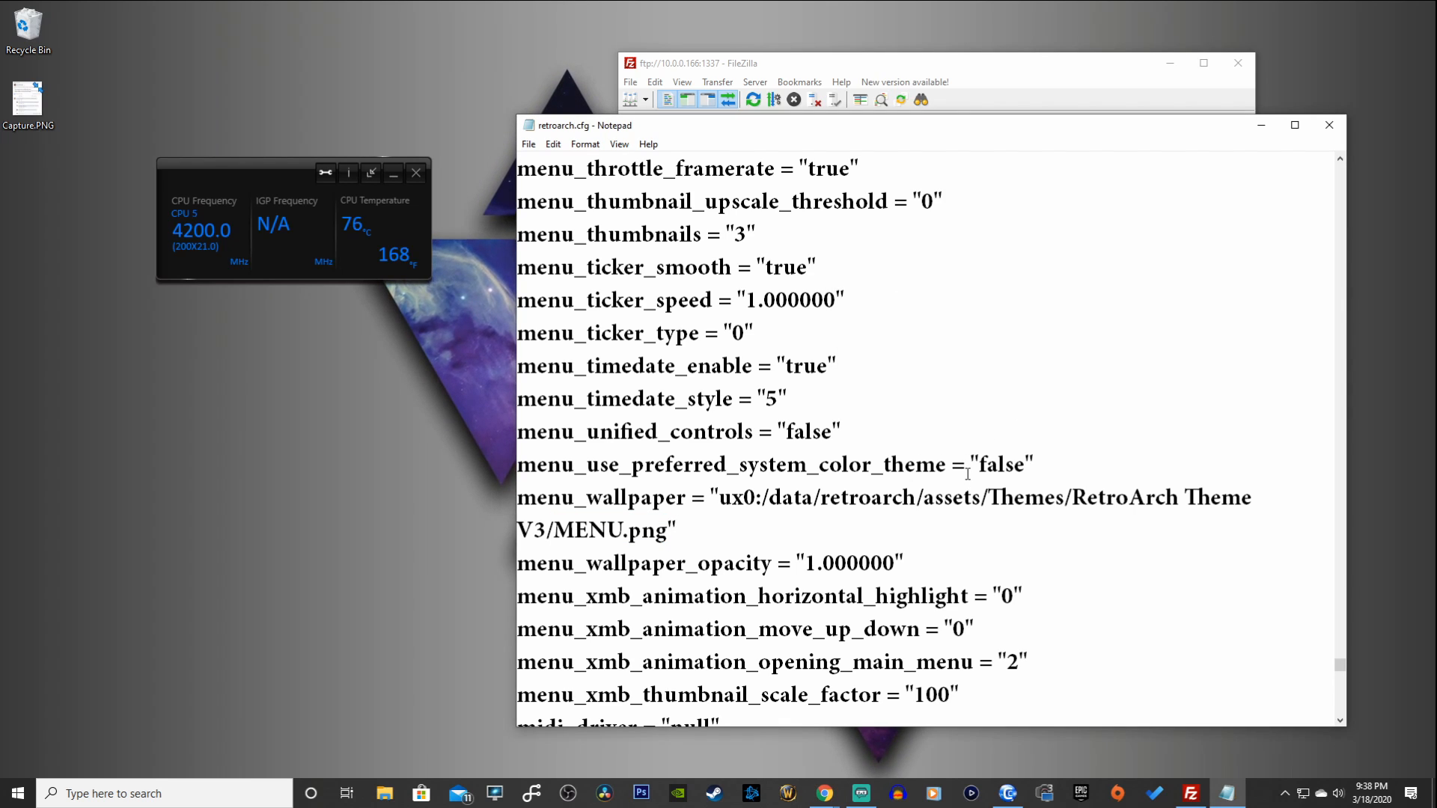
{"action": "mouse_move", "coordinate": [523, 154]}
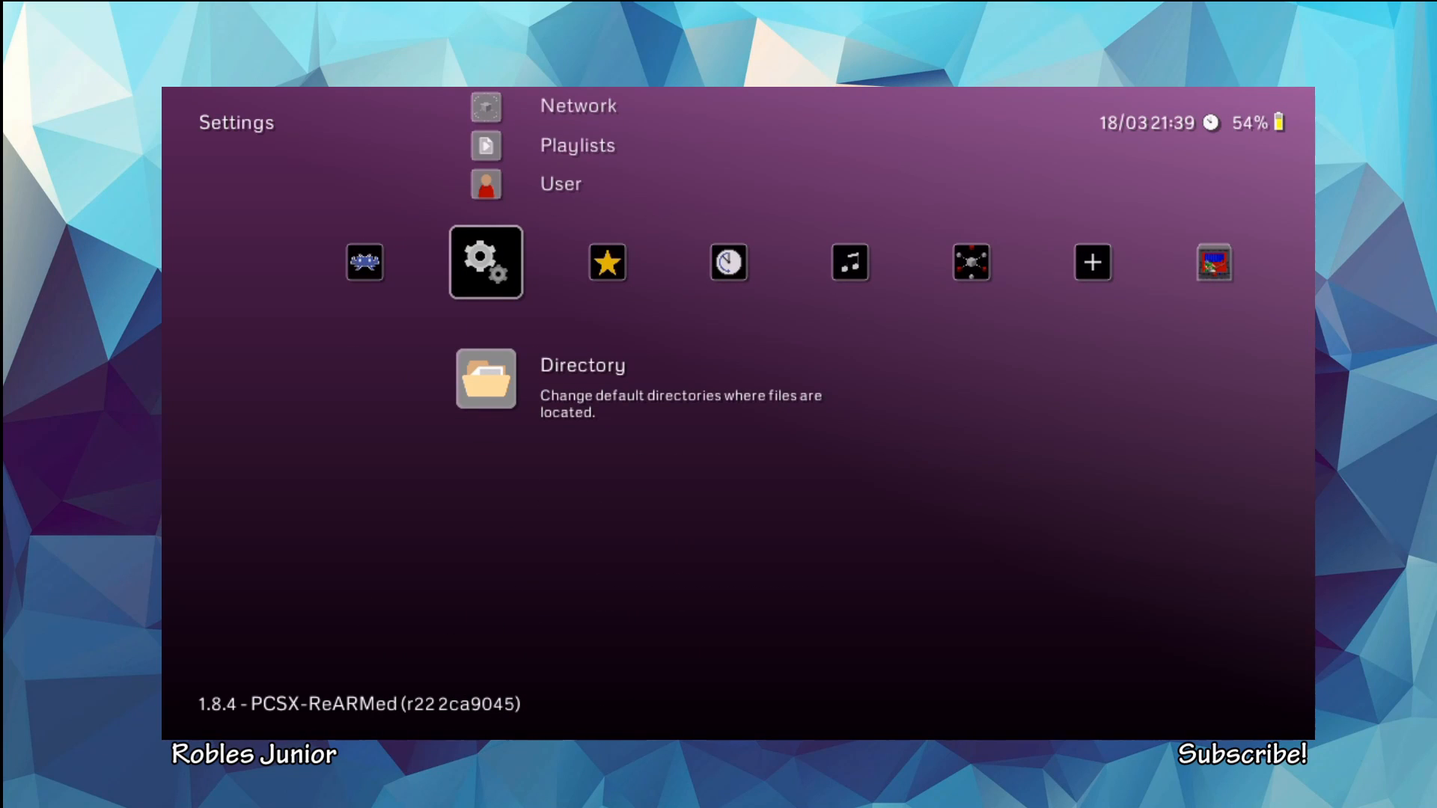
Step: In Directory settings, enter the Dynamic Backgrounds picker and choose the ux0: drive
{"action": "left_click", "coordinate": [485, 377]}
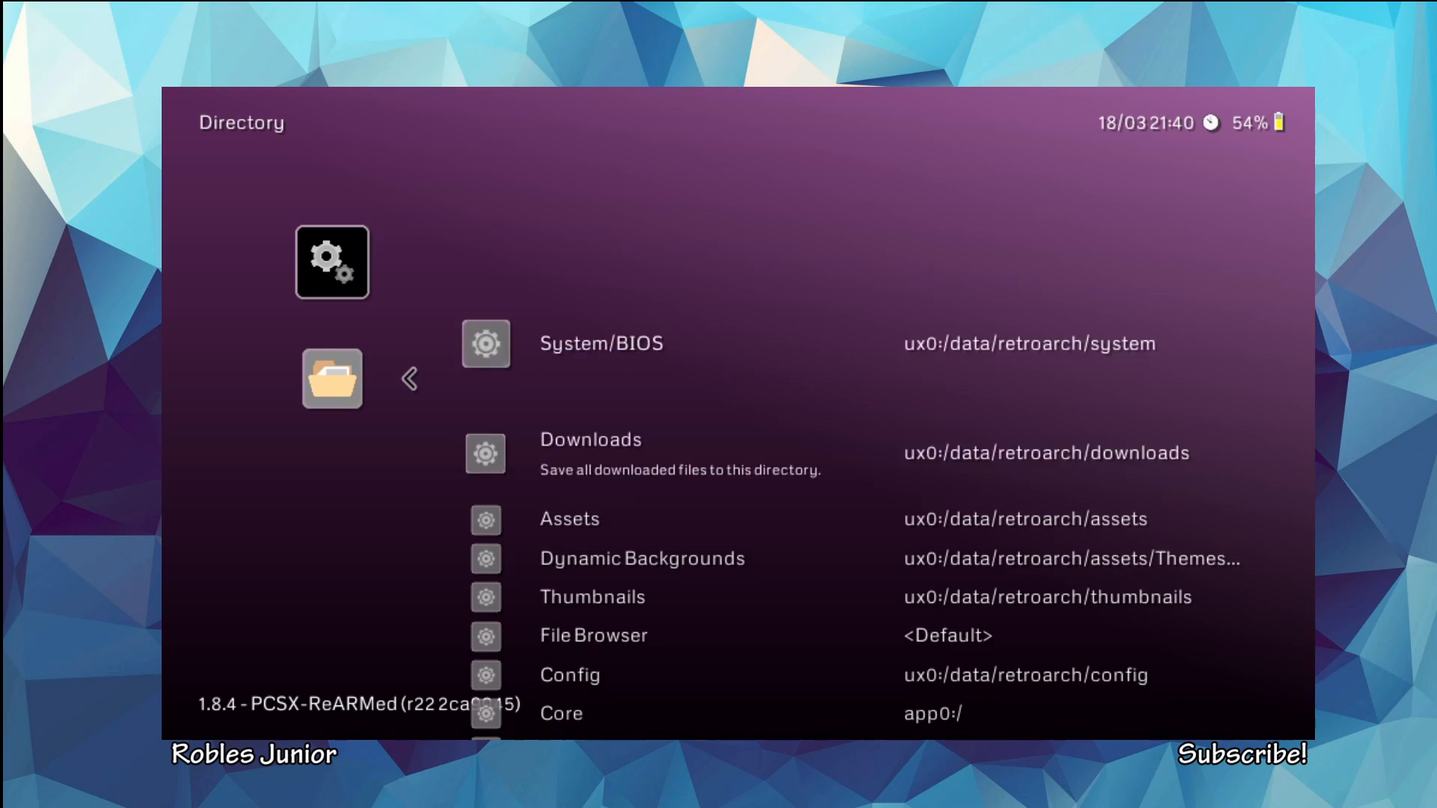
{"action": "scroll", "scroll_direction": "down", "scroll_amount": 3}
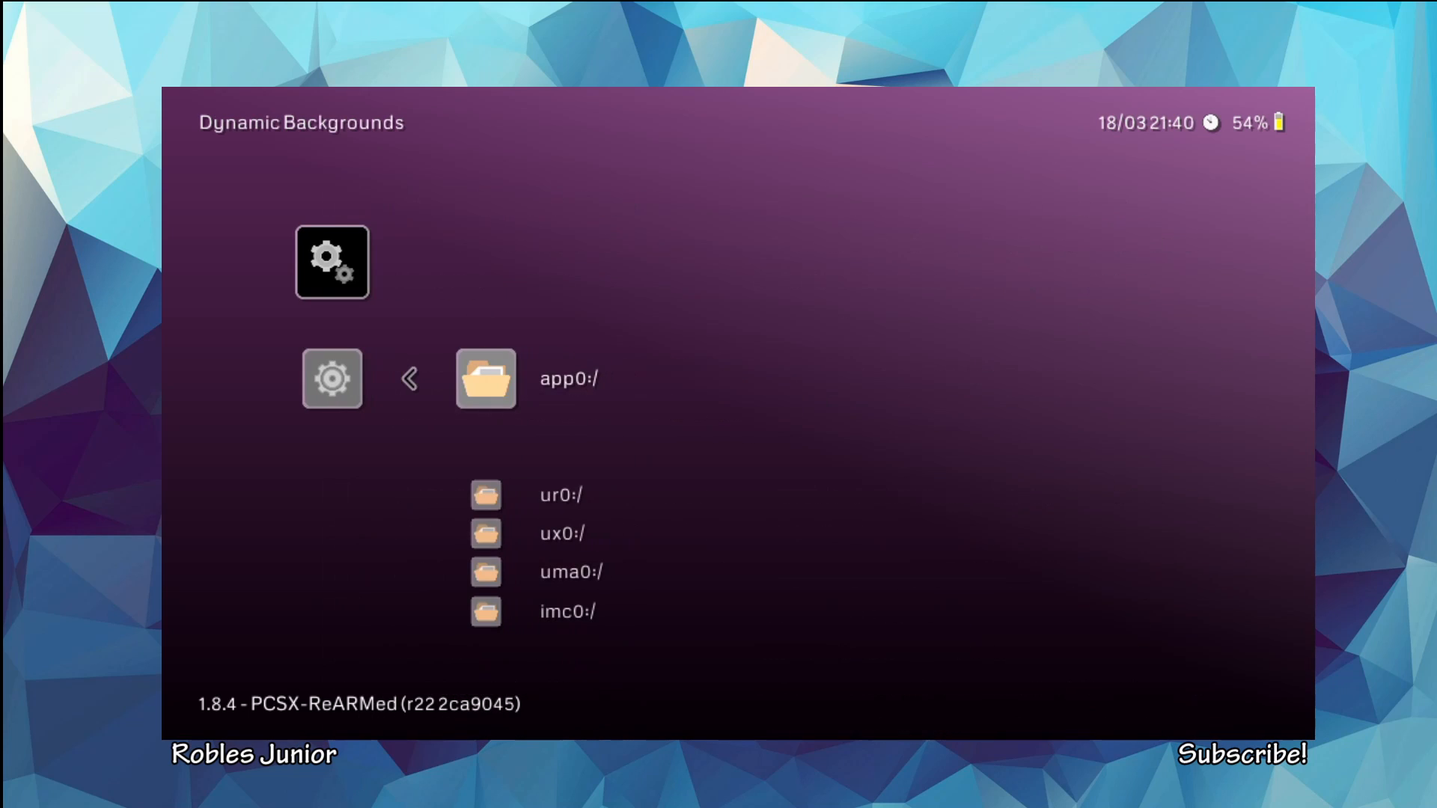
{"action": "scroll", "scroll_direction": "down", "scroll_amount": 3}
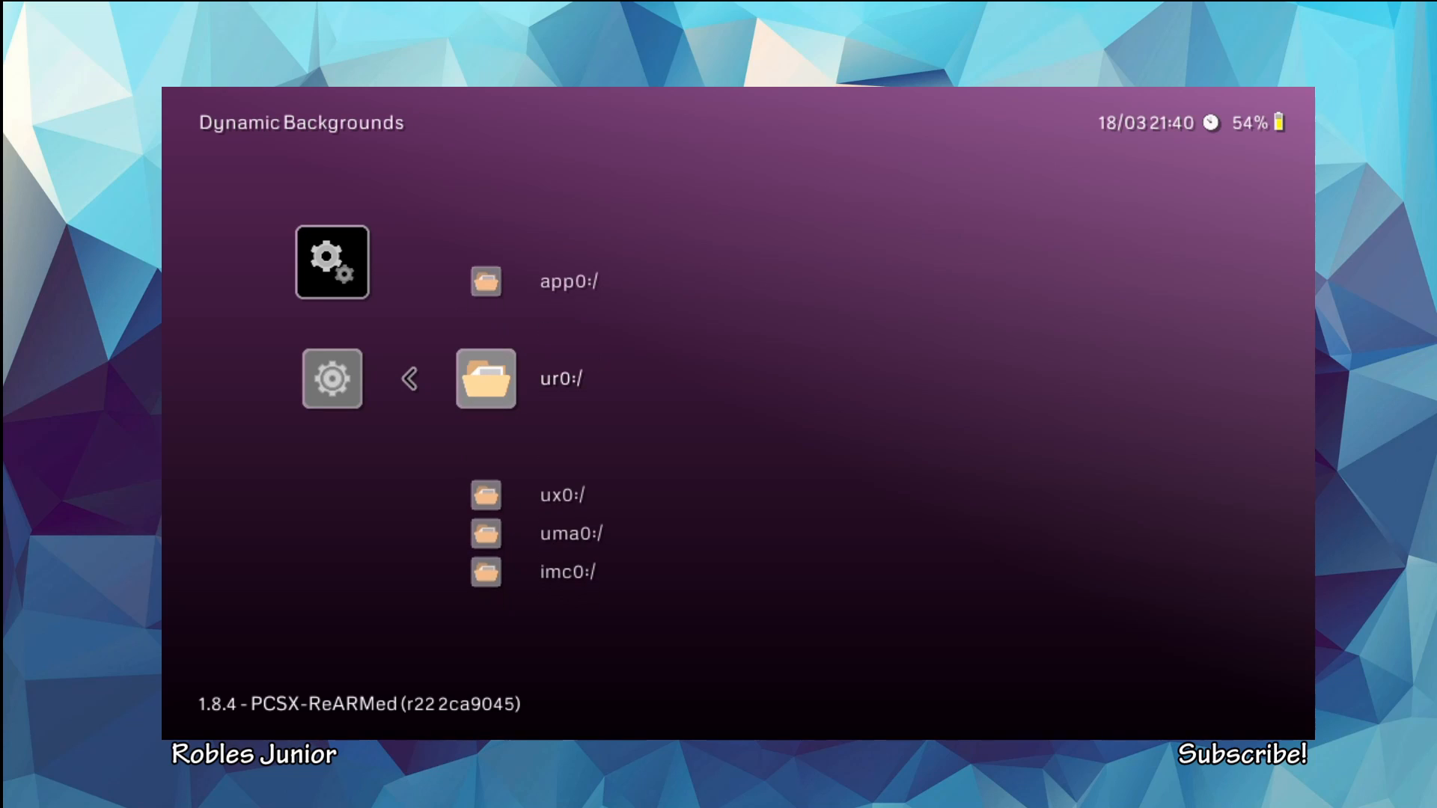
{"action": "key", "text": "Down"}
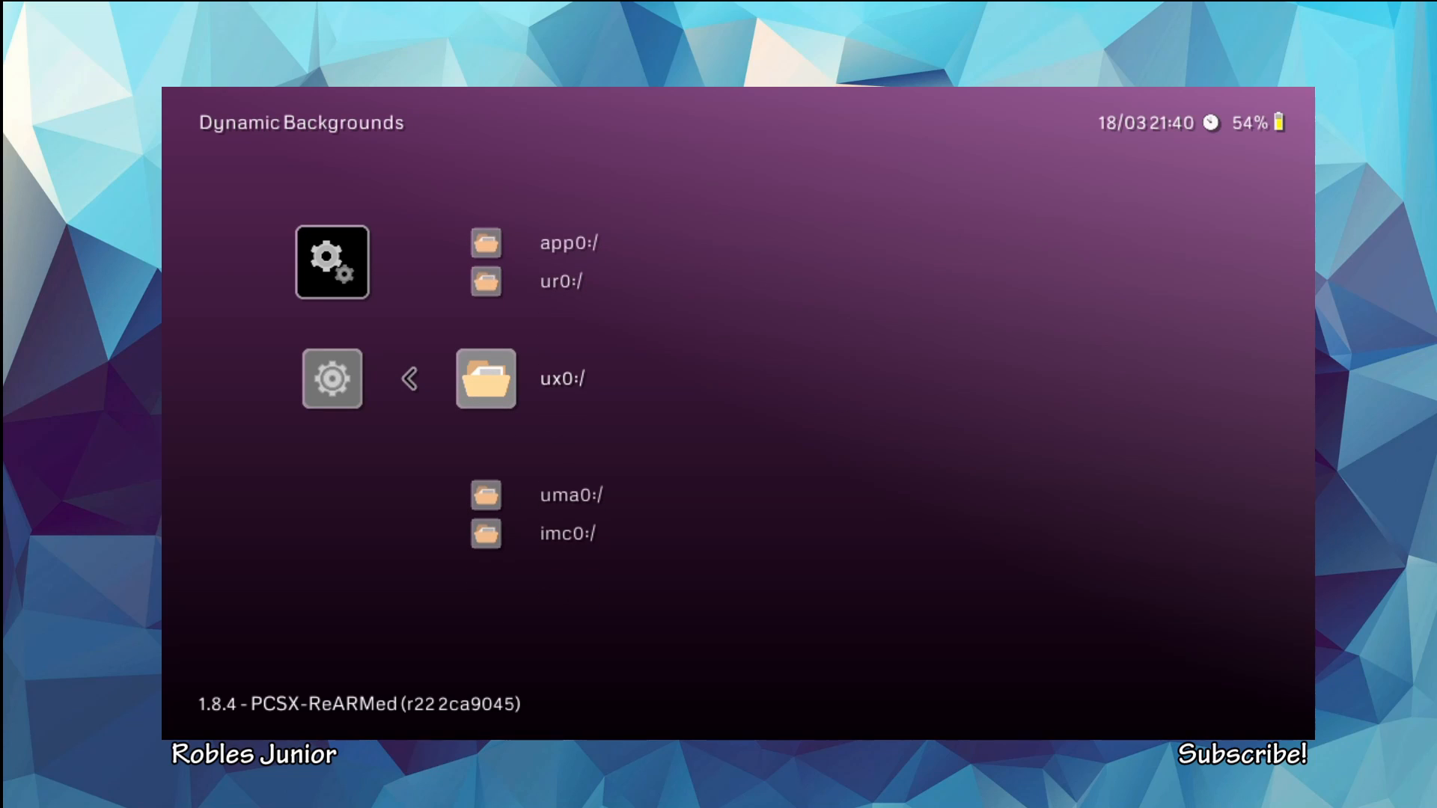
{"action": "left_click", "coordinate": [485, 379]}
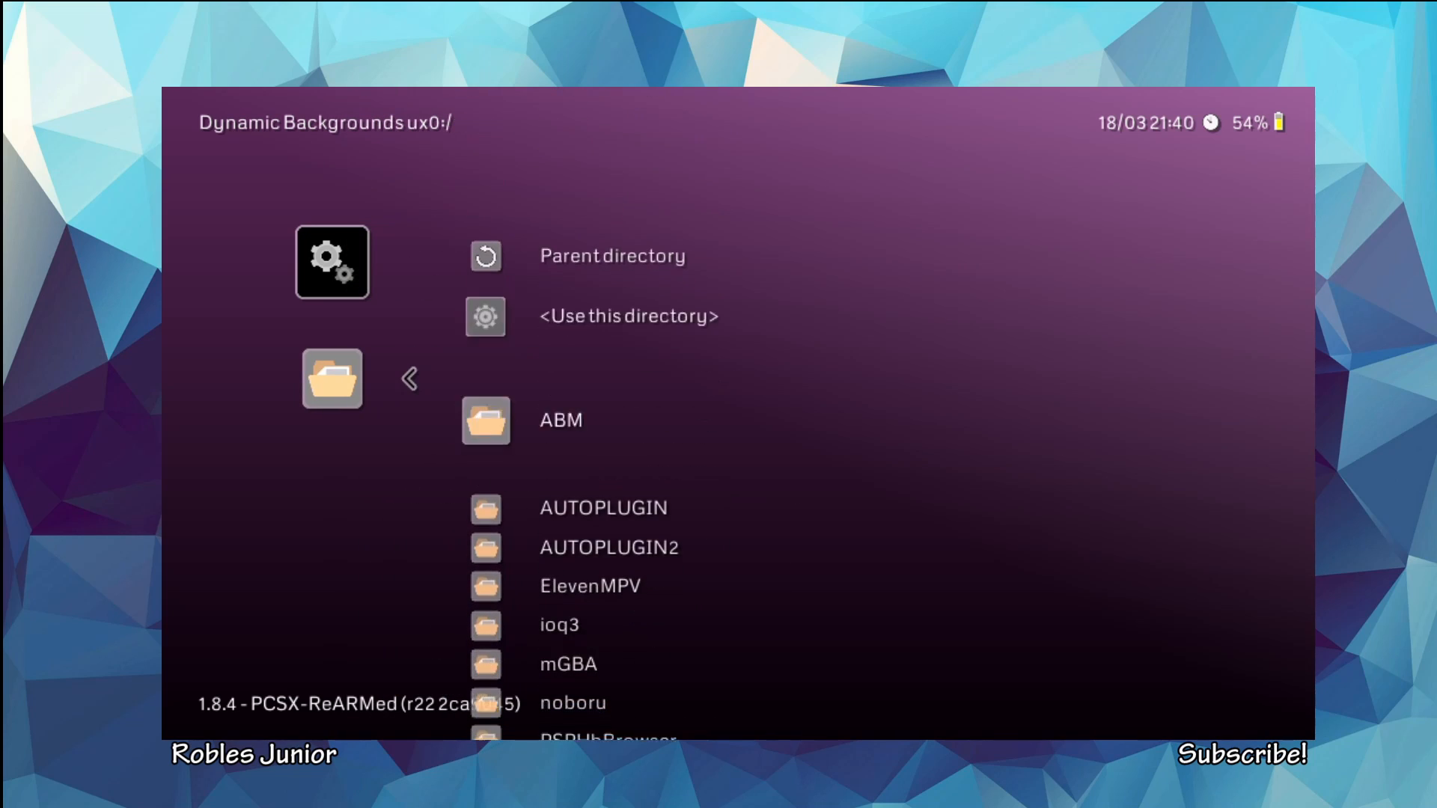
Step: Browse down through data/retroarch/assets/Themes into the RetroArch Theme V3 CaveStory folder
{"action": "scroll", "scroll_direction": "down", "scroll_amount": 3}
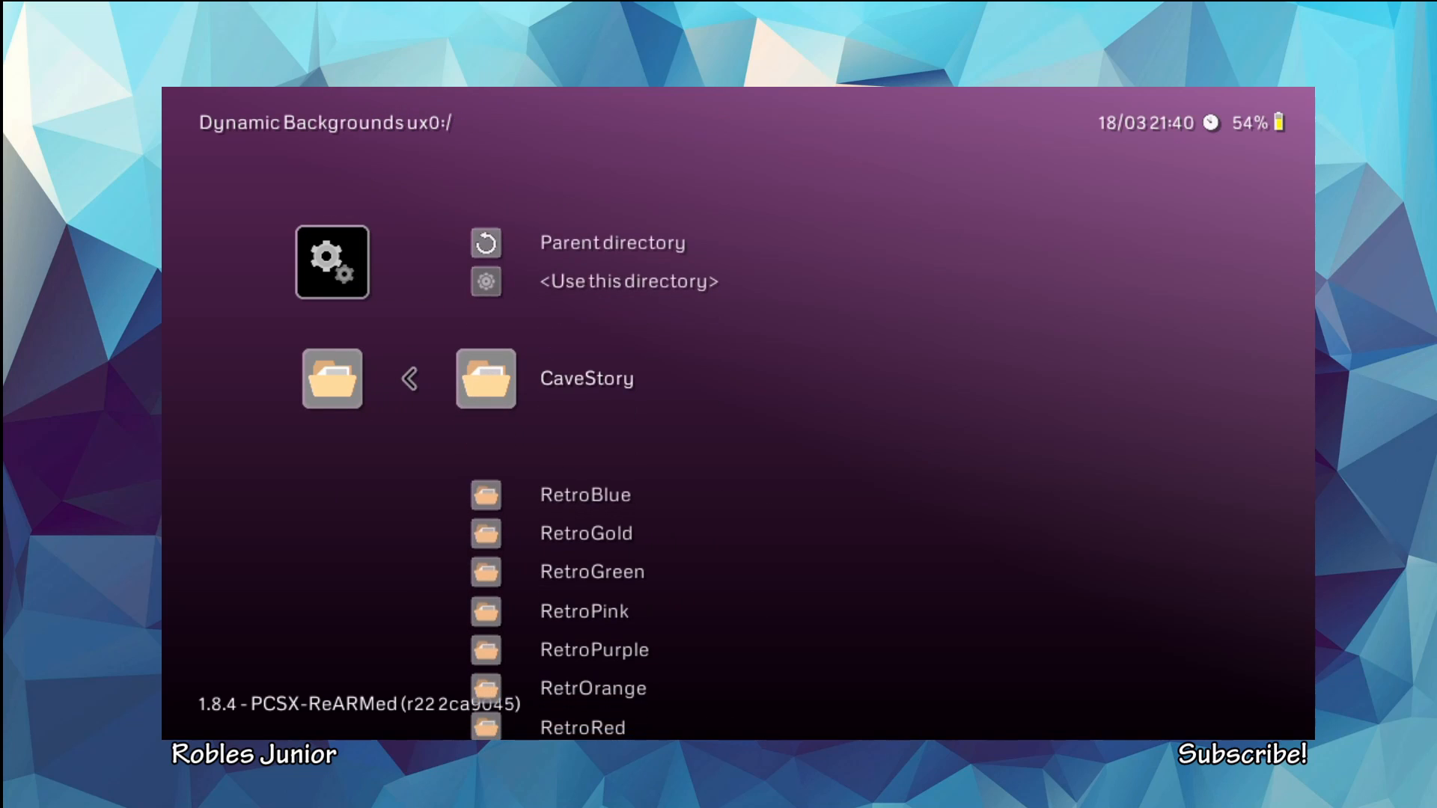
{"action": "scroll", "scroll_direction": "down", "scroll_amount": 3}
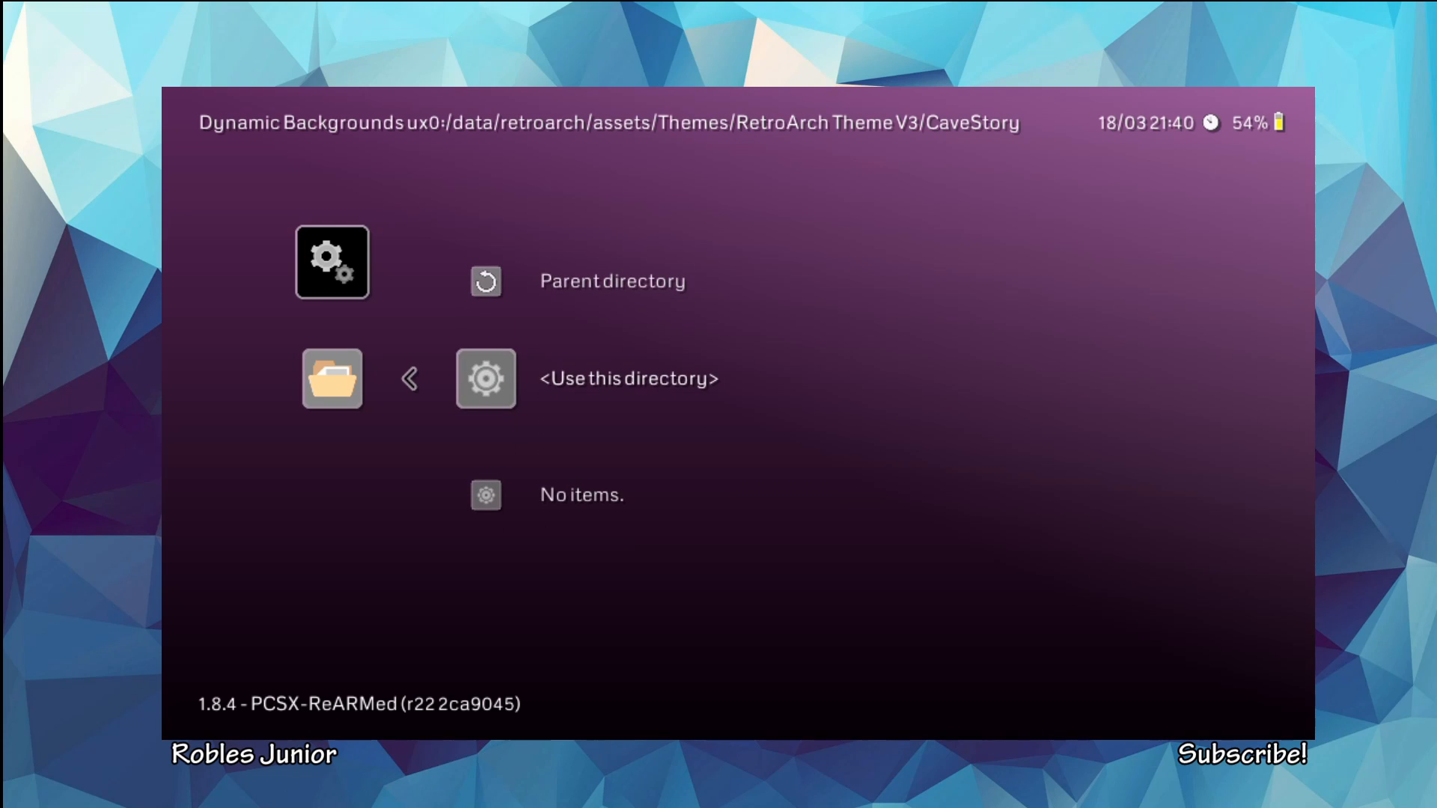
Step: Use the CaveStory folder as the Dynamic Backgrounds directory and return to Settings
{"action": "left_click", "coordinate": [610, 280]}
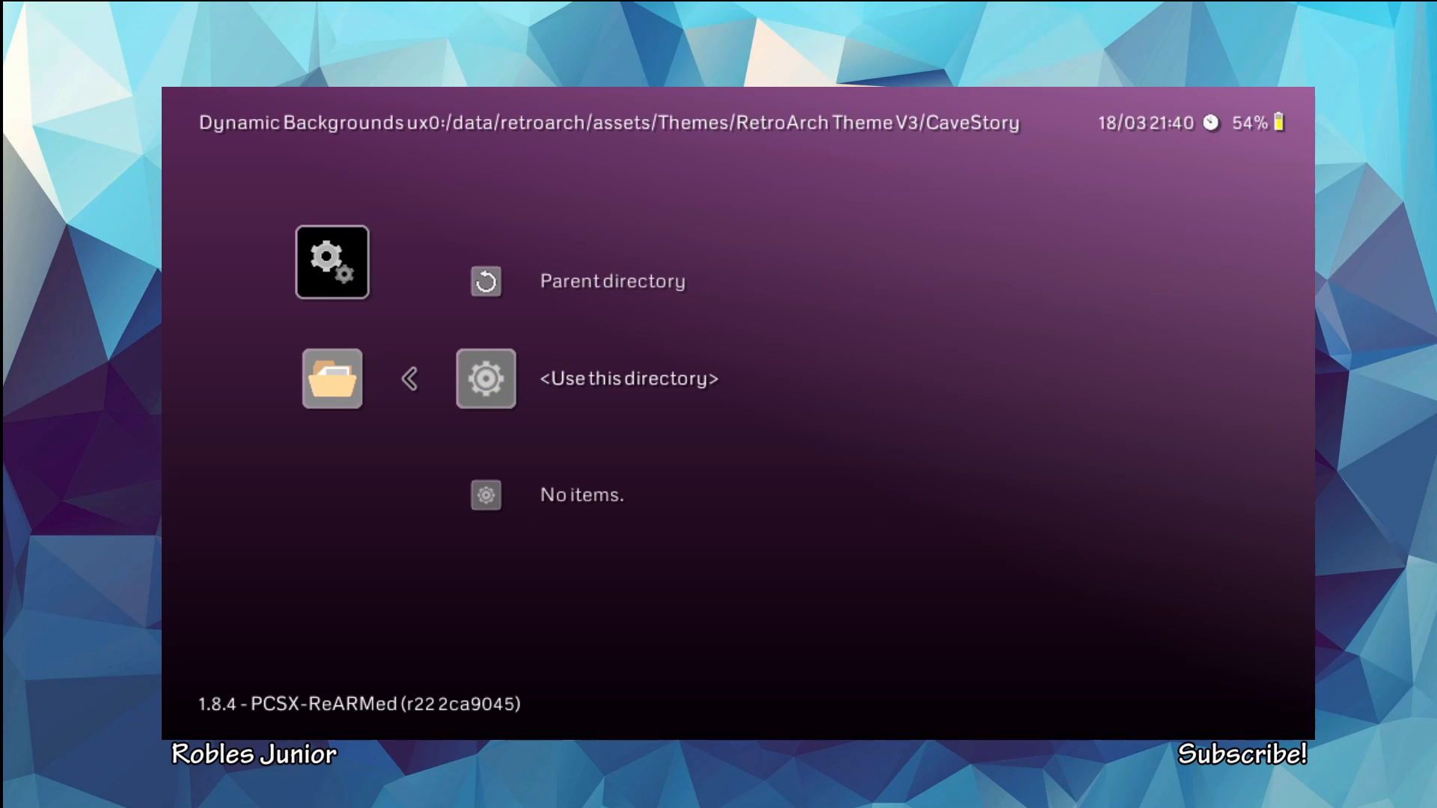
{"action": "left_click", "coordinate": [485, 280]}
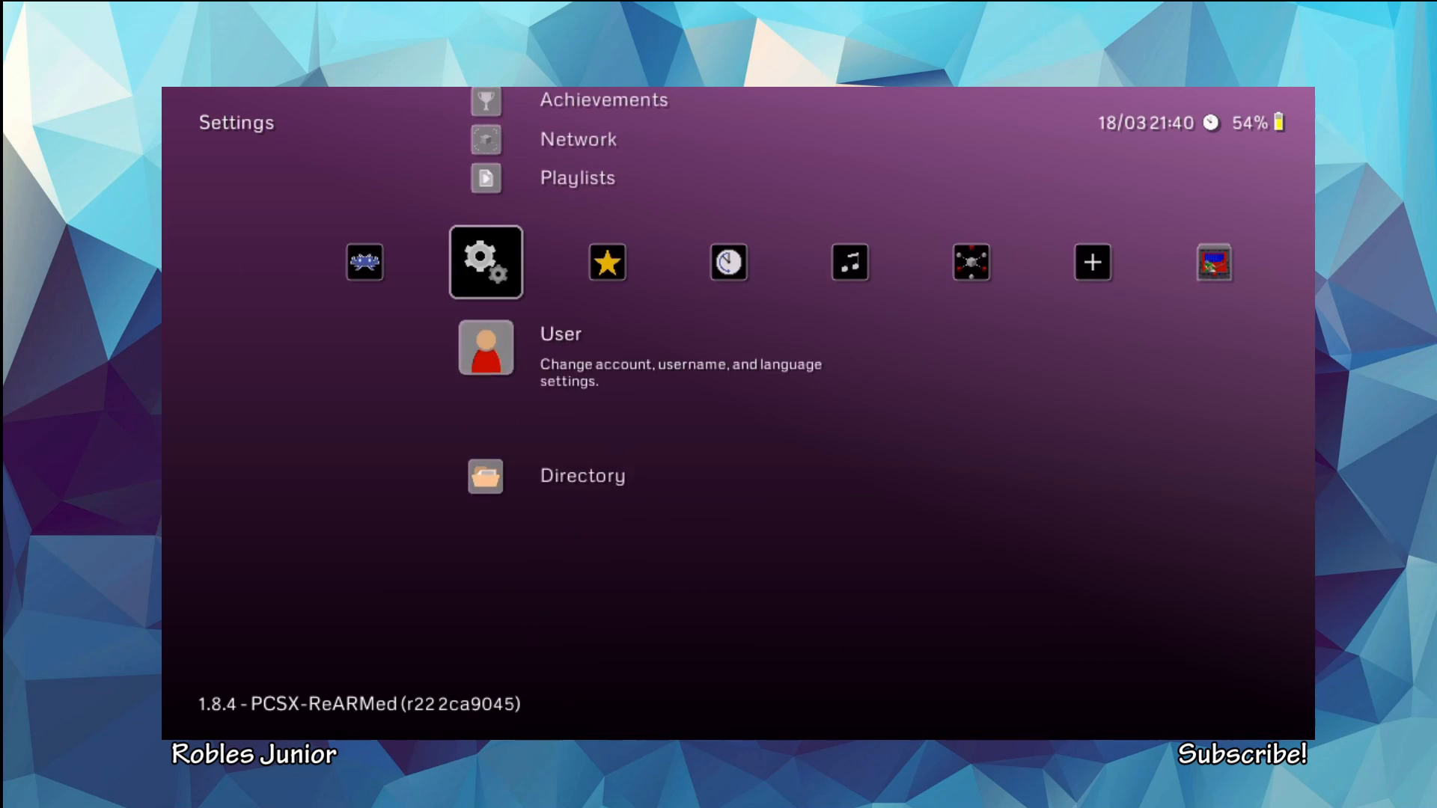
Step: Review Appearance: Background MENU.png, Dynamic Background on, Background opacity, then return to Settings
{"action": "left_click", "coordinate": [485, 262]}
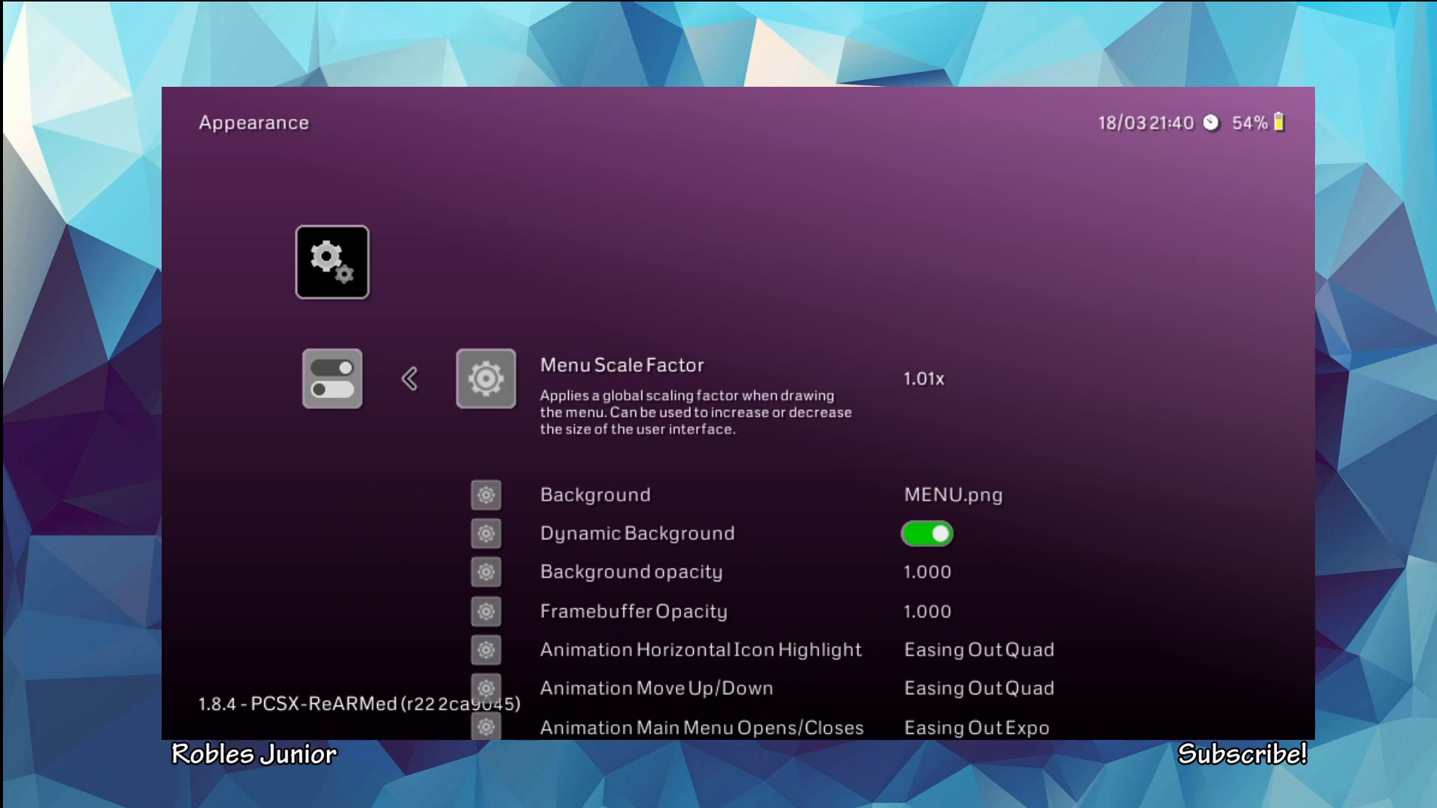
{"action": "scroll", "scroll_direction": "down", "scroll_amount": 3}
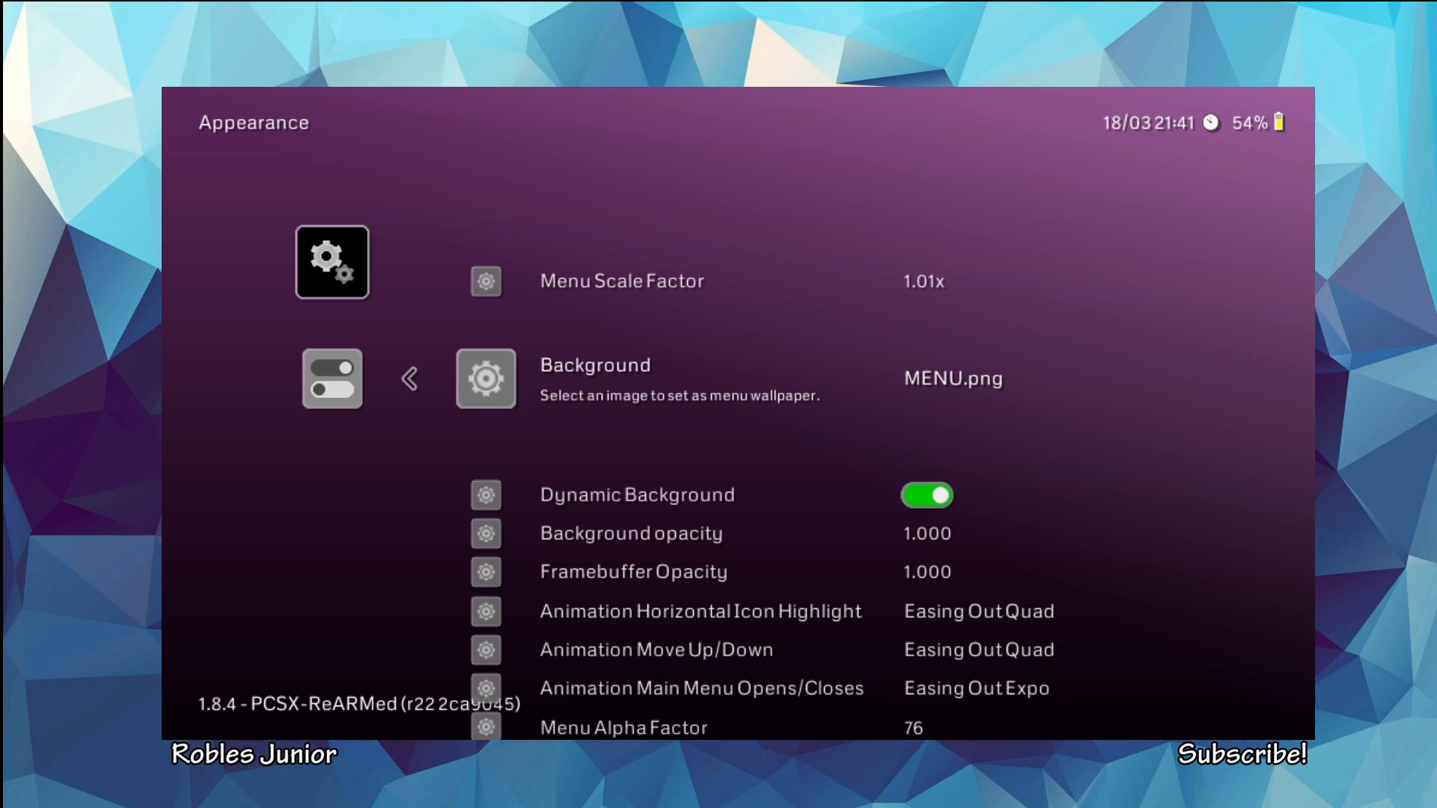
{"action": "scroll", "scroll_direction": "down", "scroll_amount": 3}
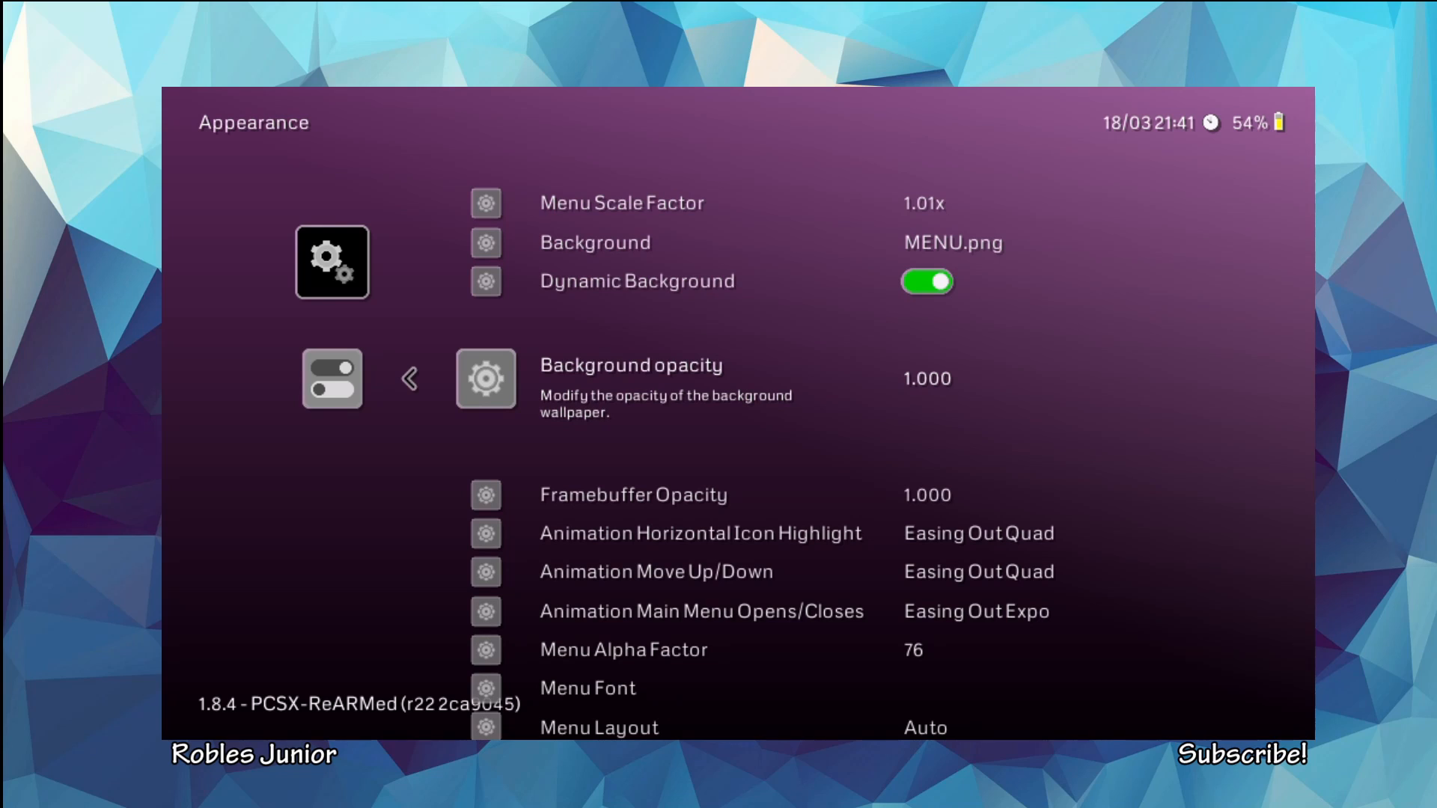
{"action": "left_click", "coordinate": [485, 378]}
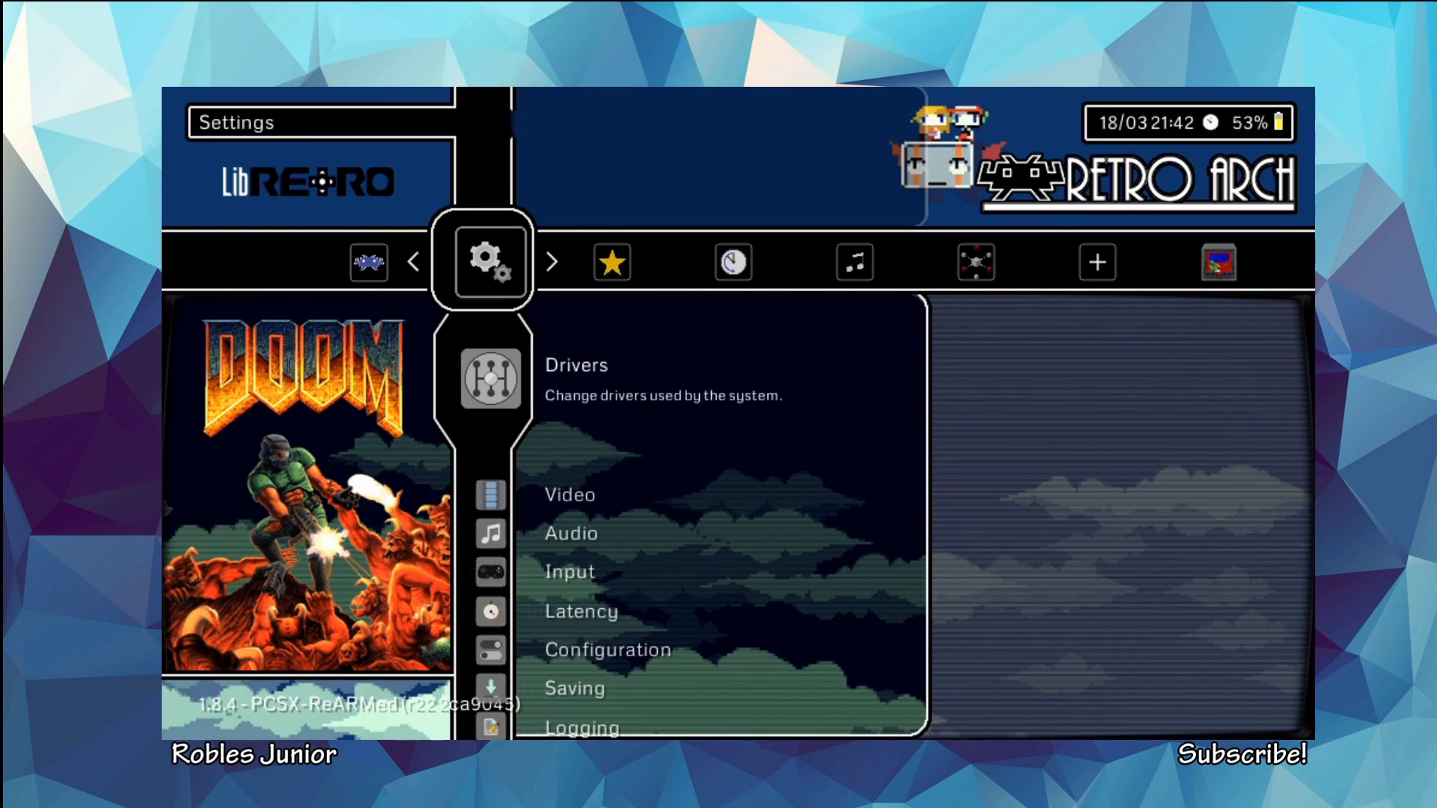
Step: Scroll the Cave Story-themed Settings past Drivers and Configuration toward Directory > Dynamic Backgrounds
{"action": "scroll", "scroll_direction": "down", "scroll_amount": 3}
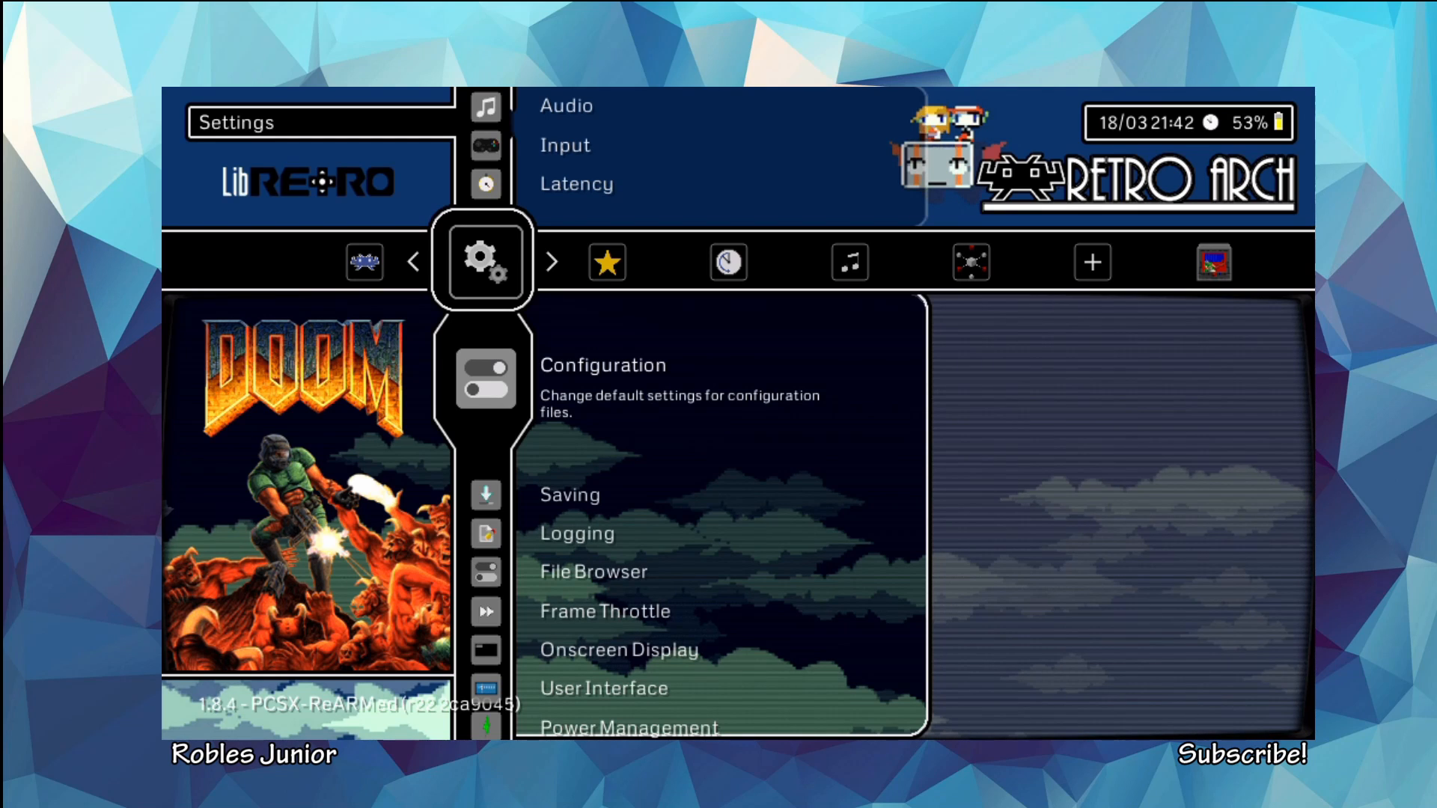
{"action": "scroll", "scroll_direction": "down", "scroll_amount": 3}
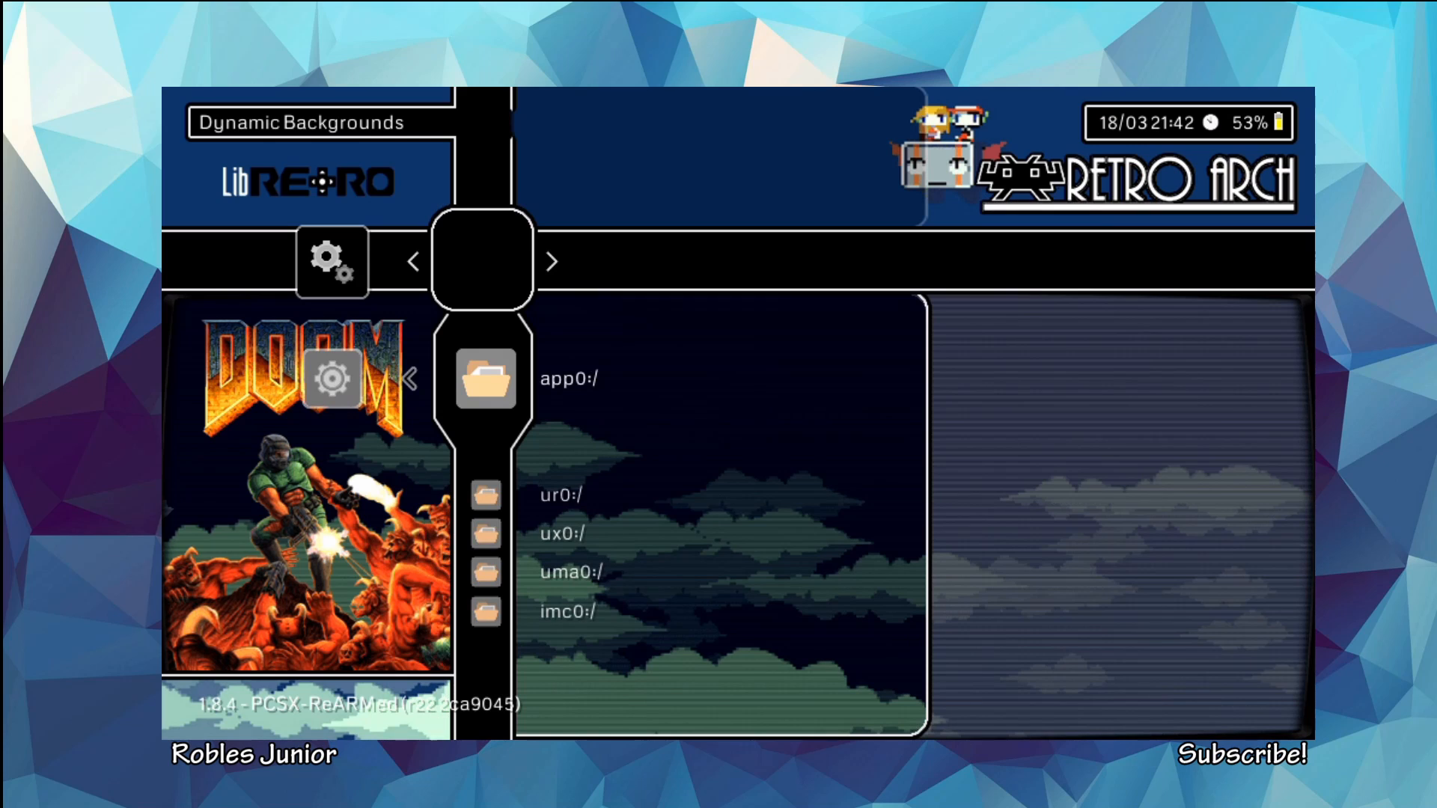
Step: Open ux0:/data/retroarch, then assets, and scroll down until the Themes folder is highlighted
{"action": "left_click", "coordinate": [558, 533]}
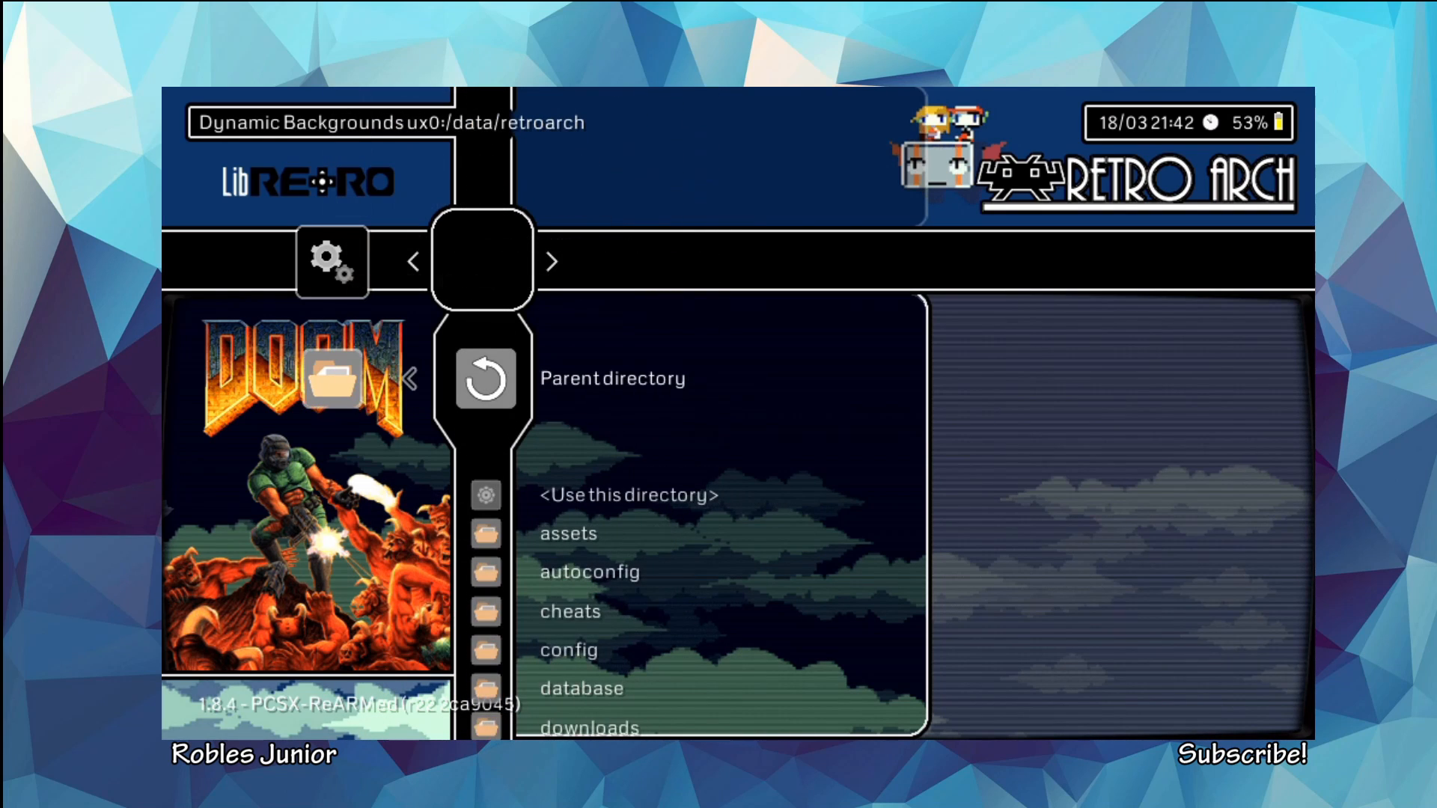
{"action": "left_click", "coordinate": [568, 533]}
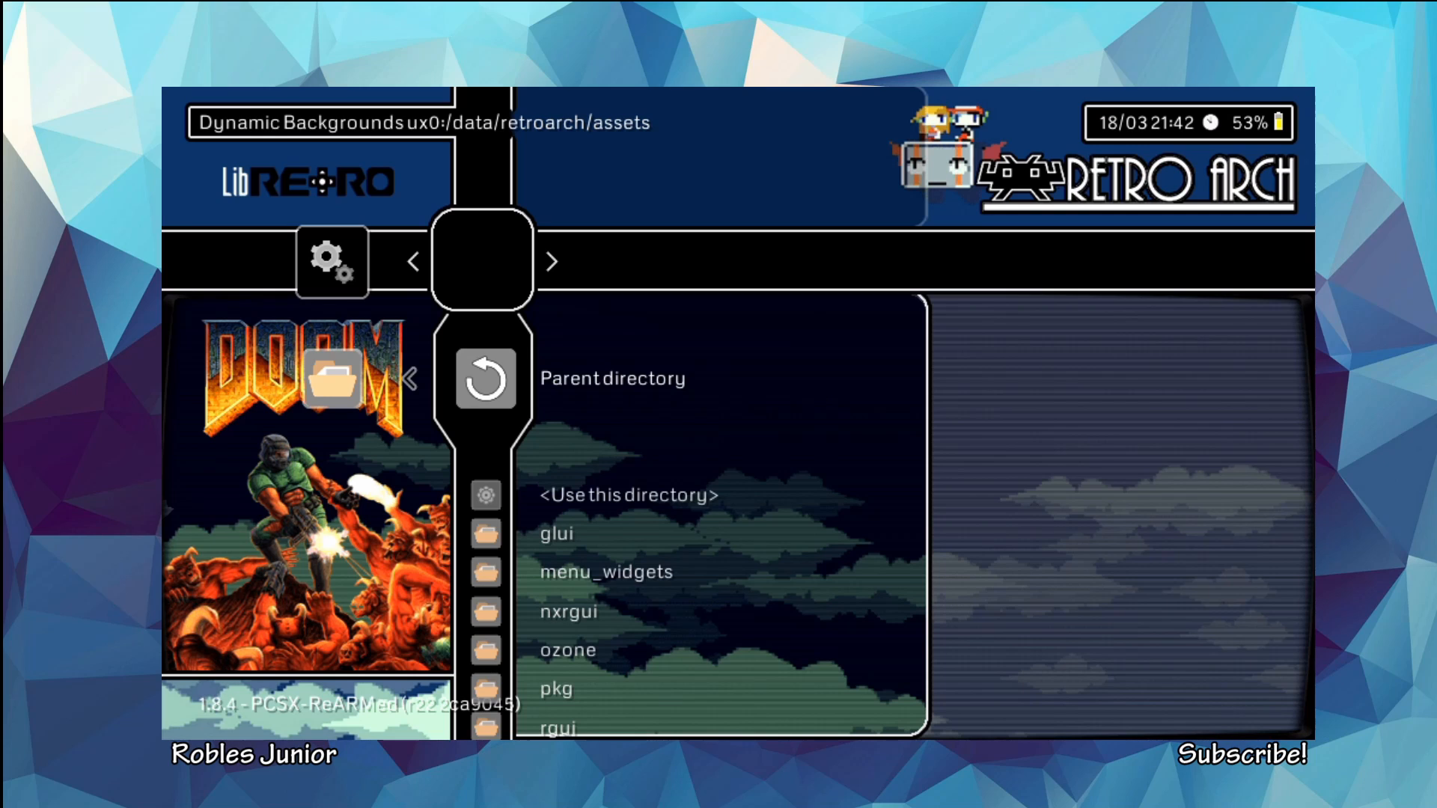
{"action": "scroll", "scroll_direction": "down", "scroll_amount": 3}
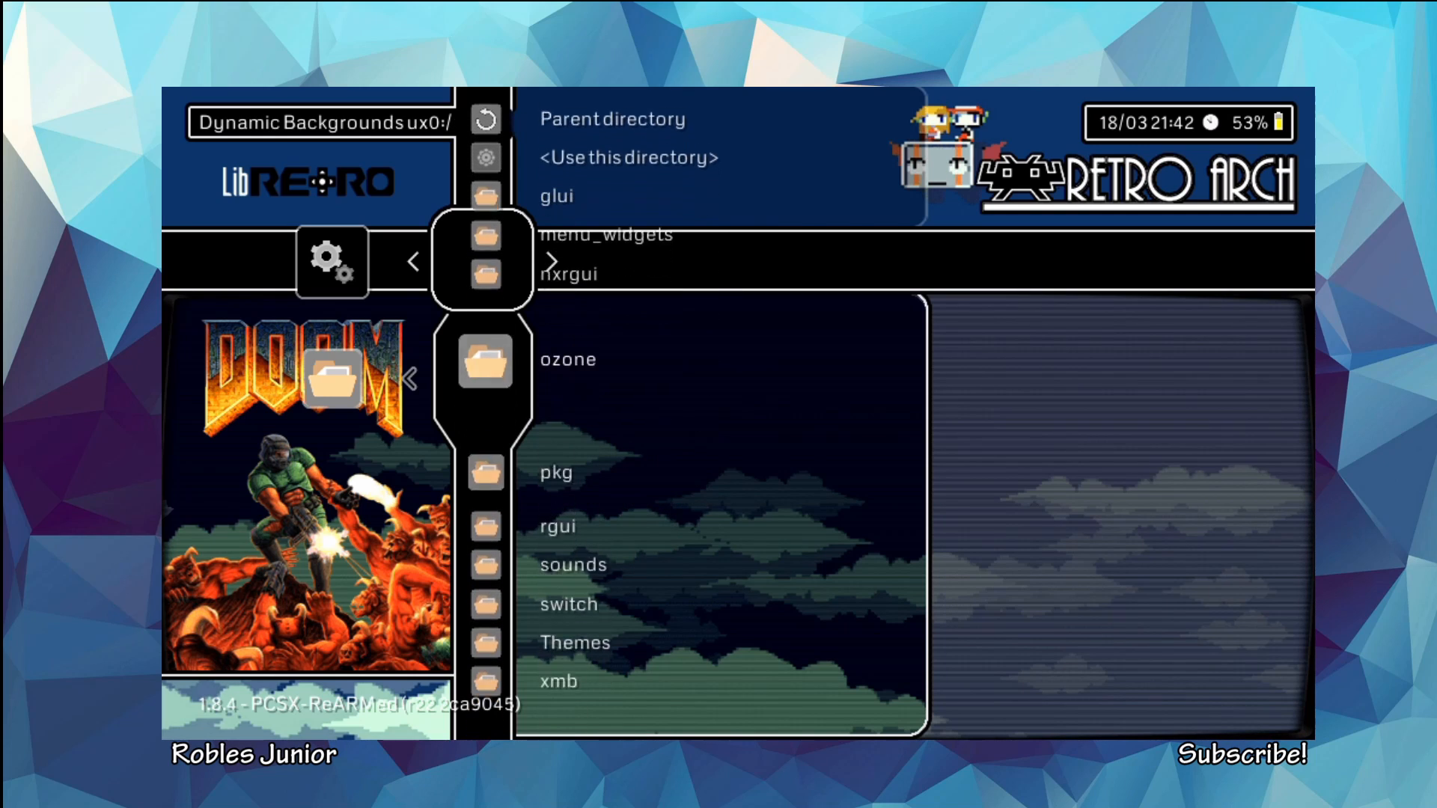
{"action": "scroll", "scroll_direction": "down", "scroll_amount": 3}
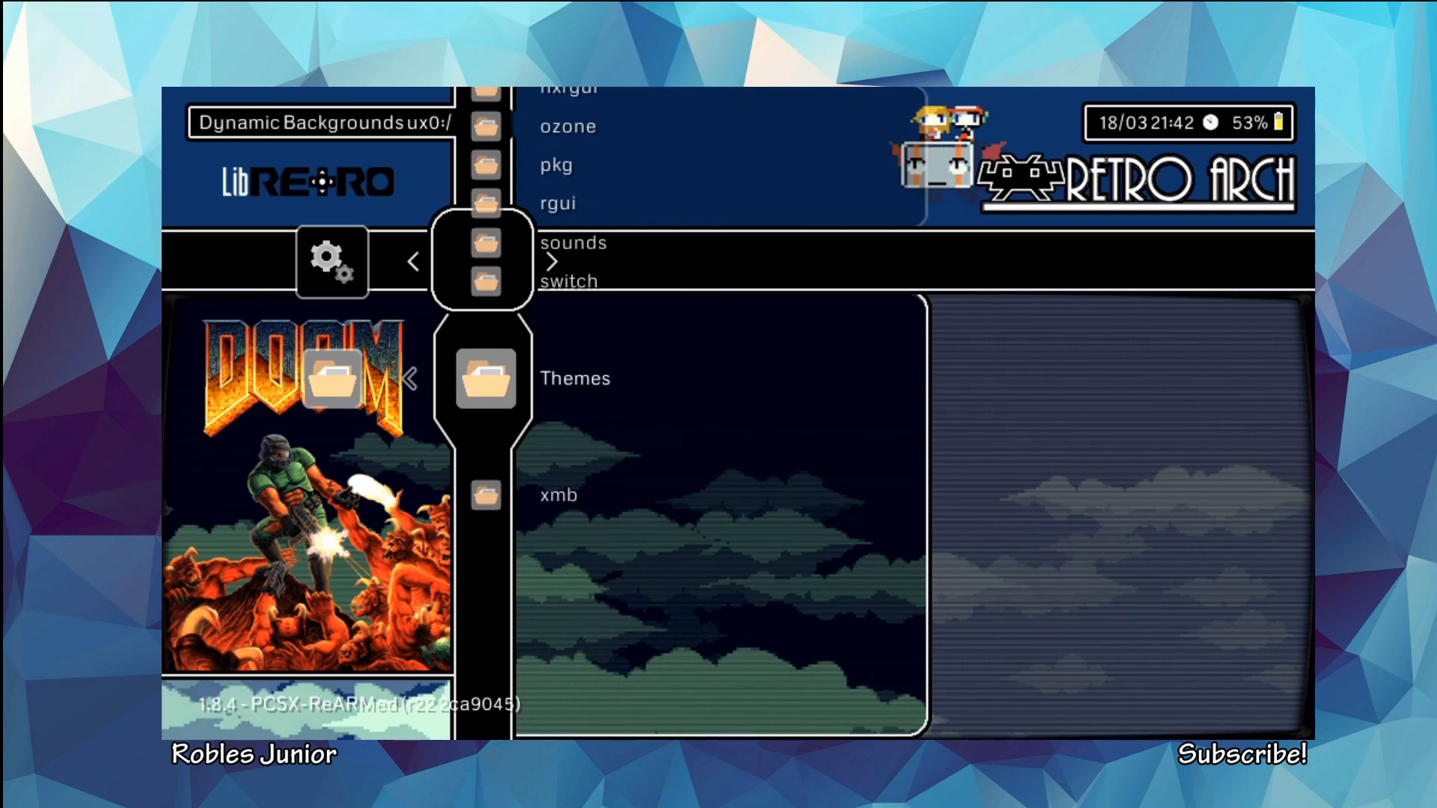